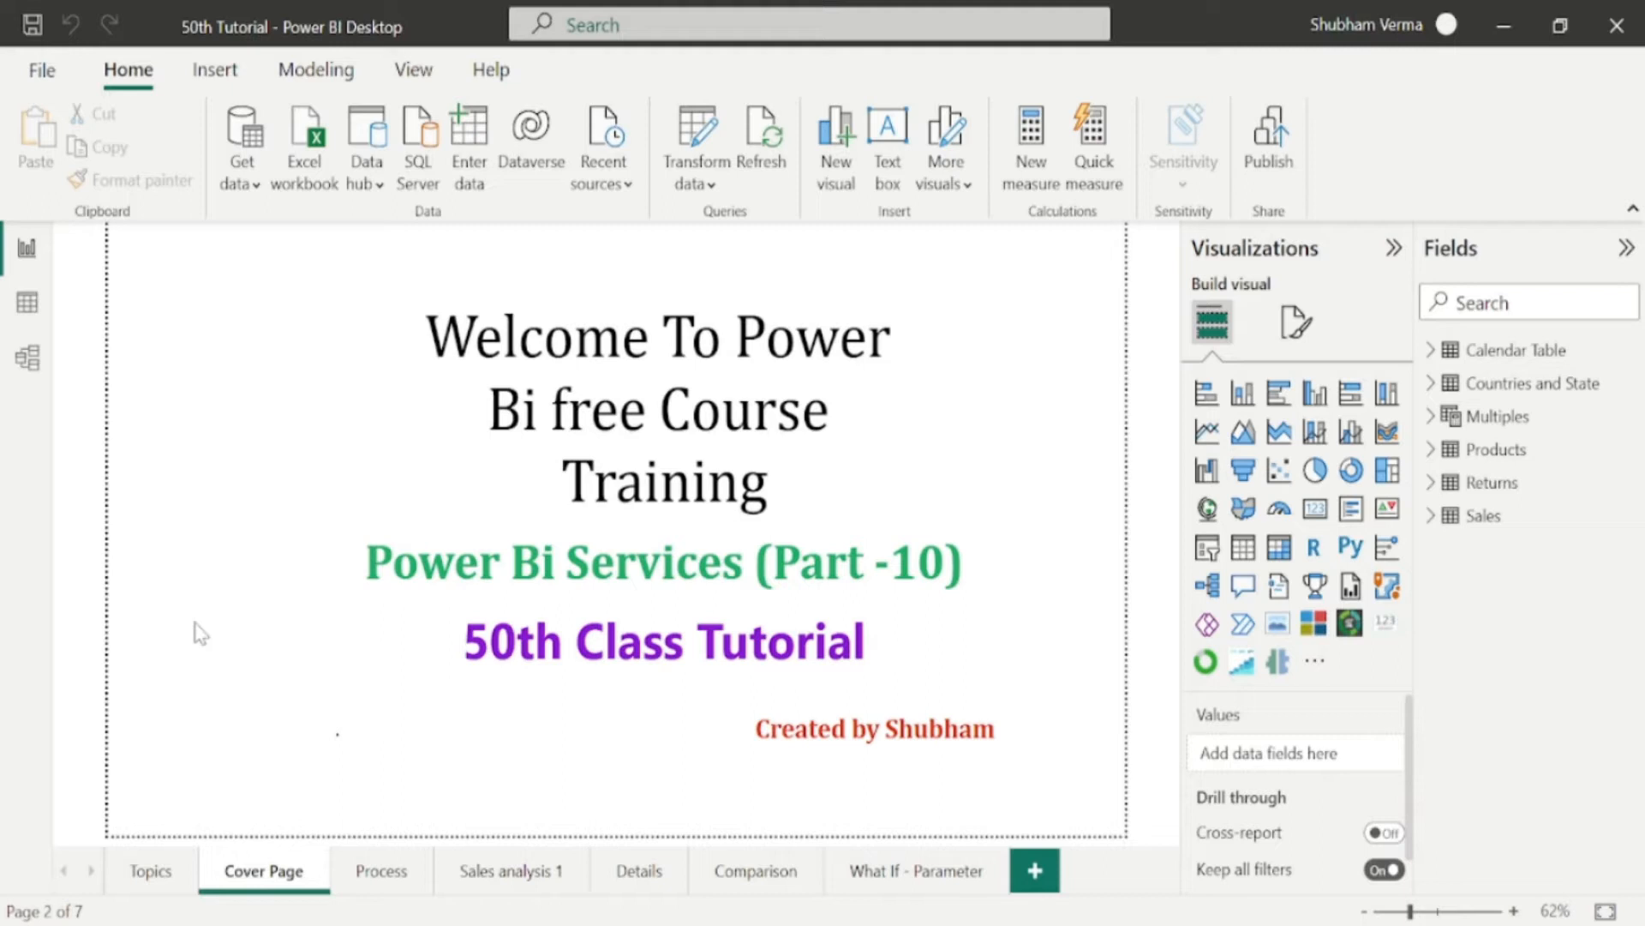
mouse_move(281, 571)
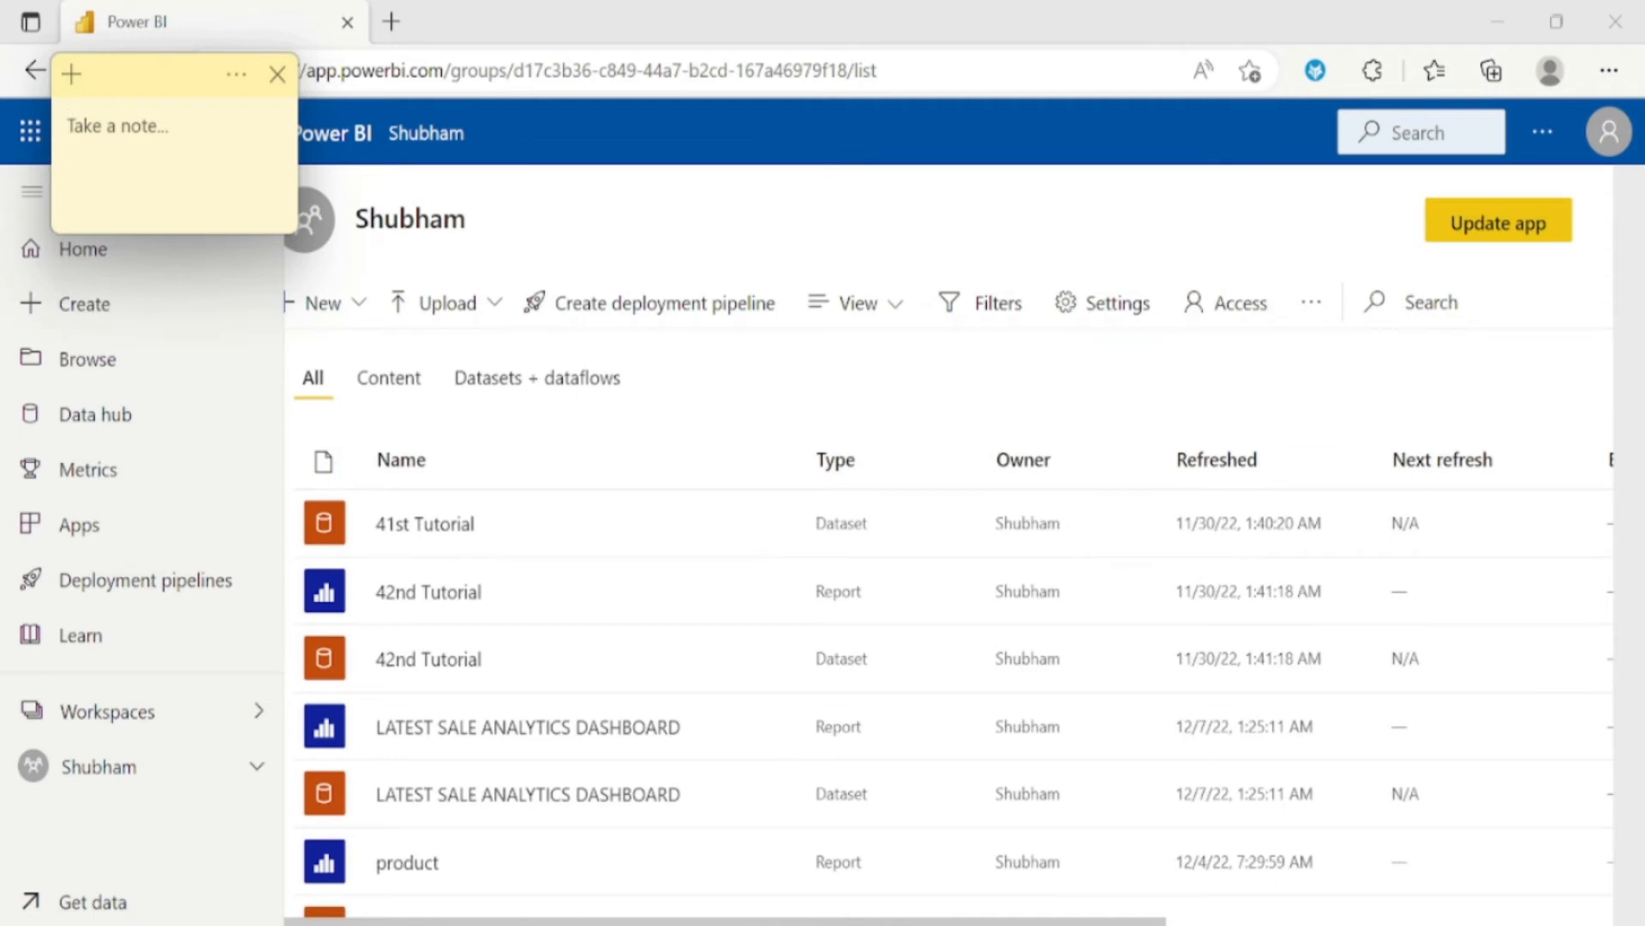
Glance at the workspace's datasets and reports in the browser, then return to Desktop
click(116, 126)
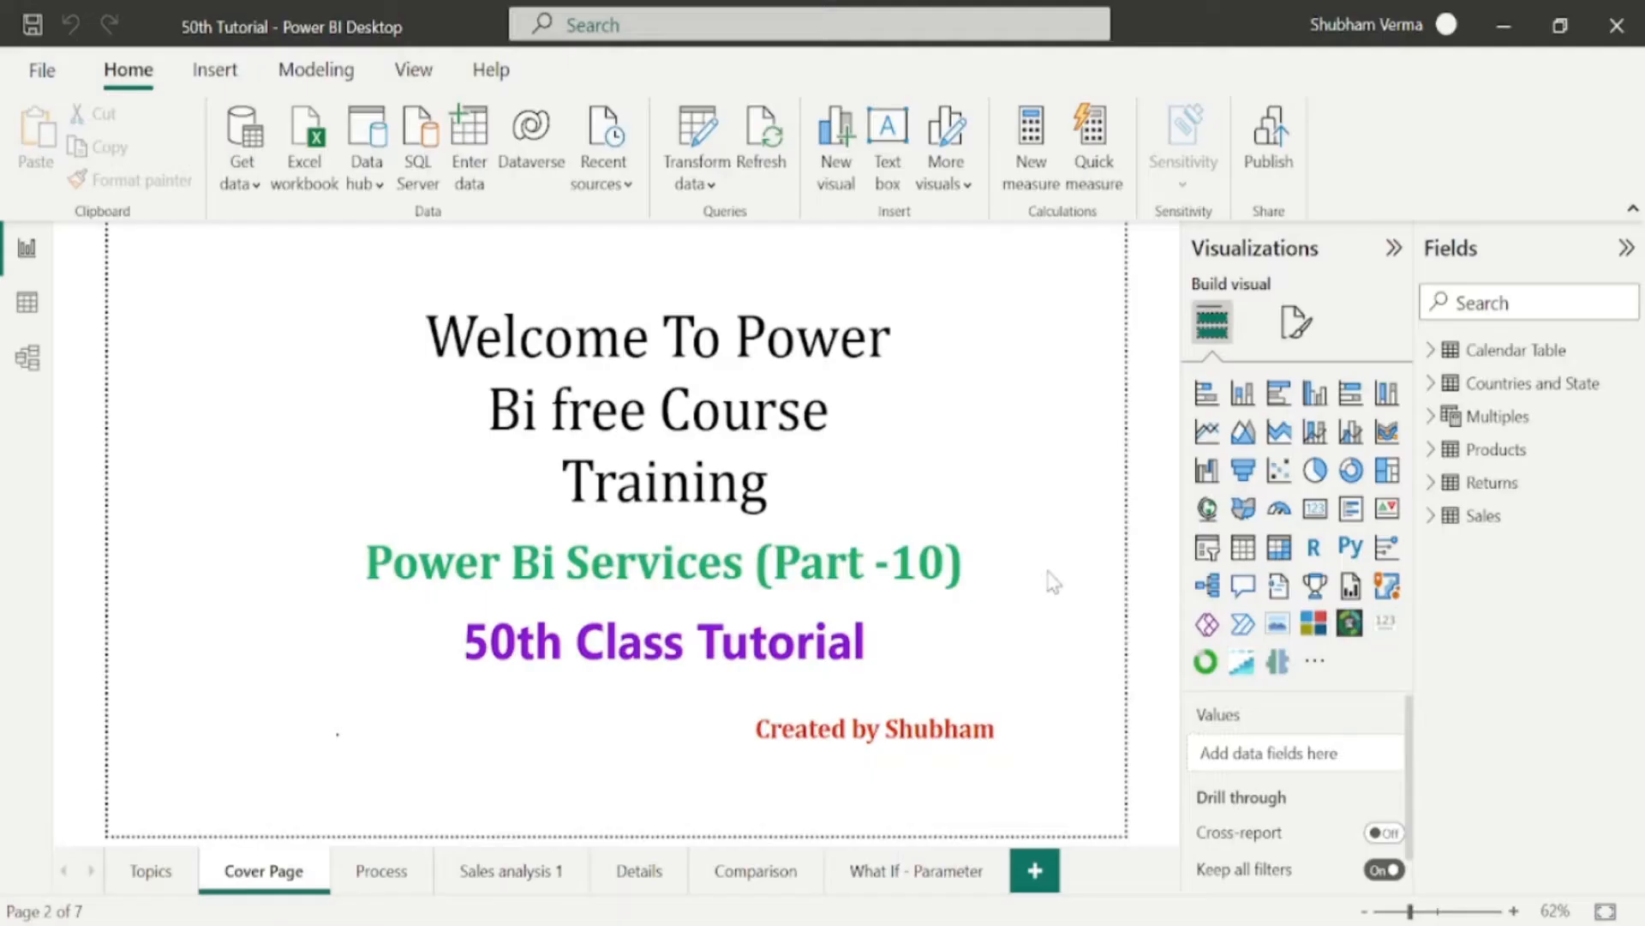
mouse_move(1043, 585)
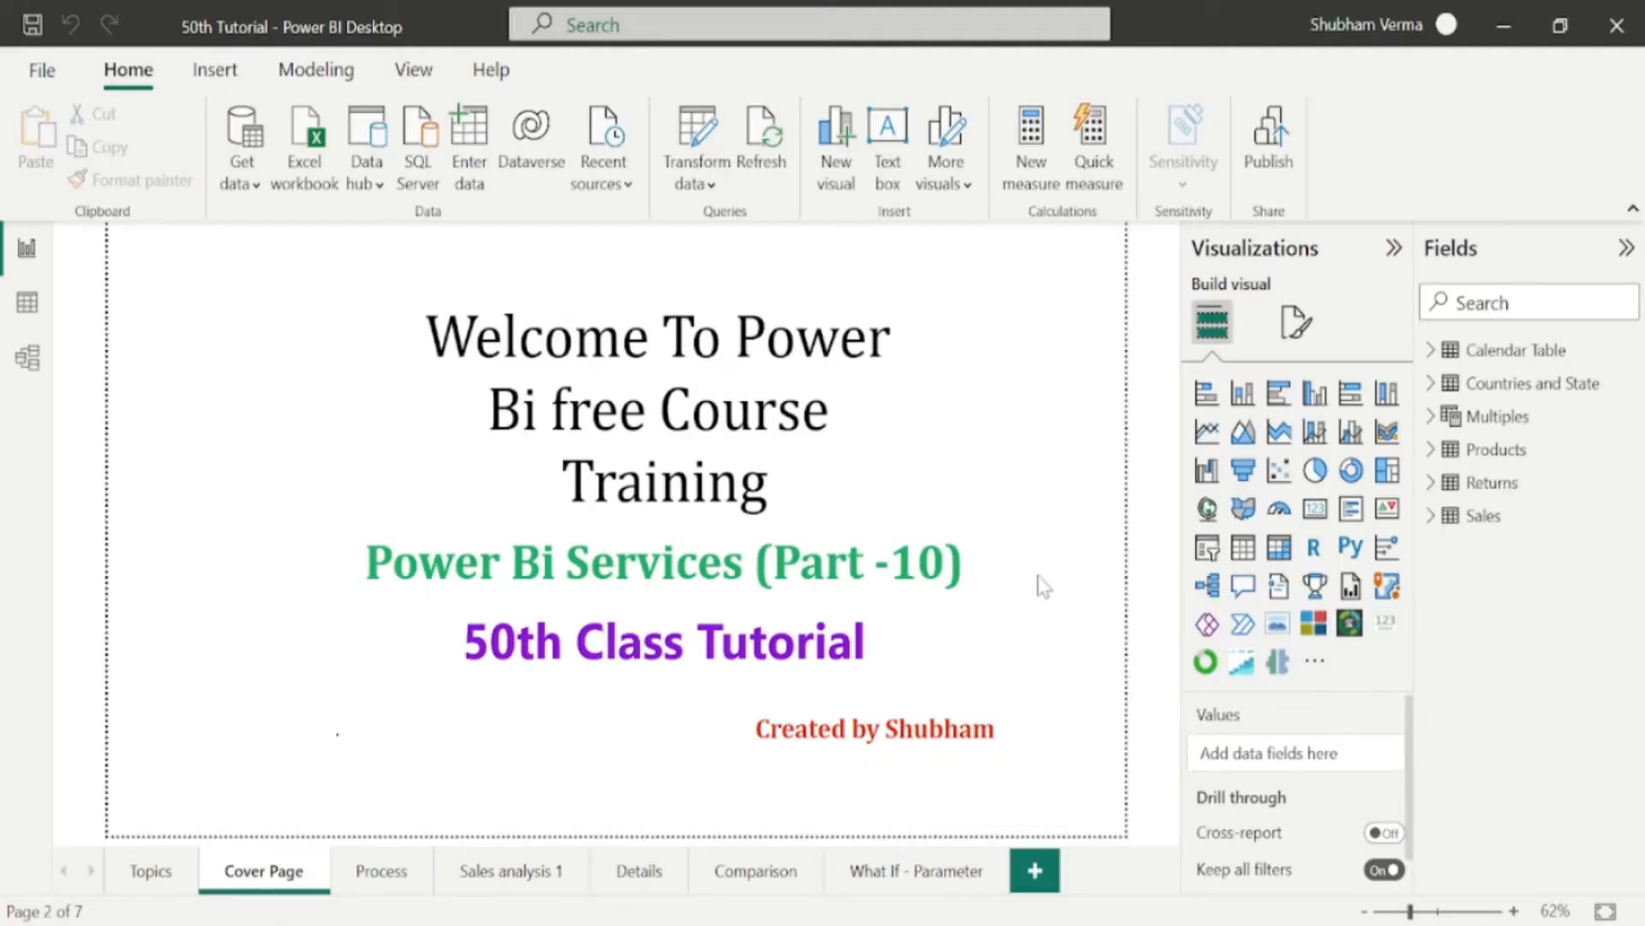
mouse_move(1488, 285)
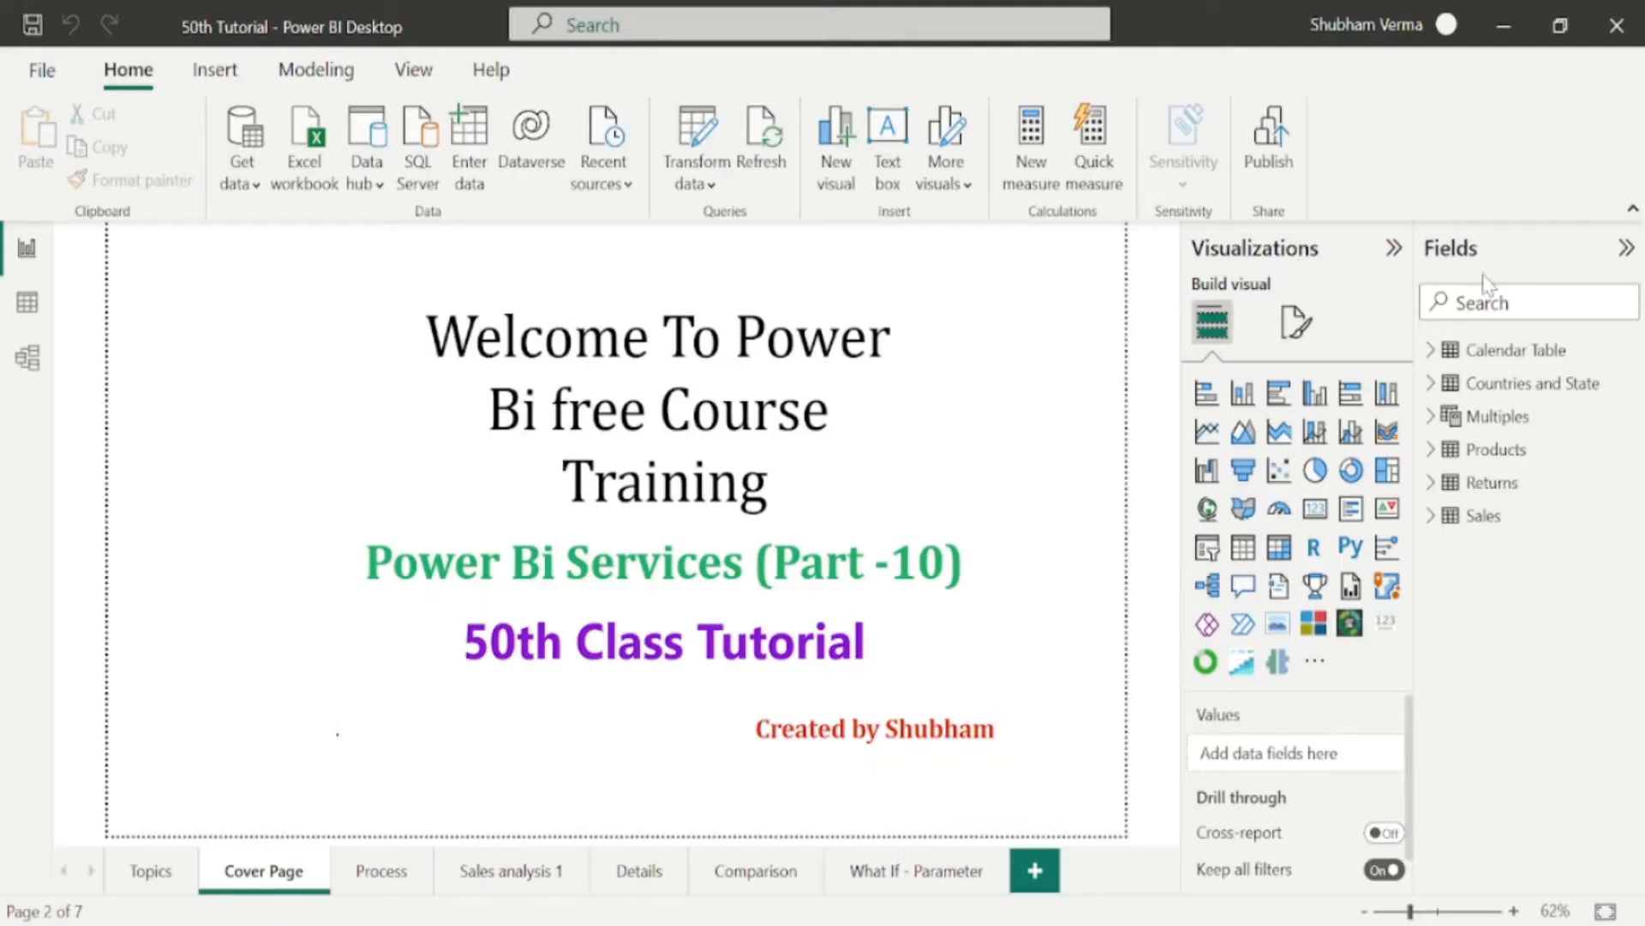
mouse_move(1081, 645)
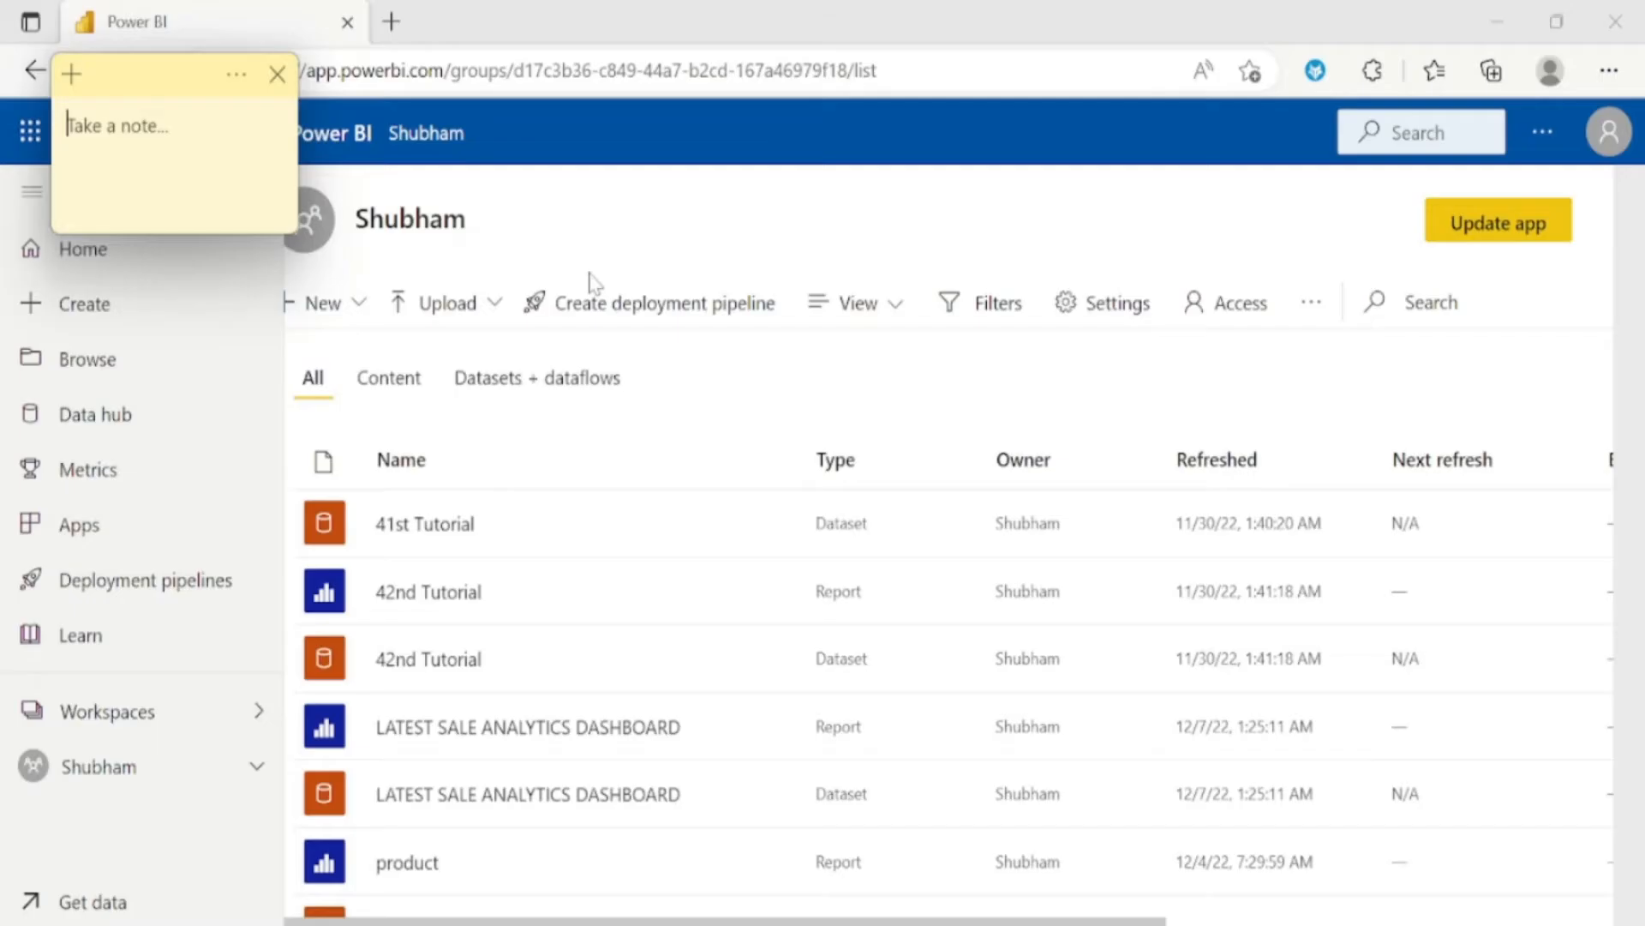
mouse_move(429, 591)
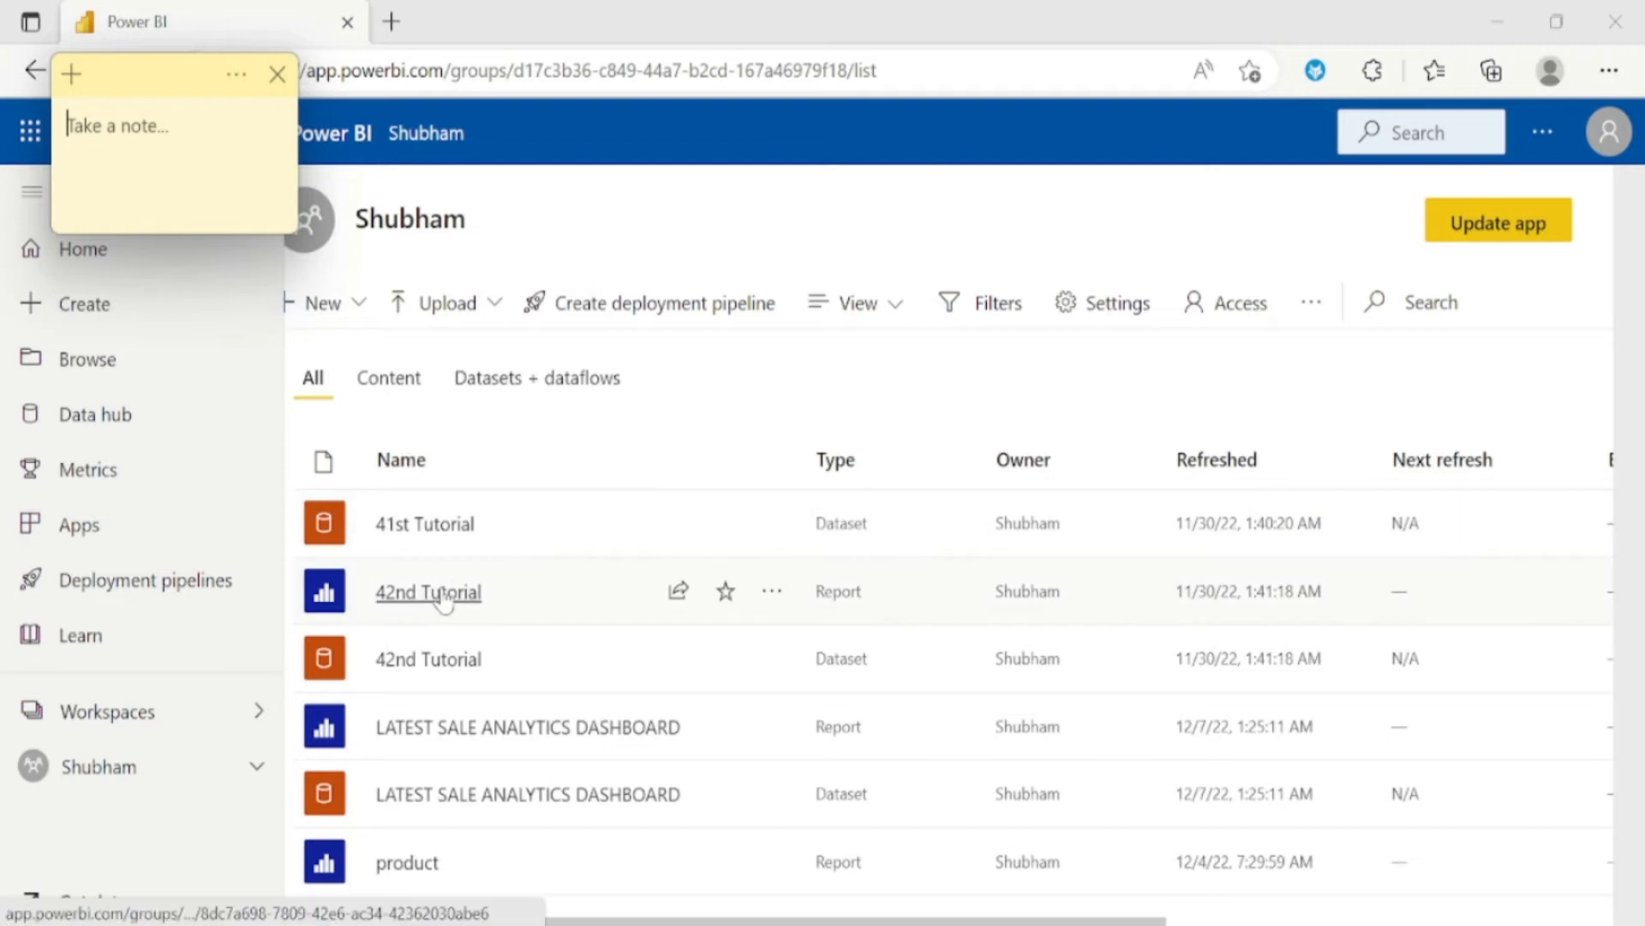
Open the 42nd Tutorial report and switch it into editing mode
click(429, 591)
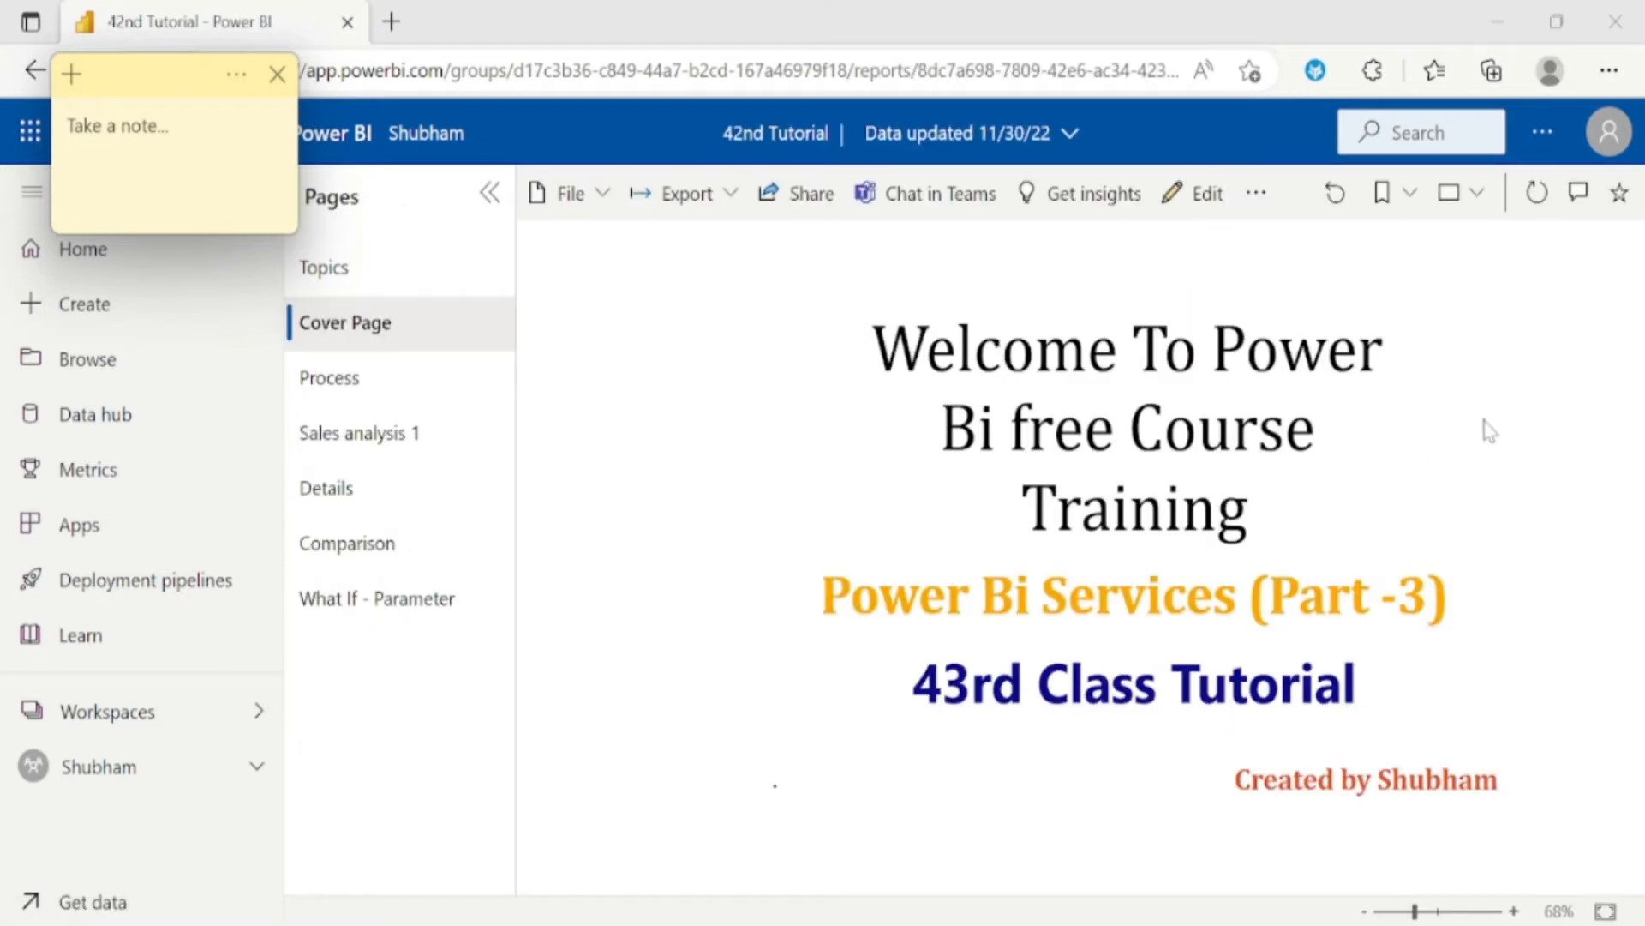
mouse_move(1207, 193)
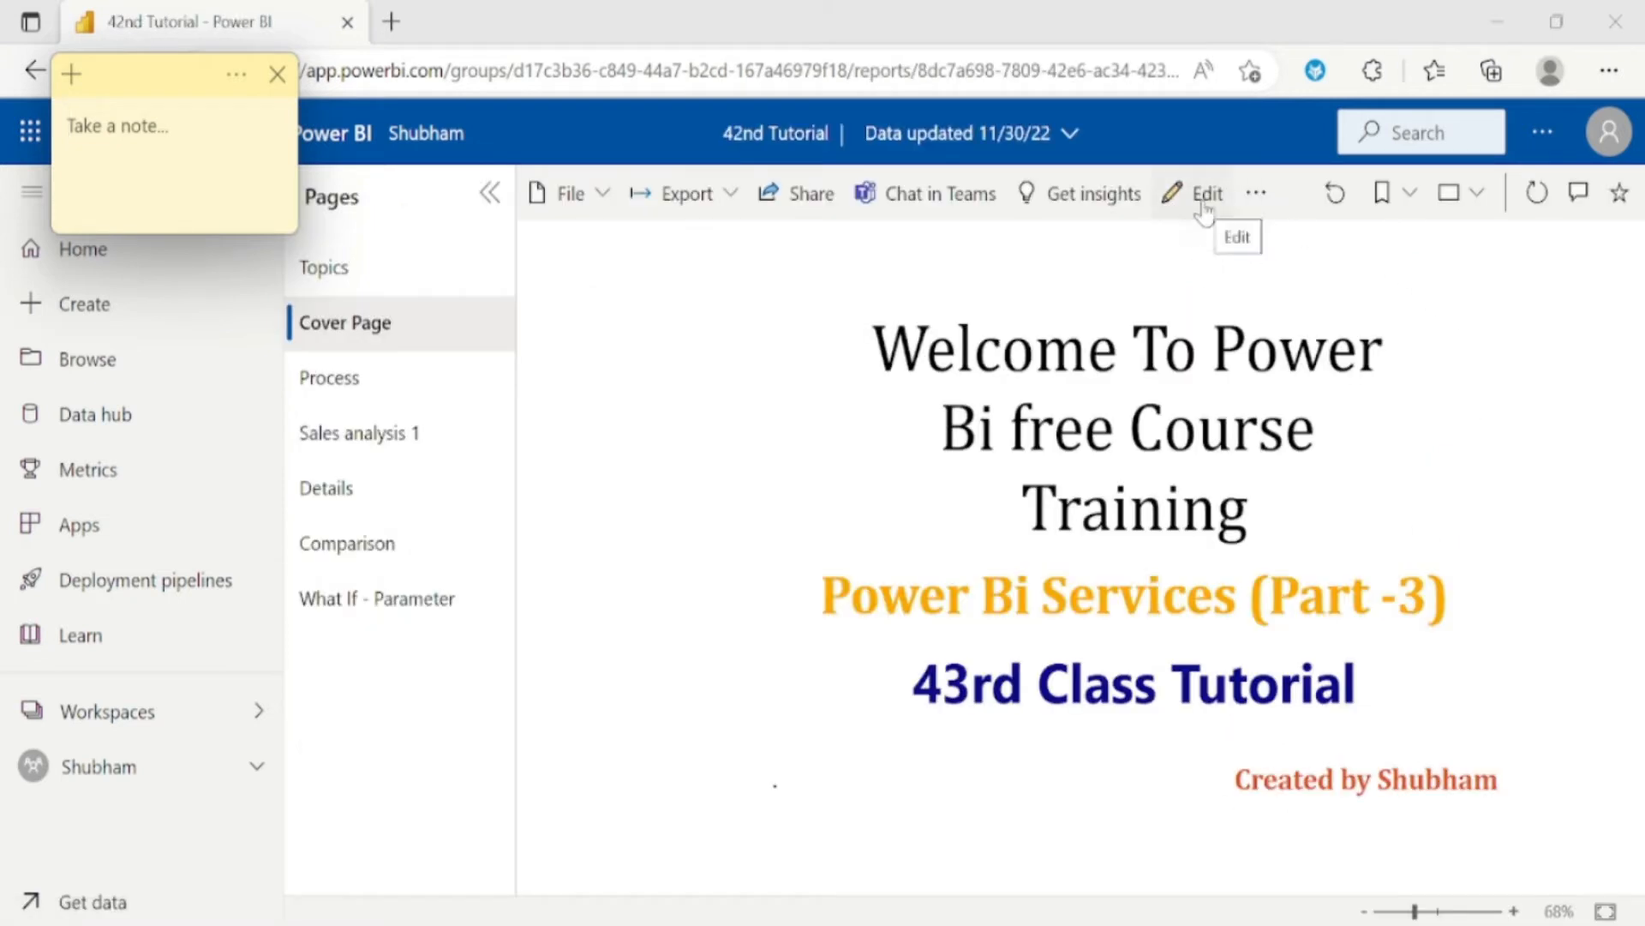
click(173, 126)
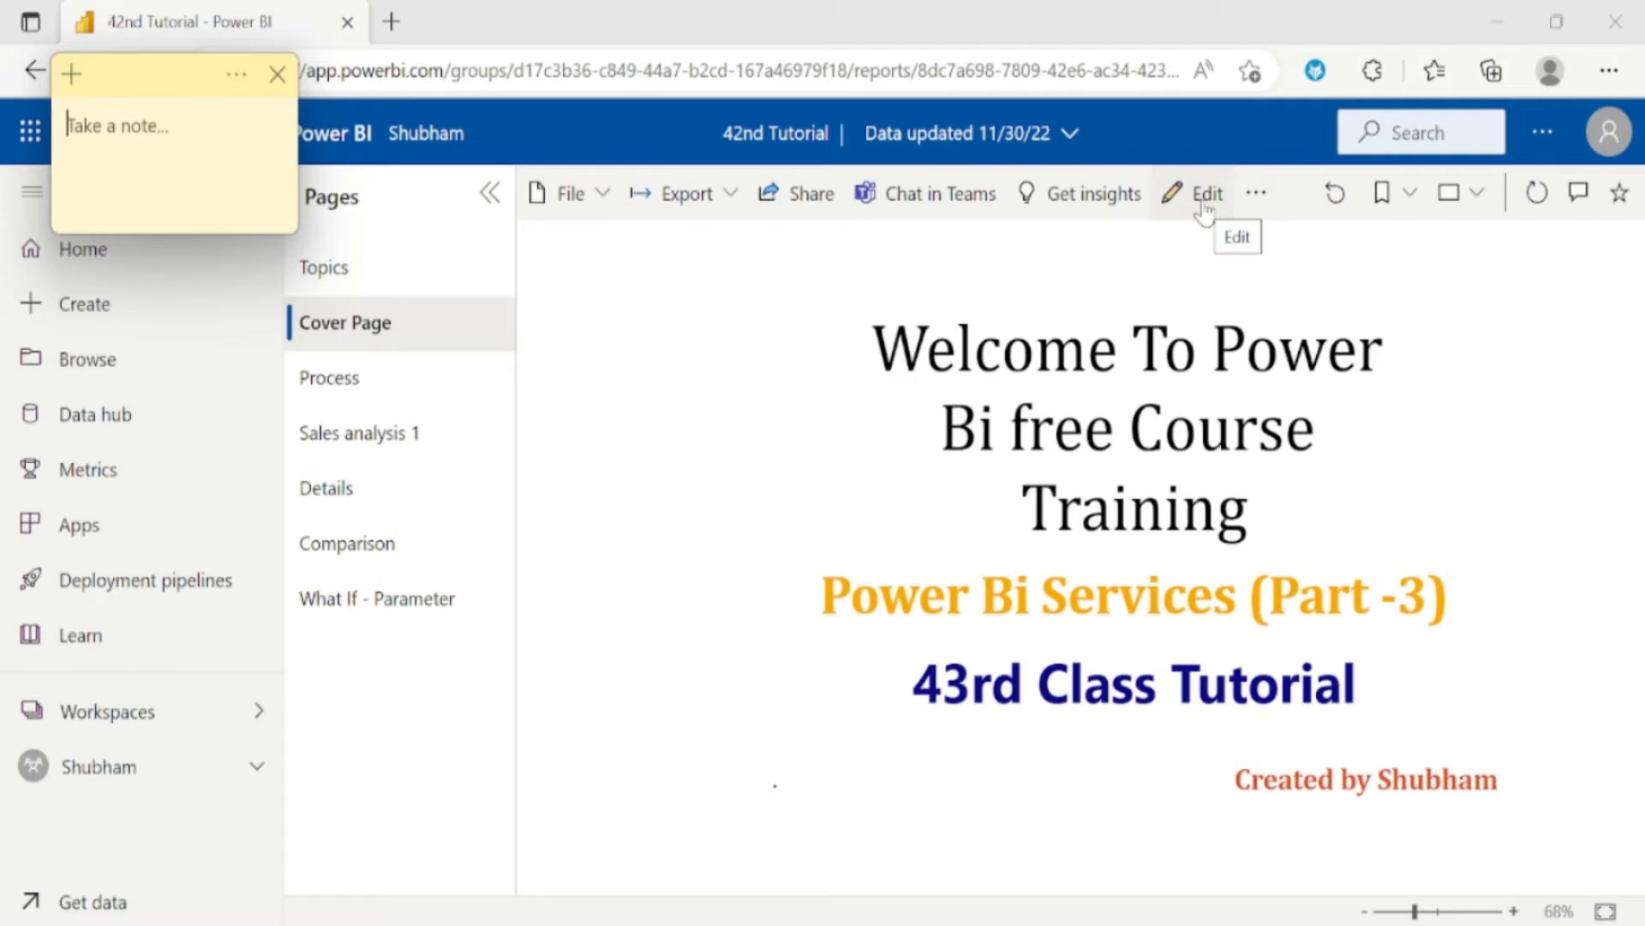
click(1206, 192)
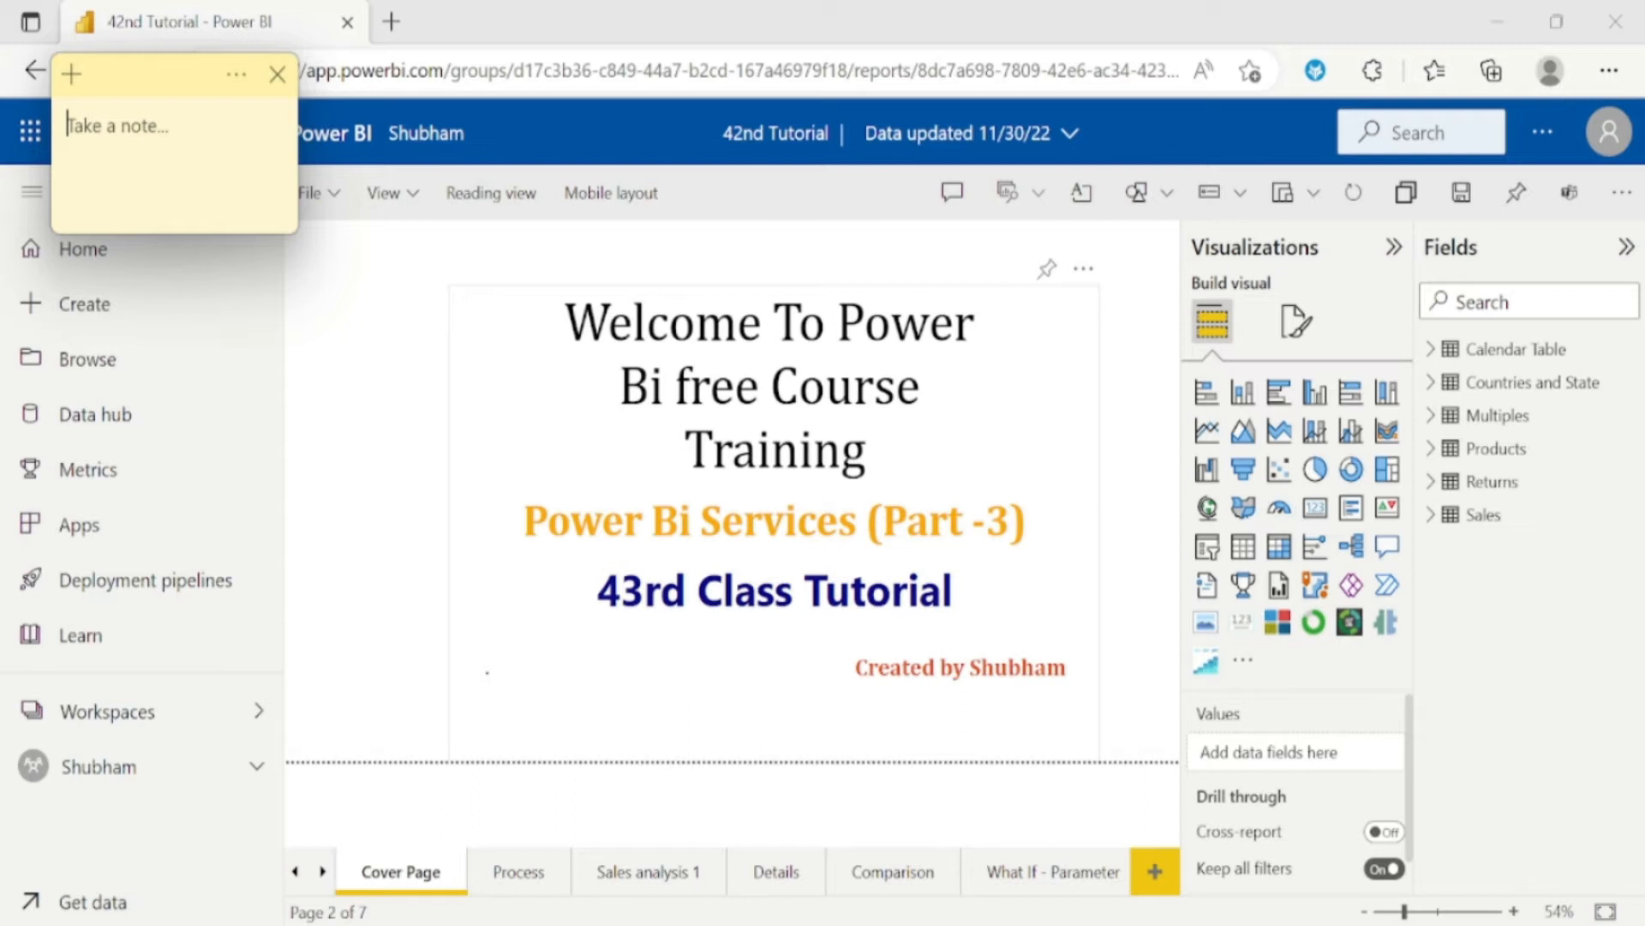
mouse_move(1351, 547)
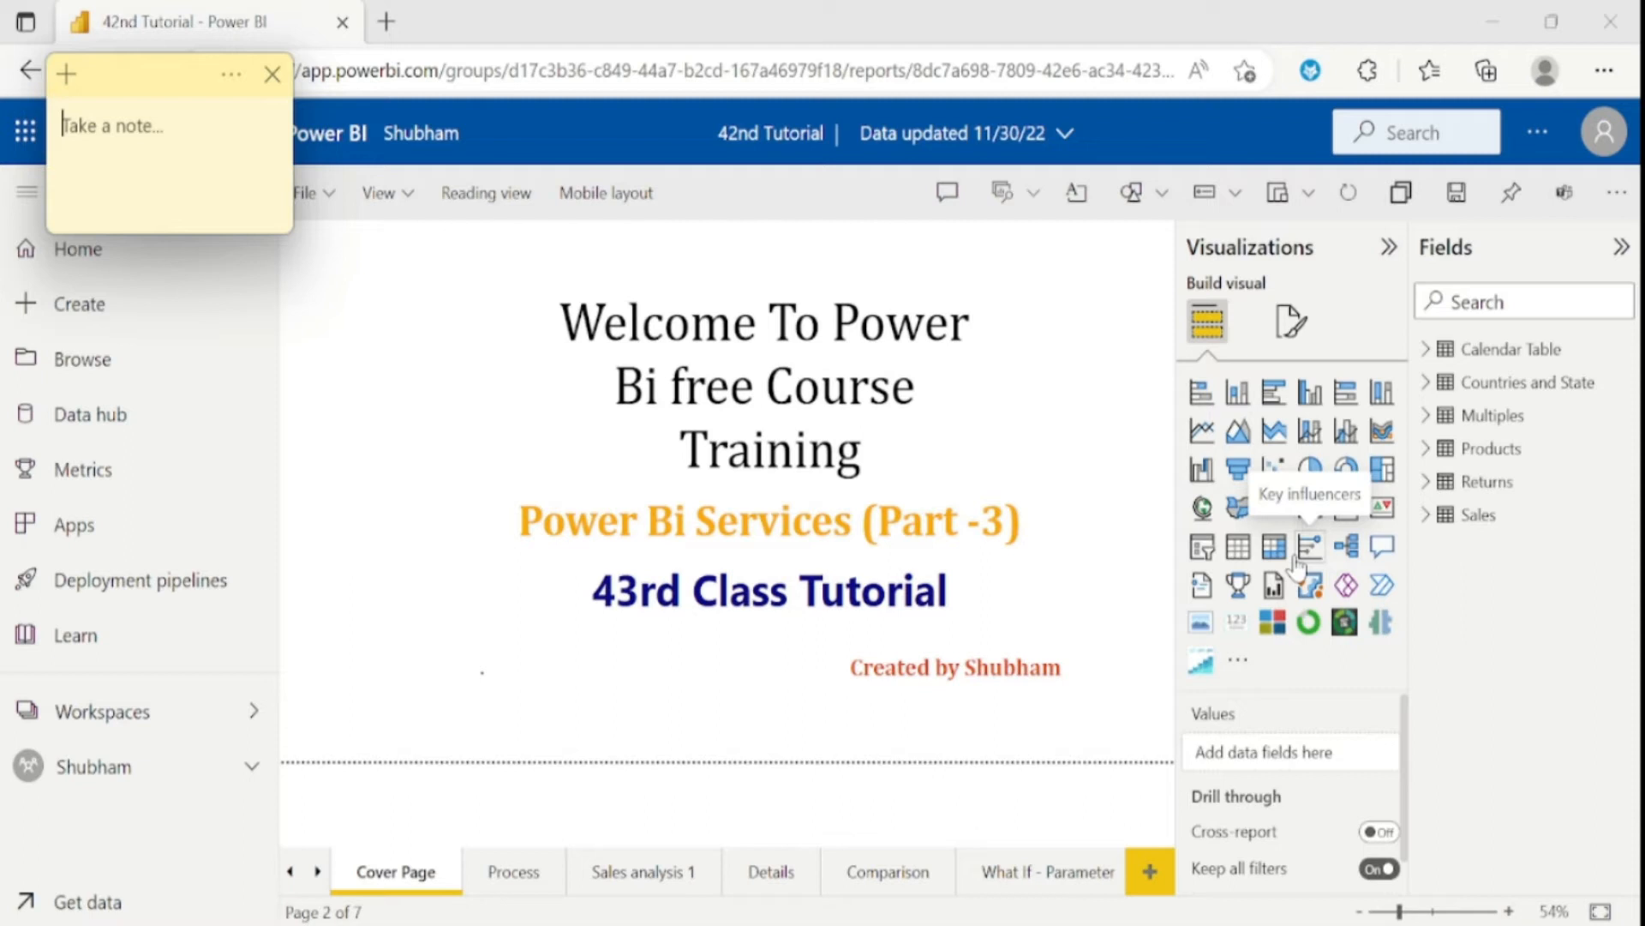
Return to Reading view and request Get insights, triggering the Premium Per User prompt
click(485, 192)
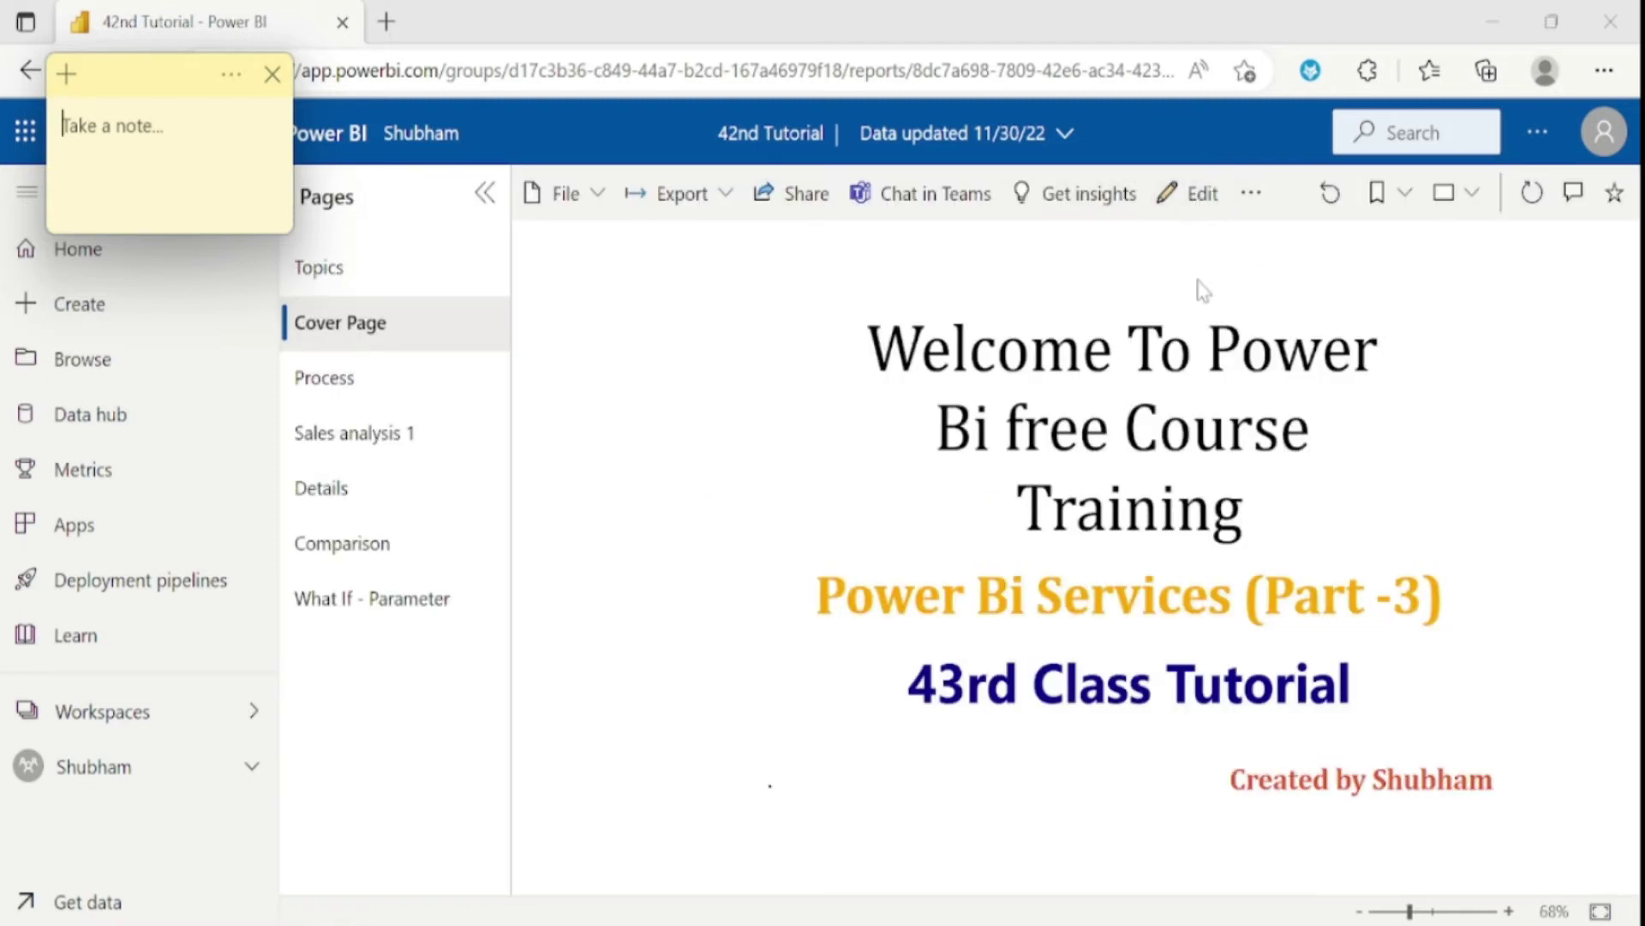
mouse_move(1075, 205)
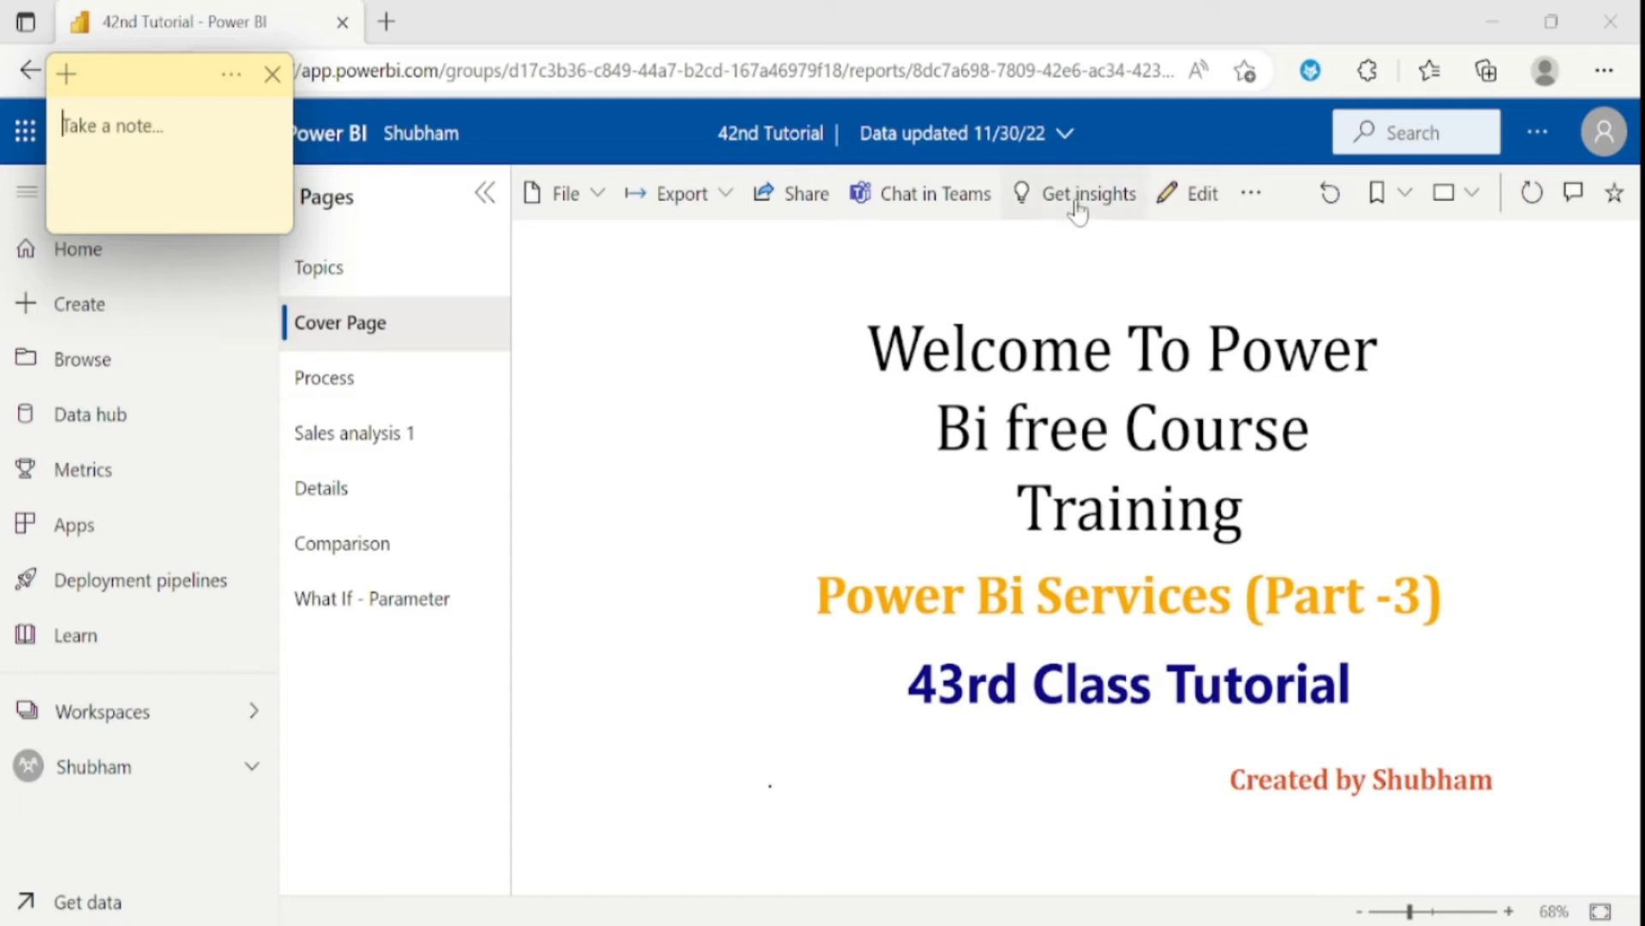
mouse_move(1088, 193)
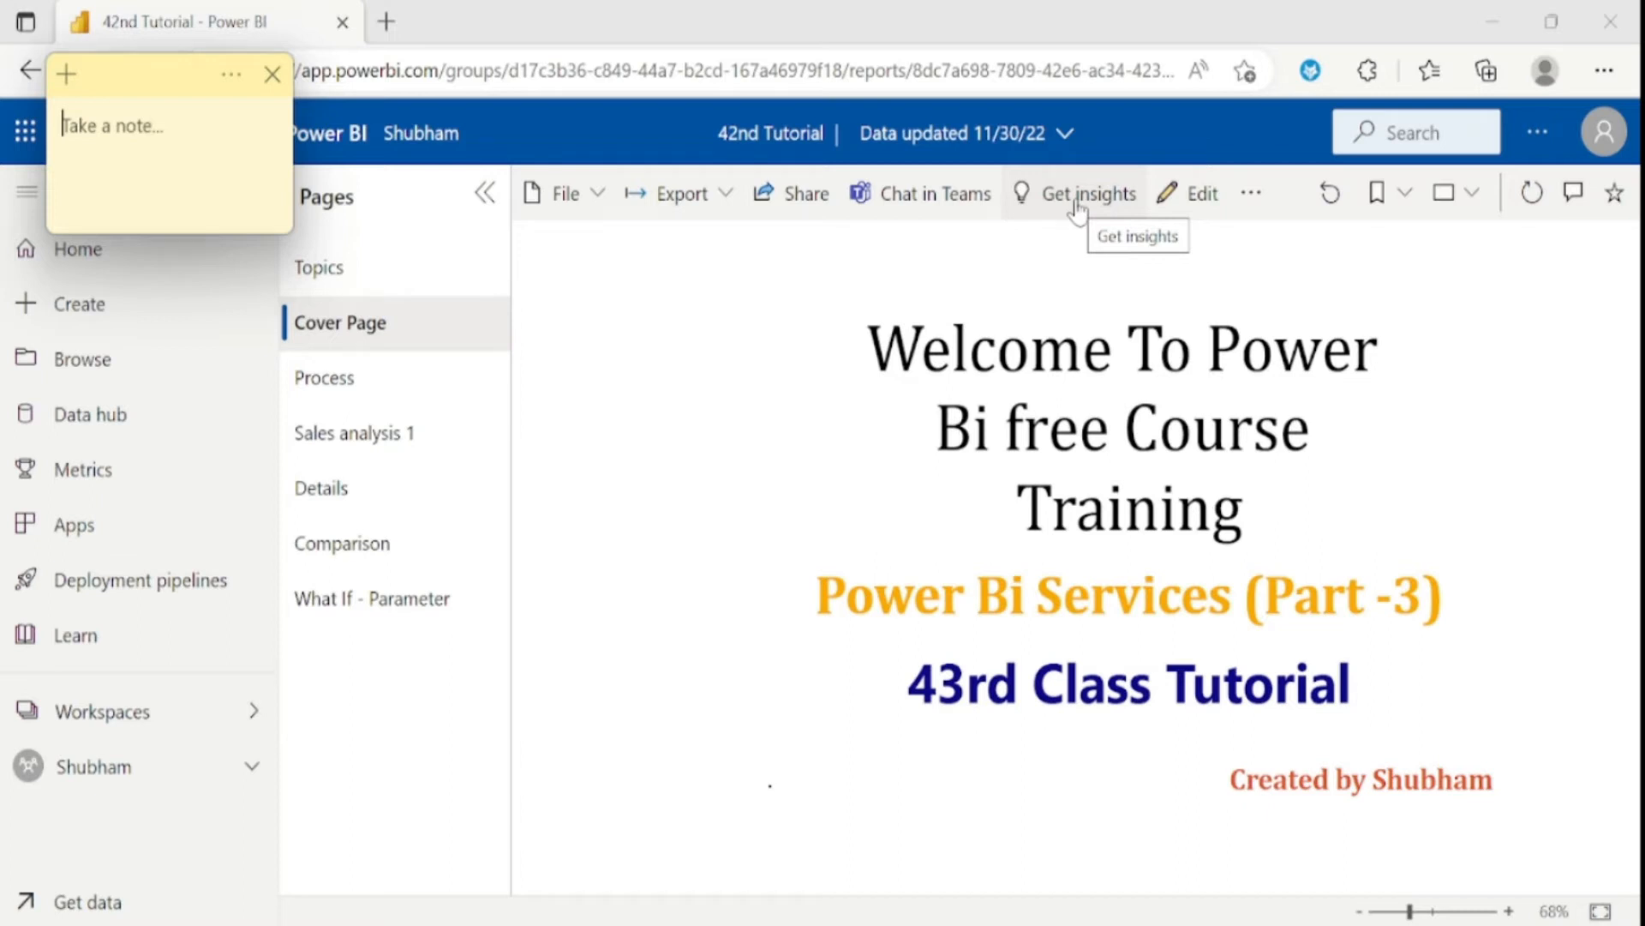
click(1086, 193)
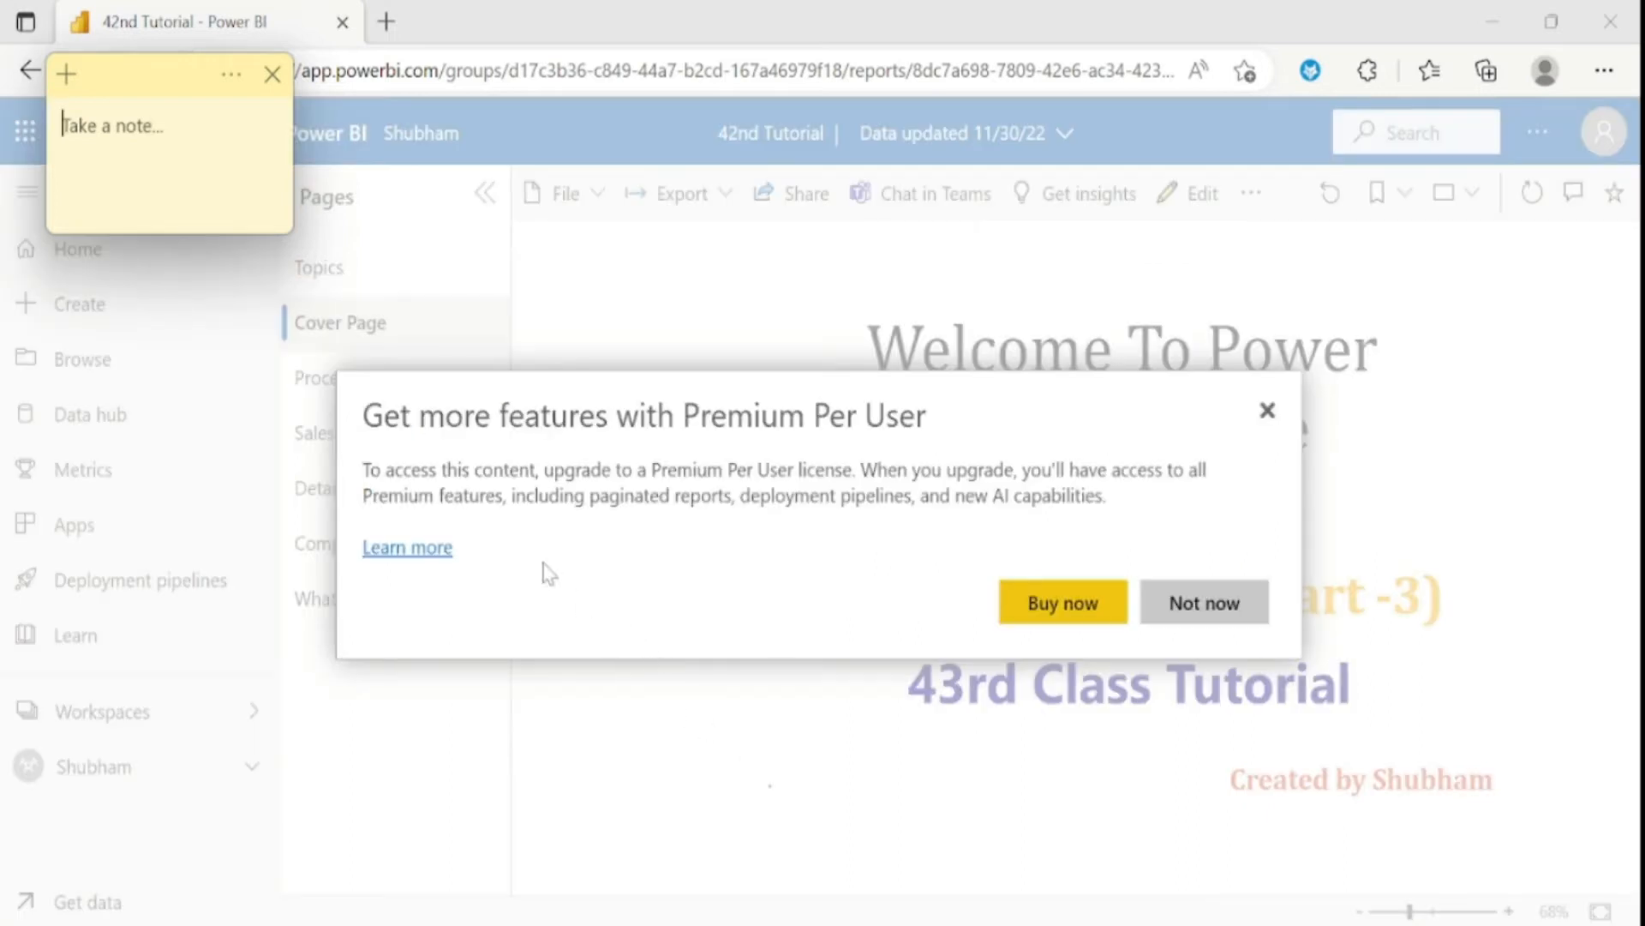
mouse_move(934, 446)
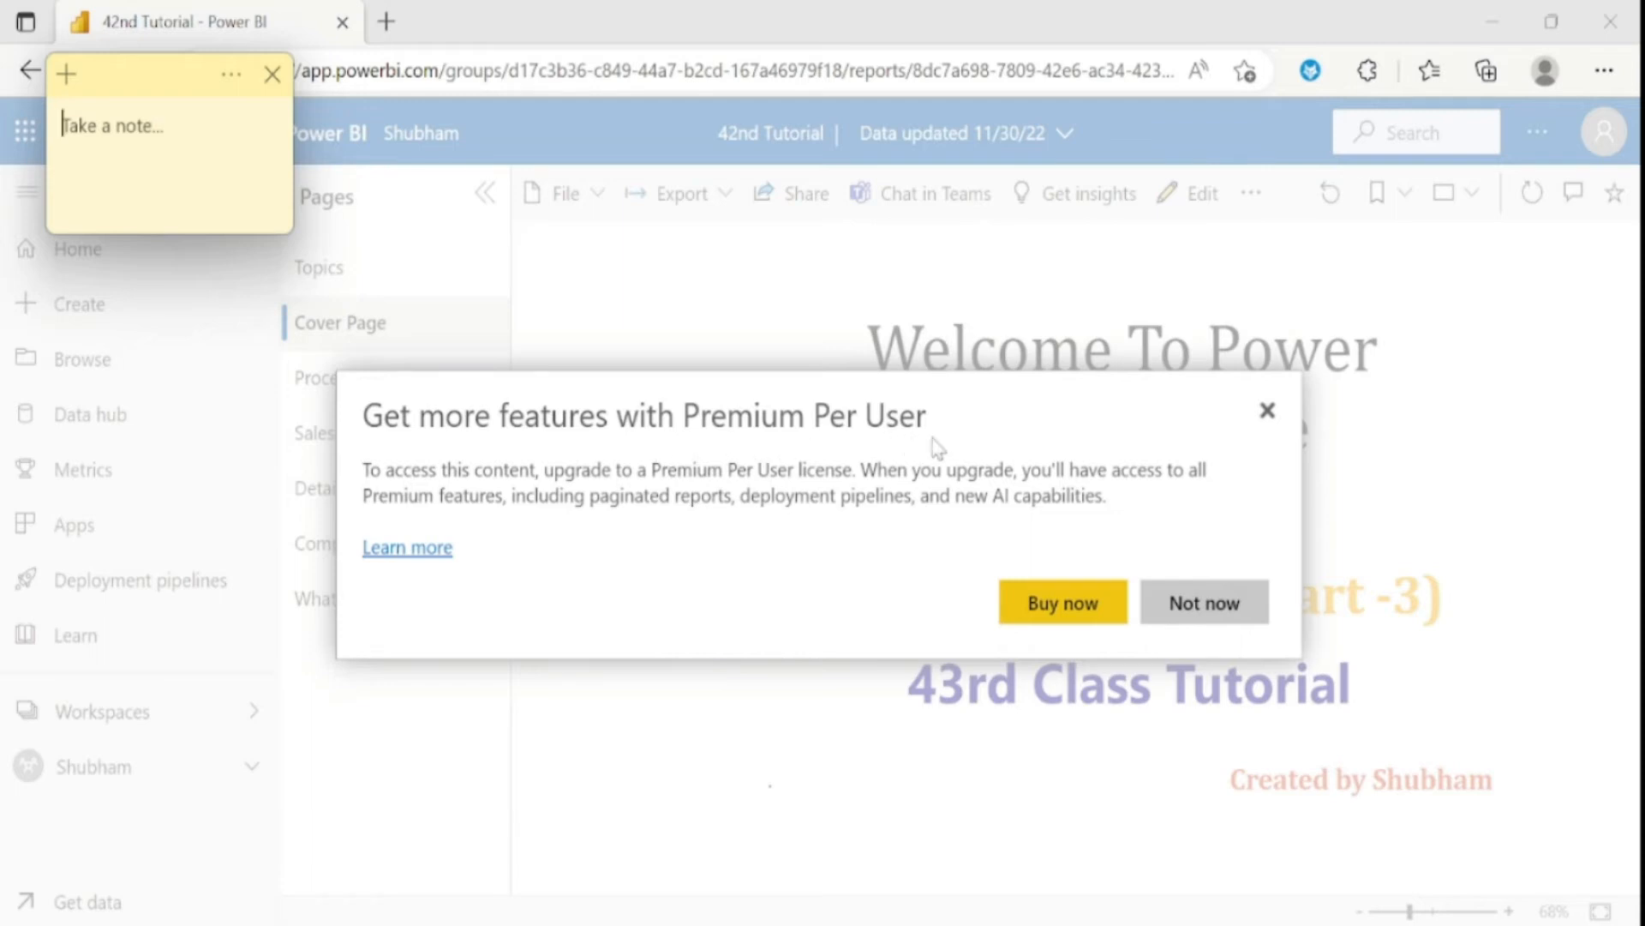
mouse_move(804, 545)
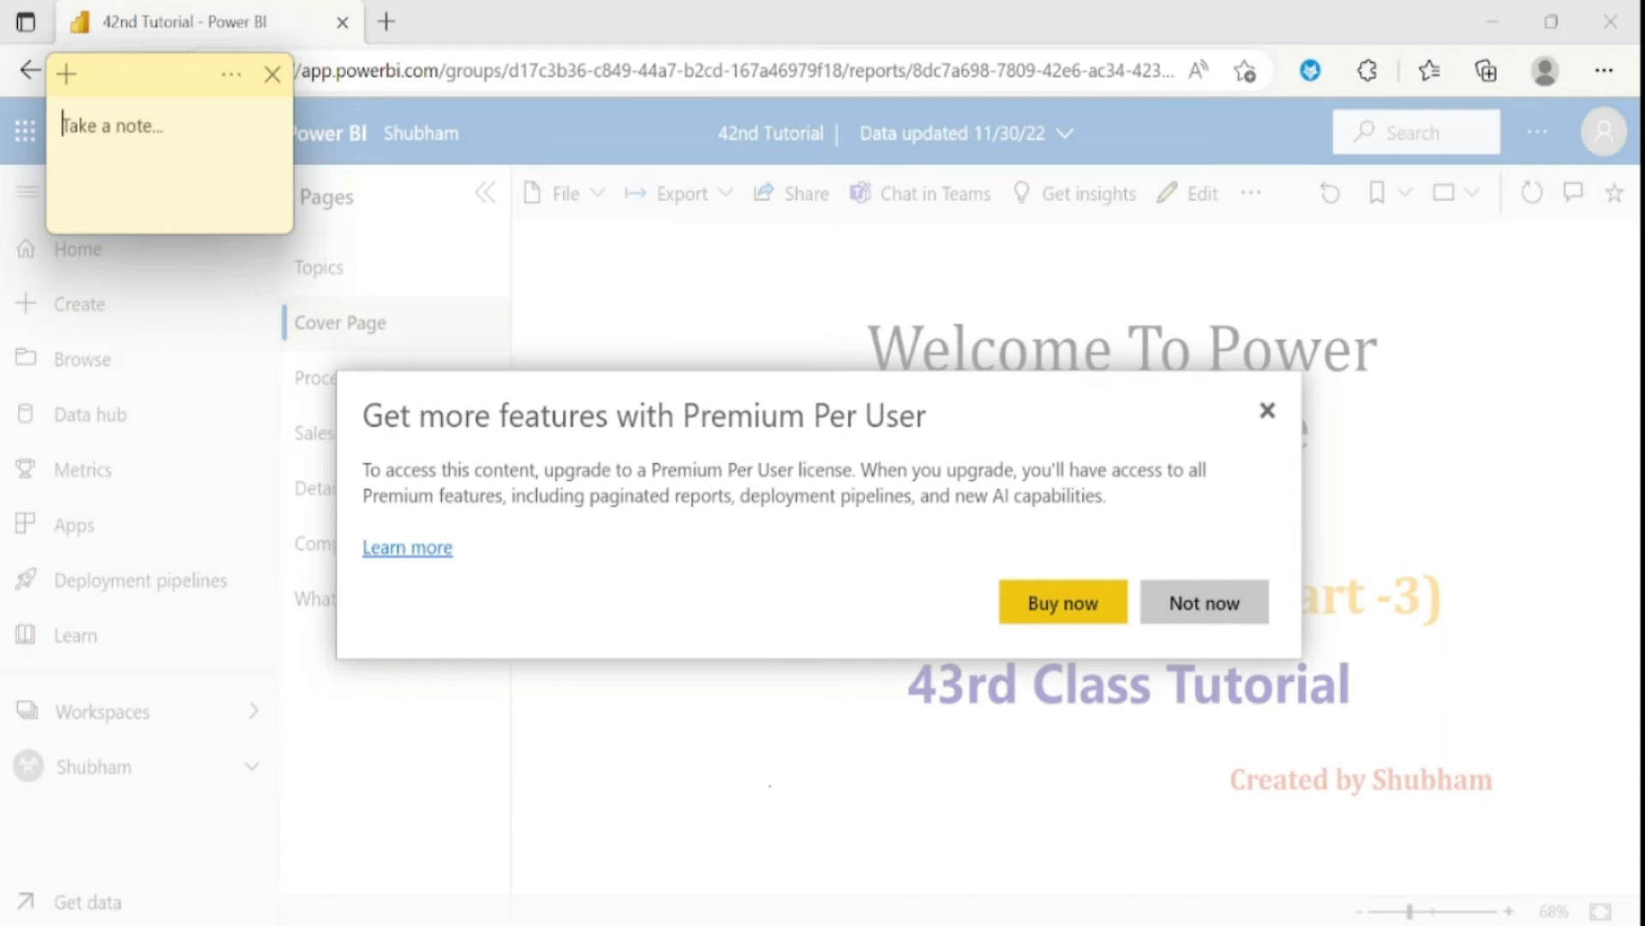
mouse_move(1533, 197)
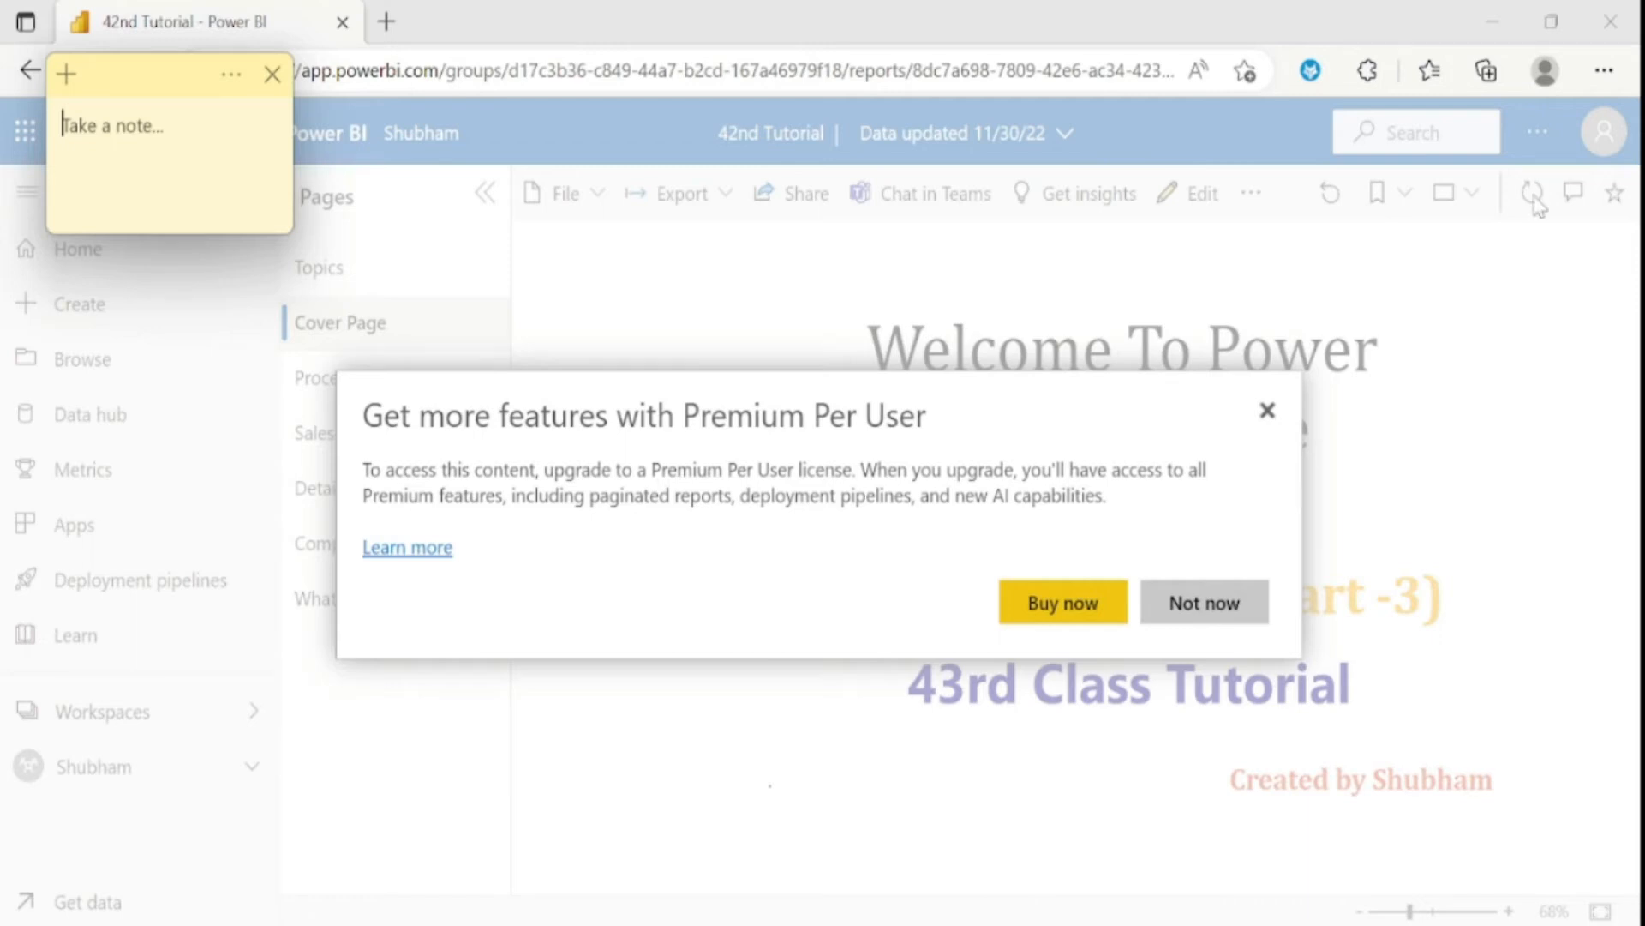
mouse_move(1542, 438)
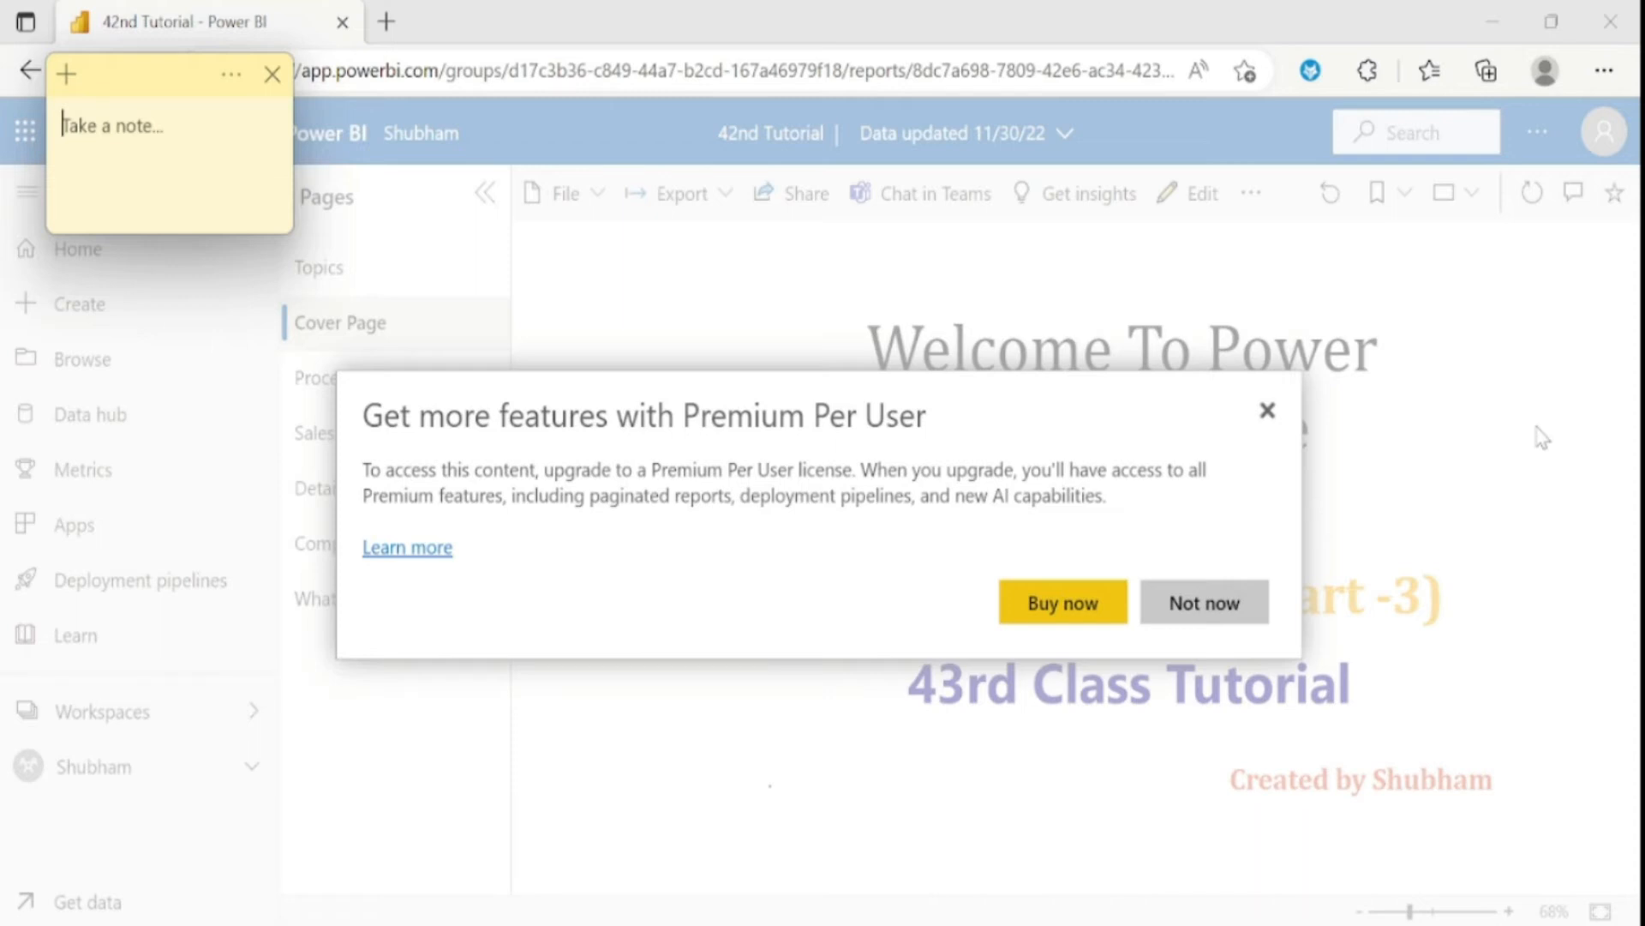
mouse_move(1204, 602)
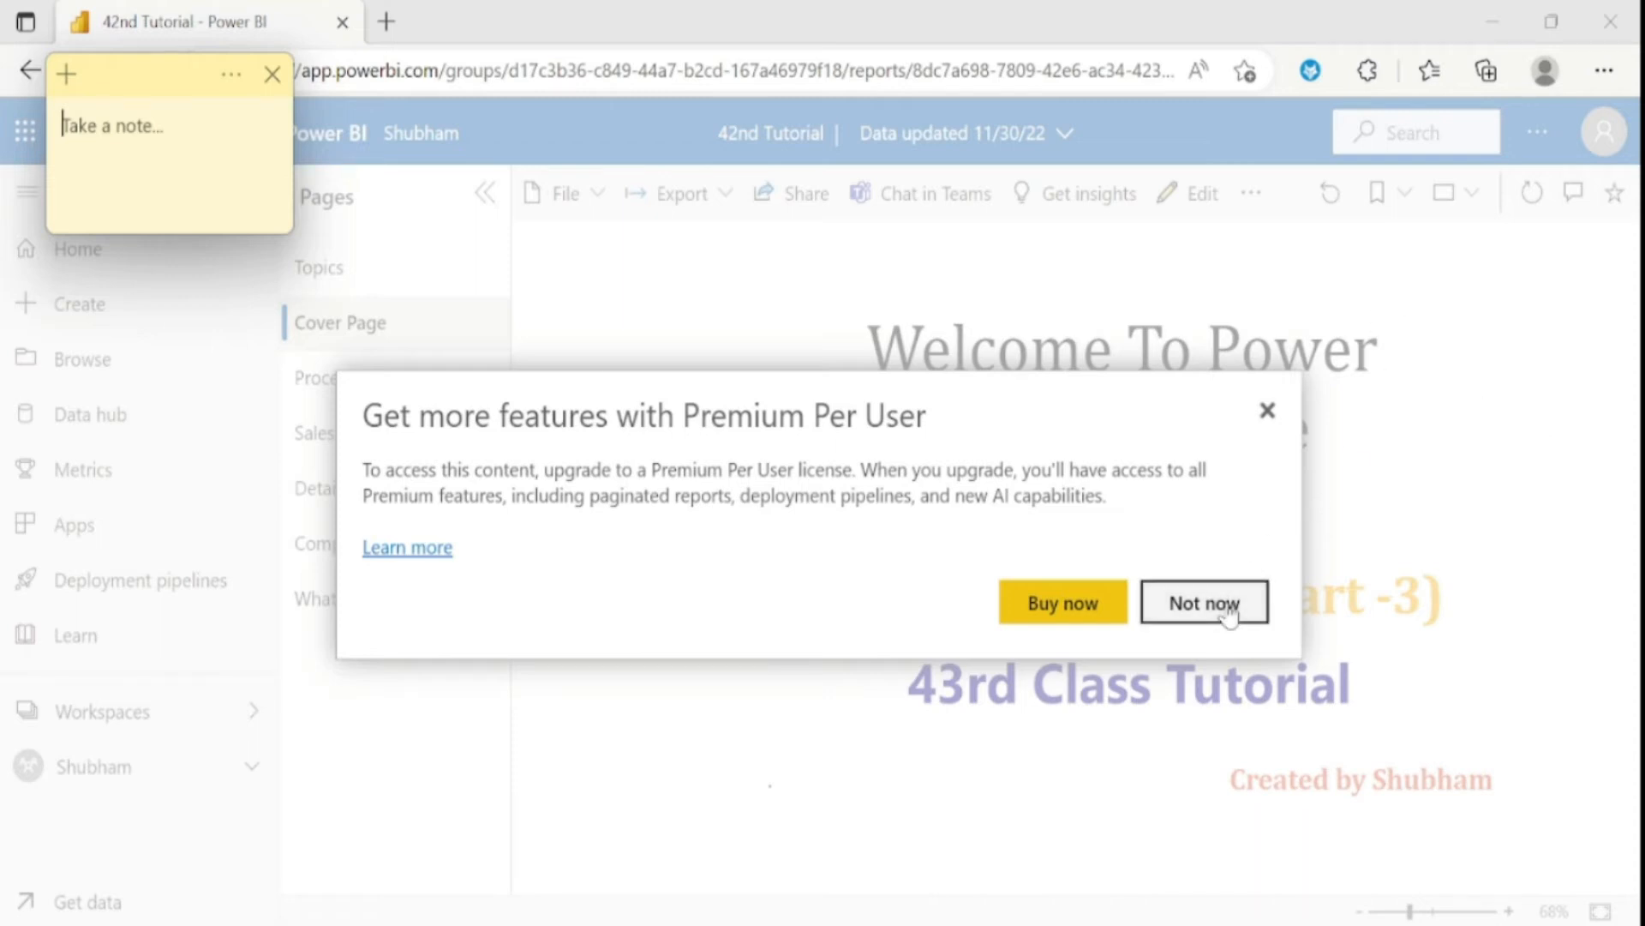
Dismiss the Premium prompt, then open and close the report's Send link panel
click(1203, 602)
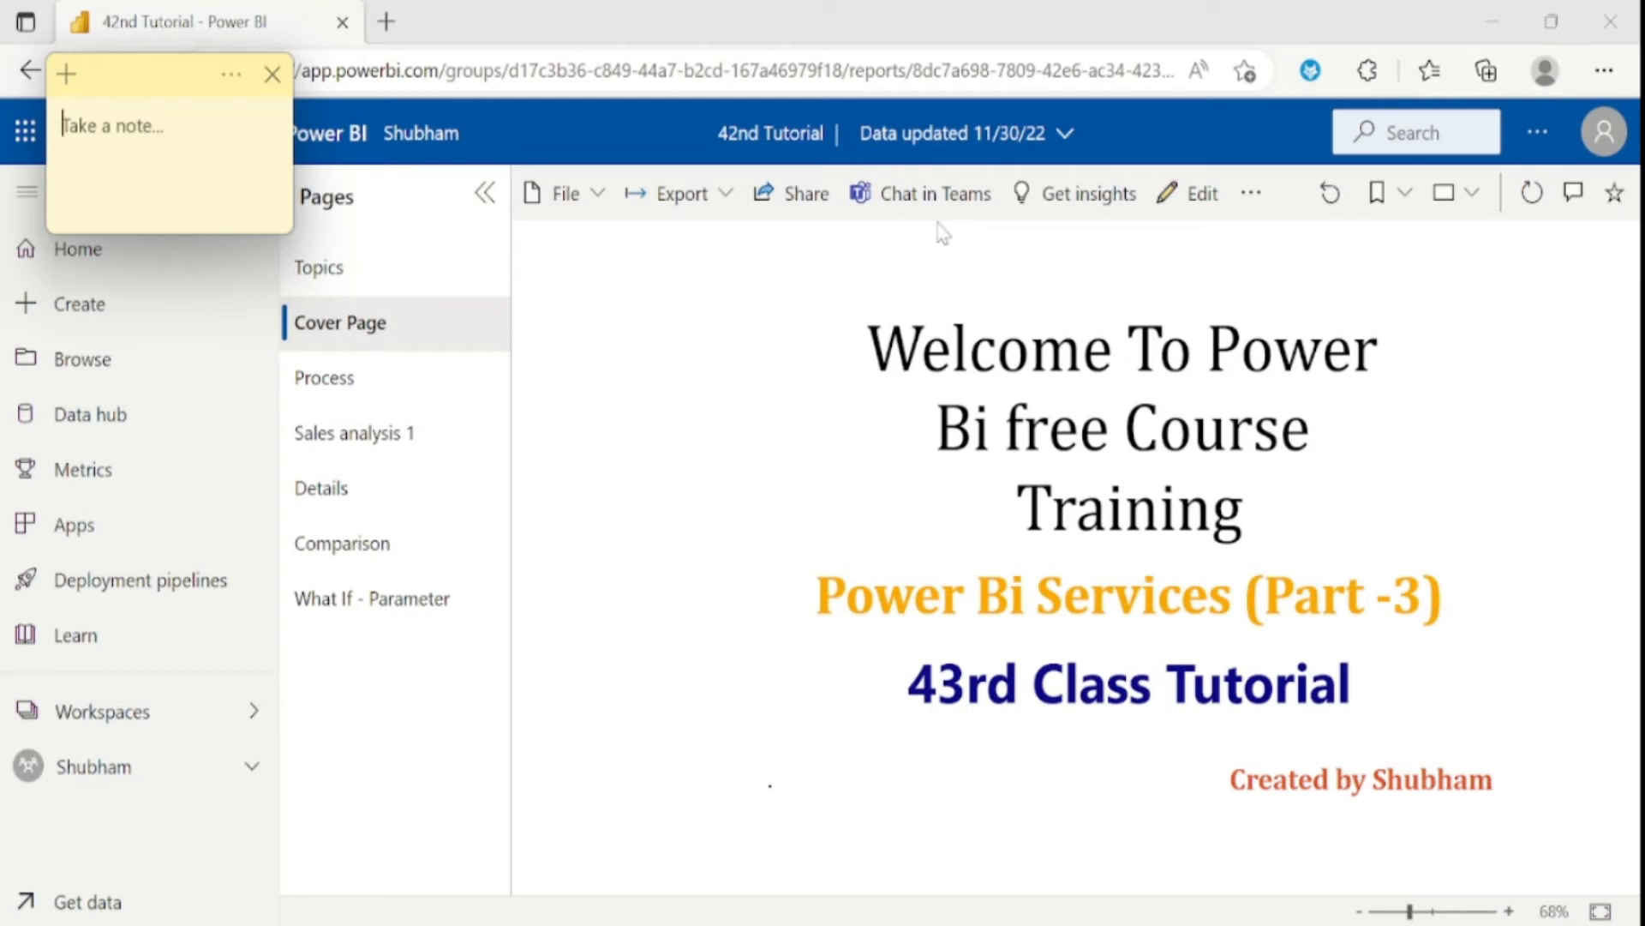
mouse_move(728, 210)
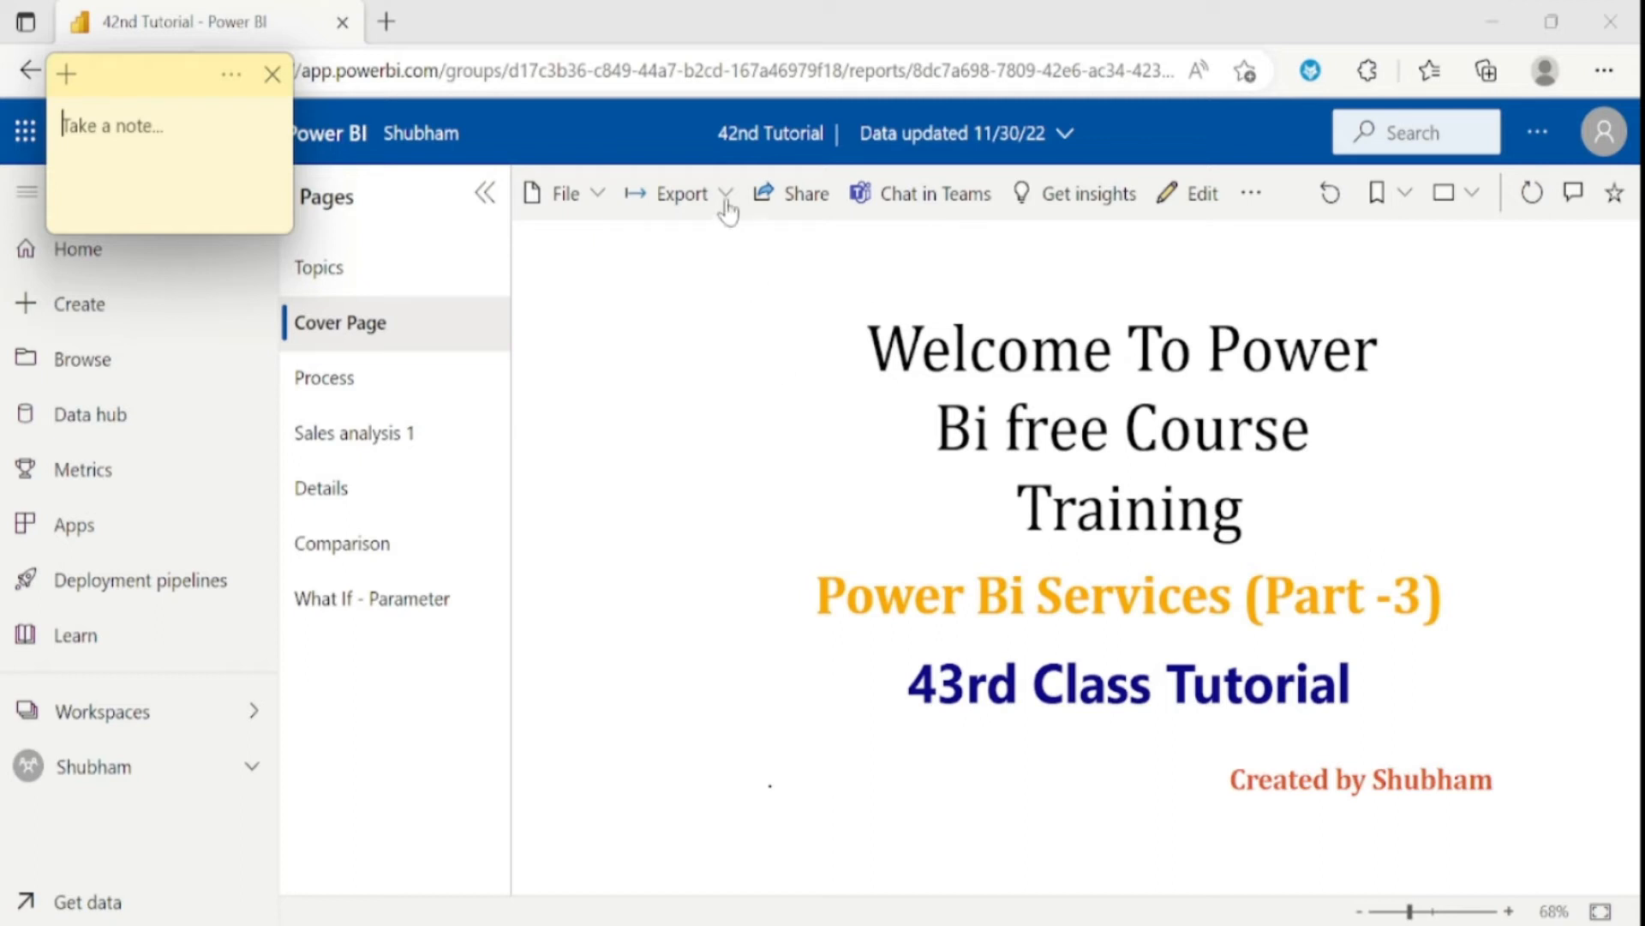
mouse_move(788, 193)
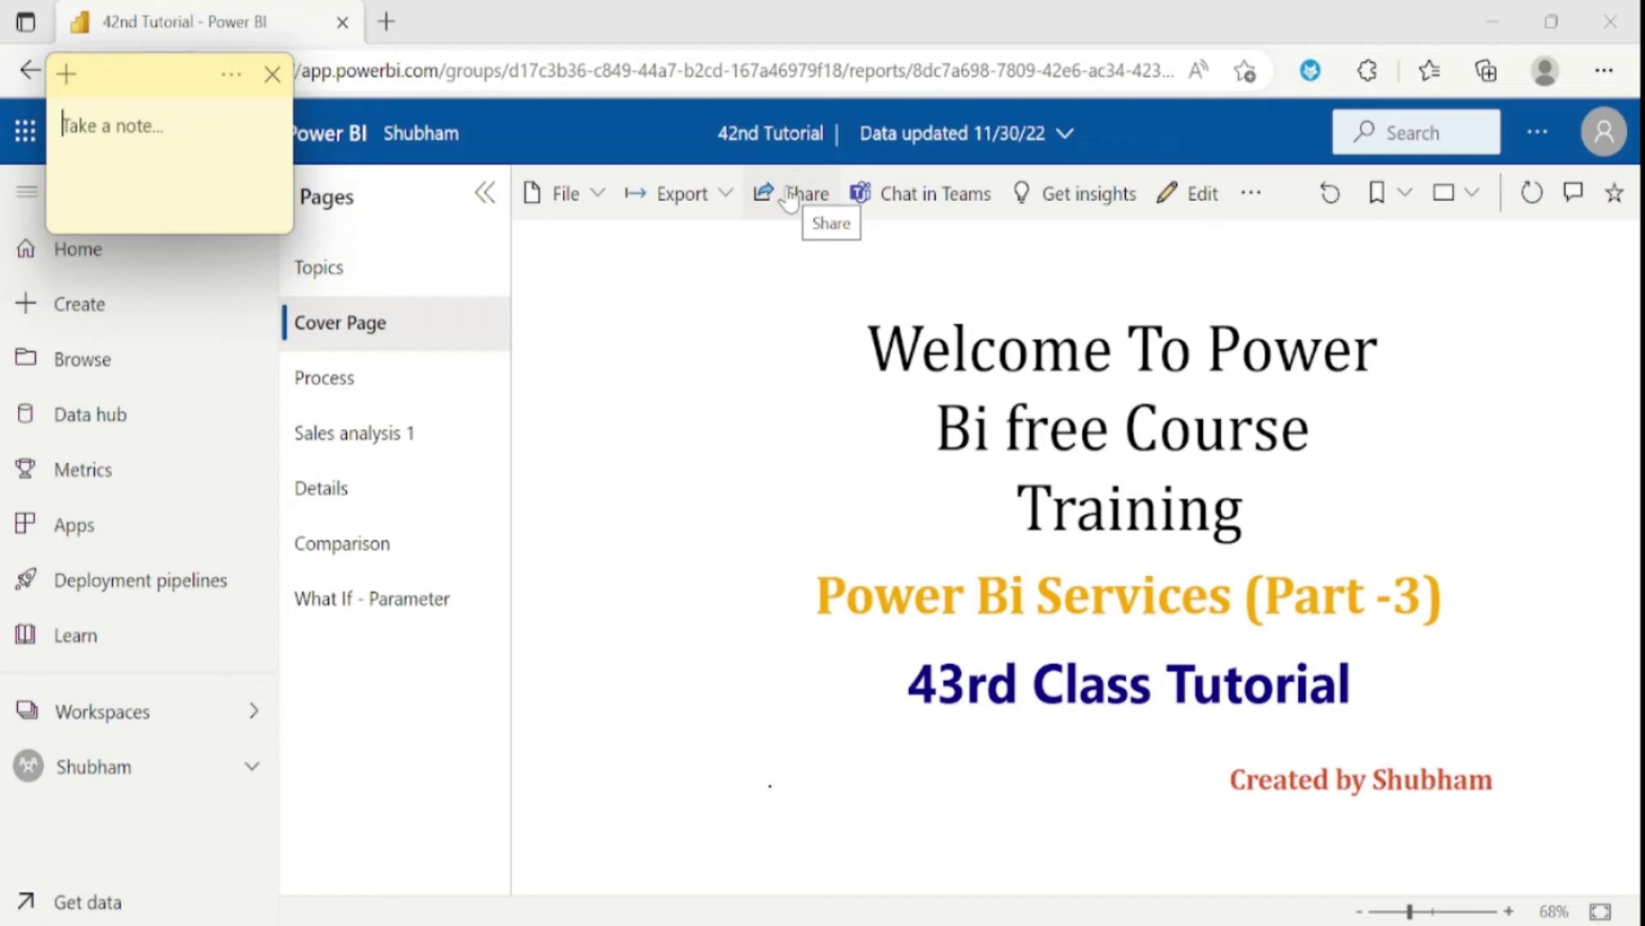
mouse_move(792, 195)
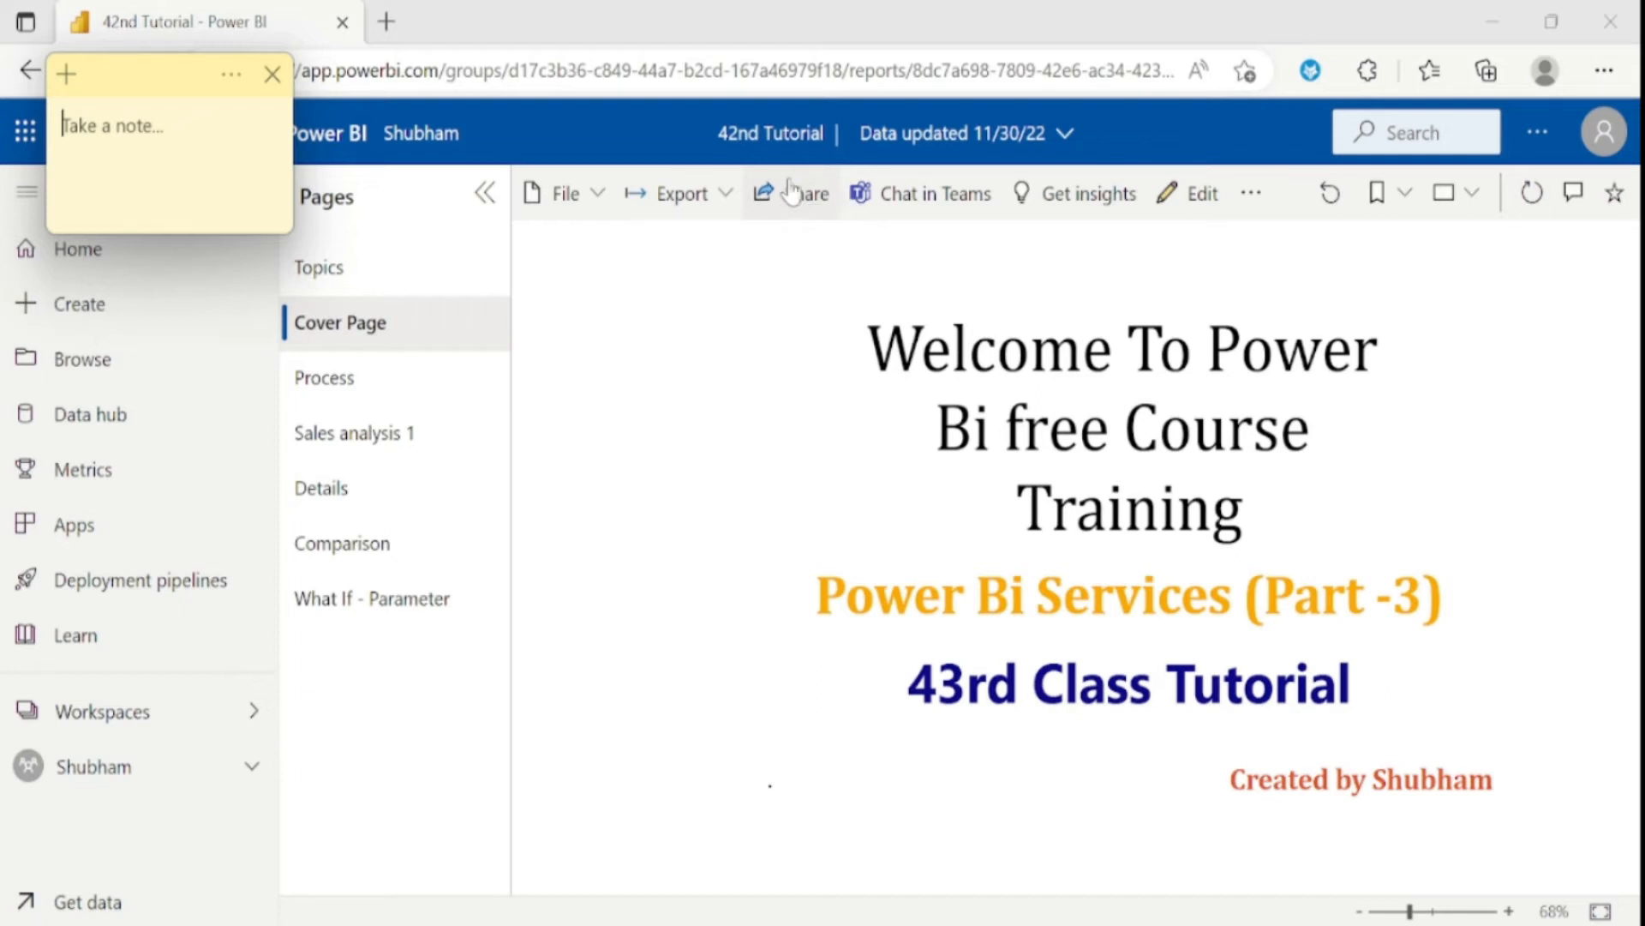
click(803, 193)
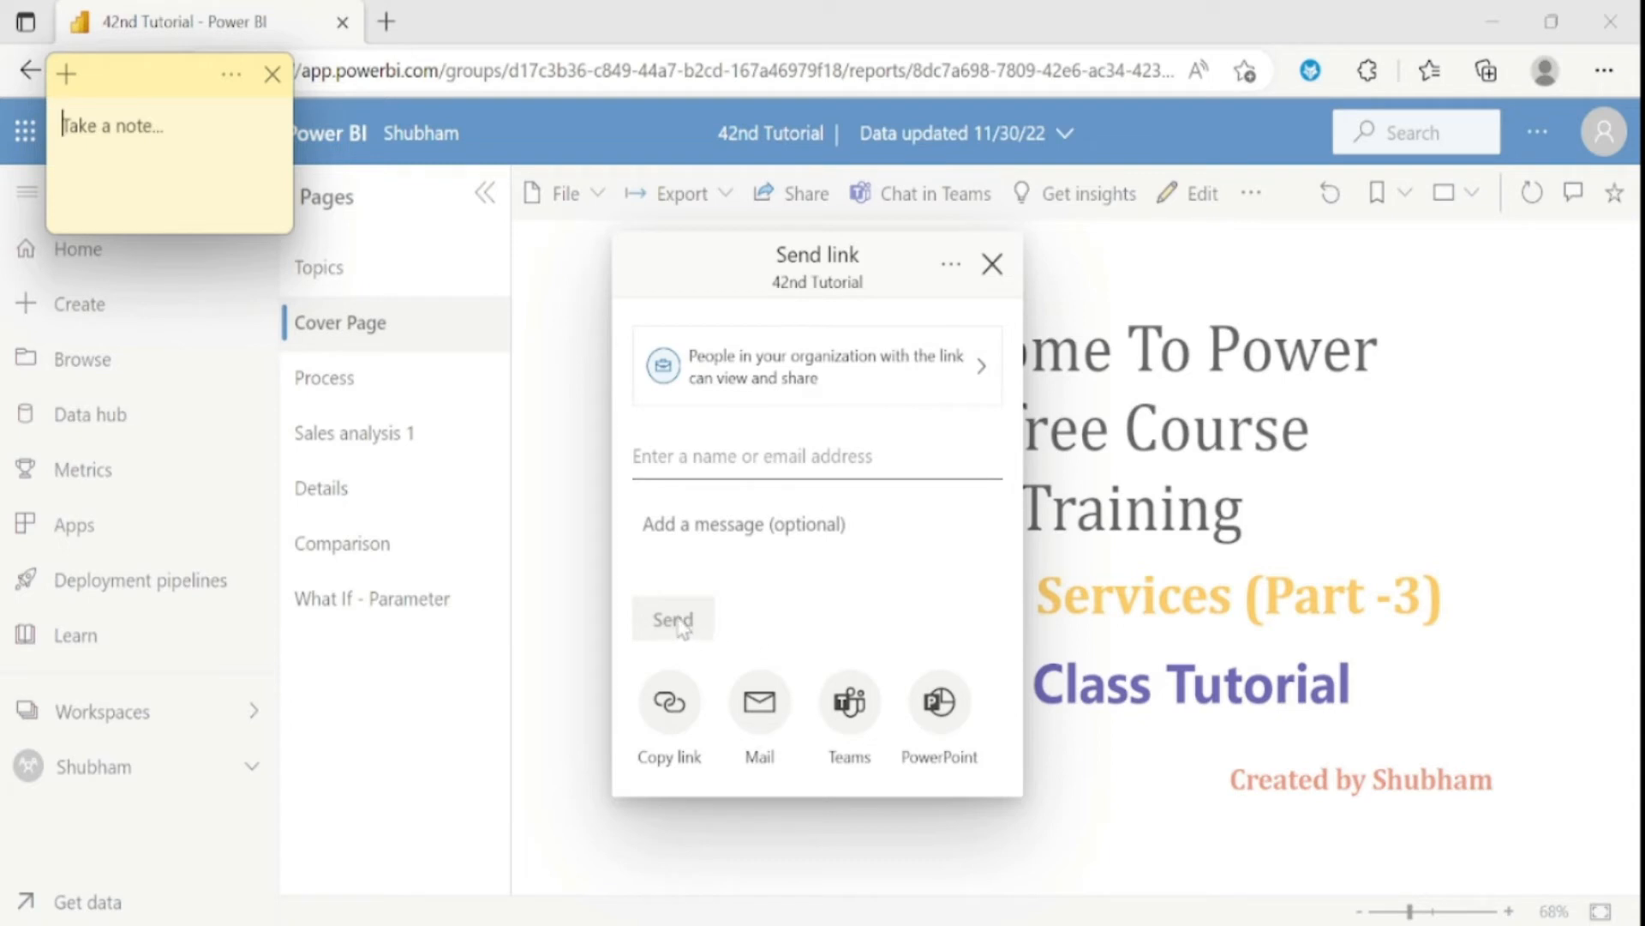
mouse_move(992, 263)
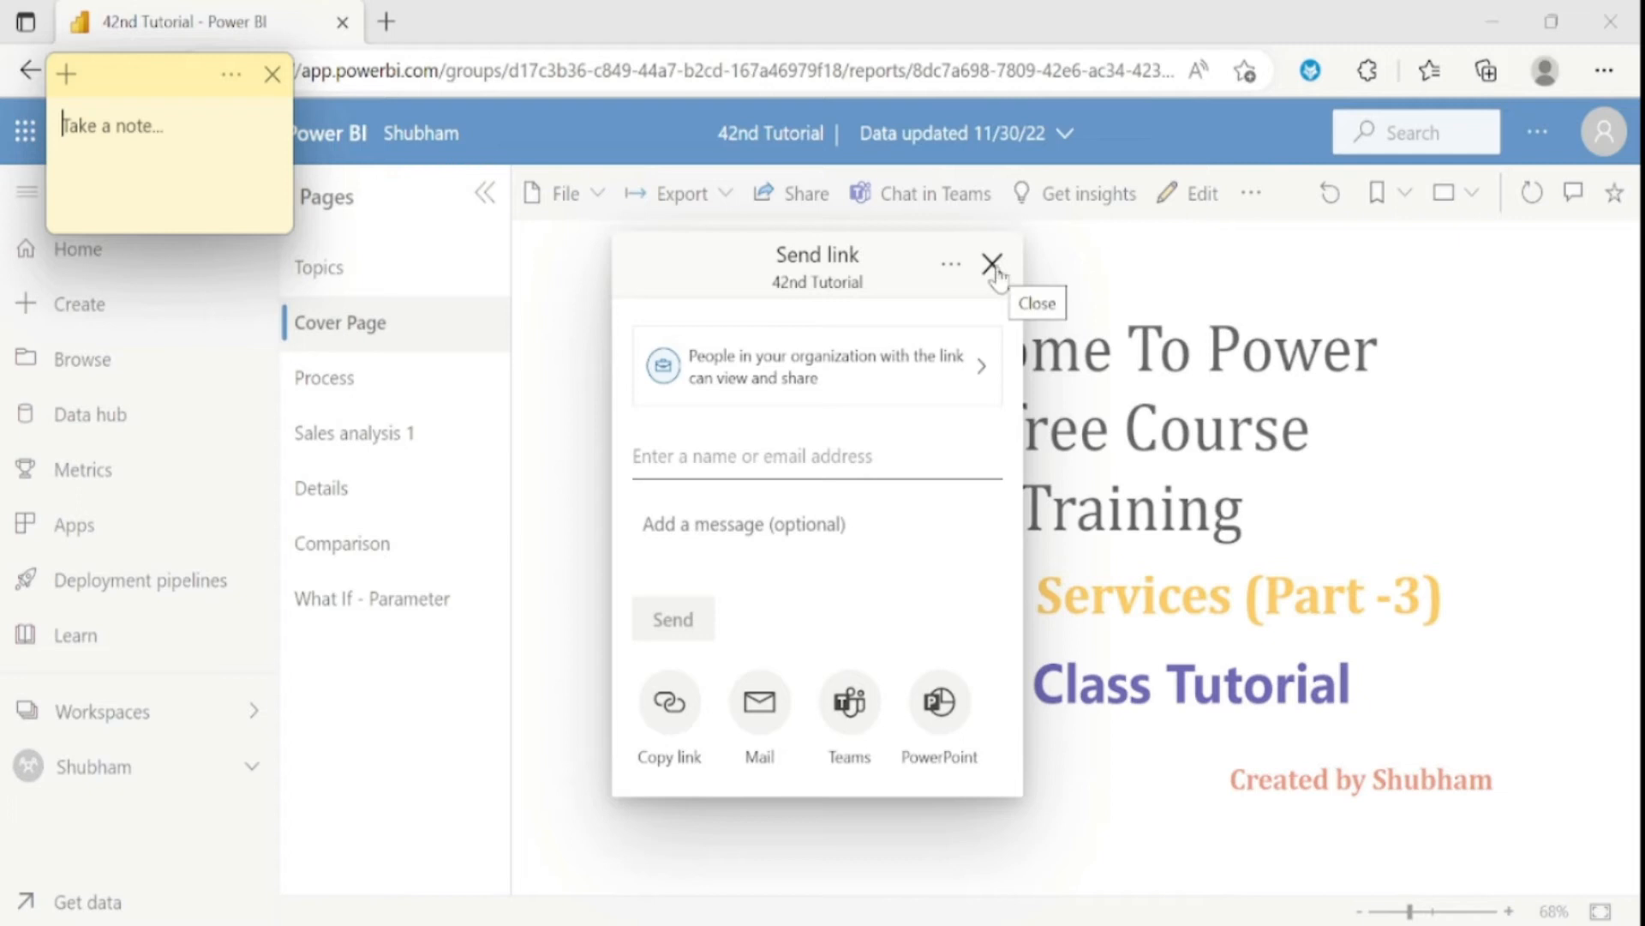
click(991, 263)
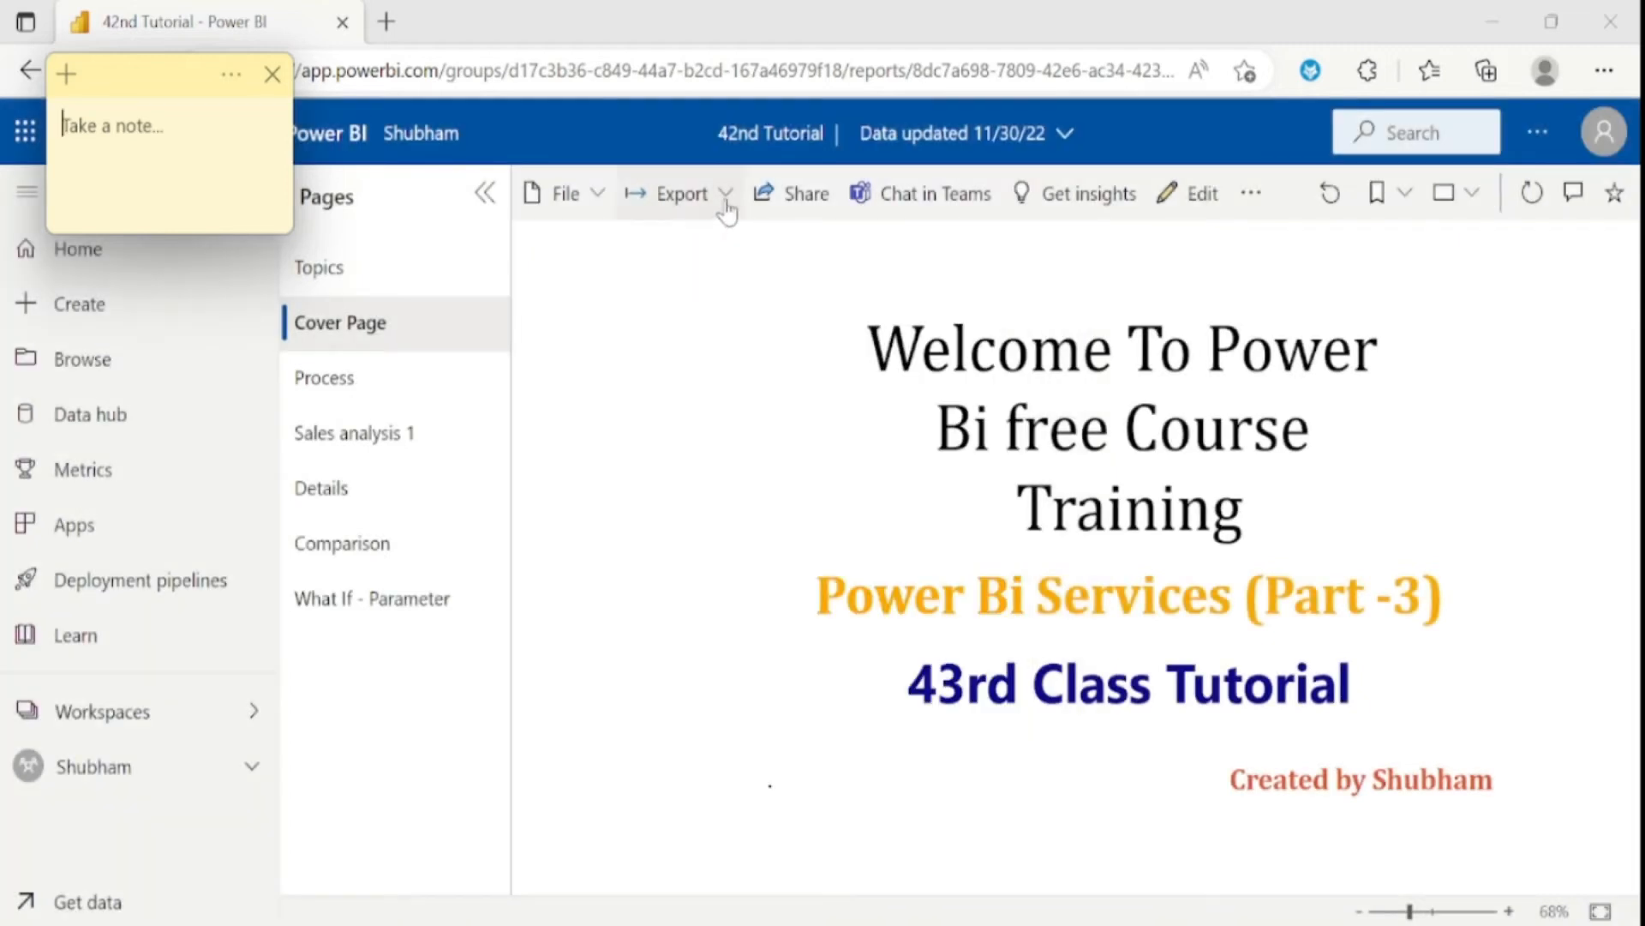
mouse_move(726, 206)
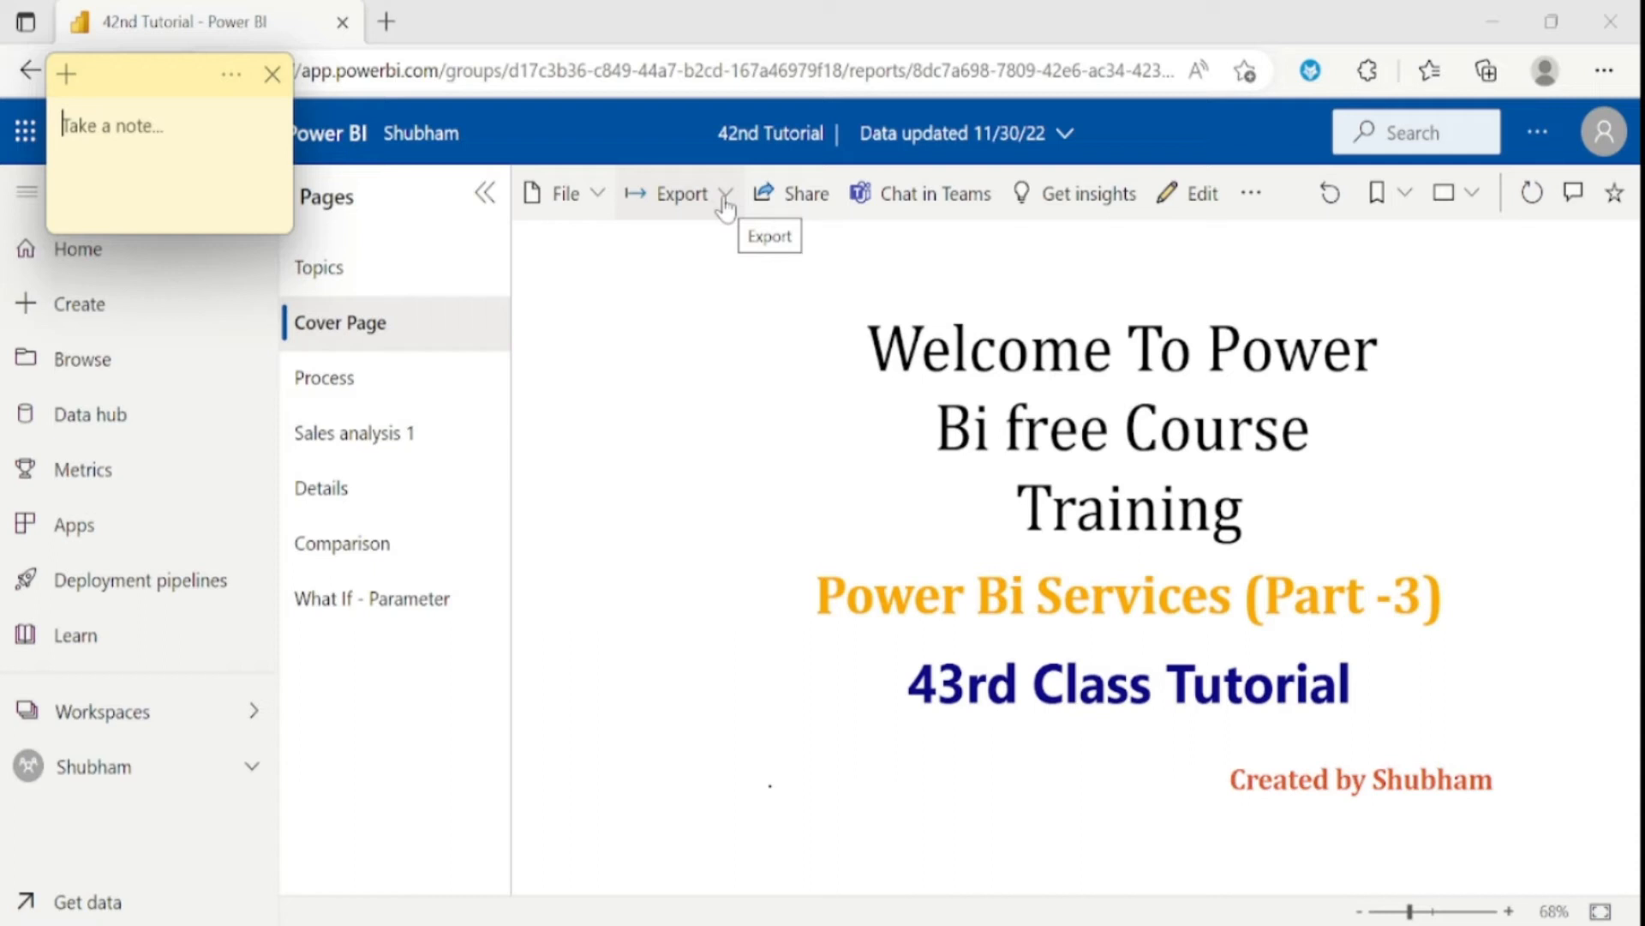
click(680, 193)
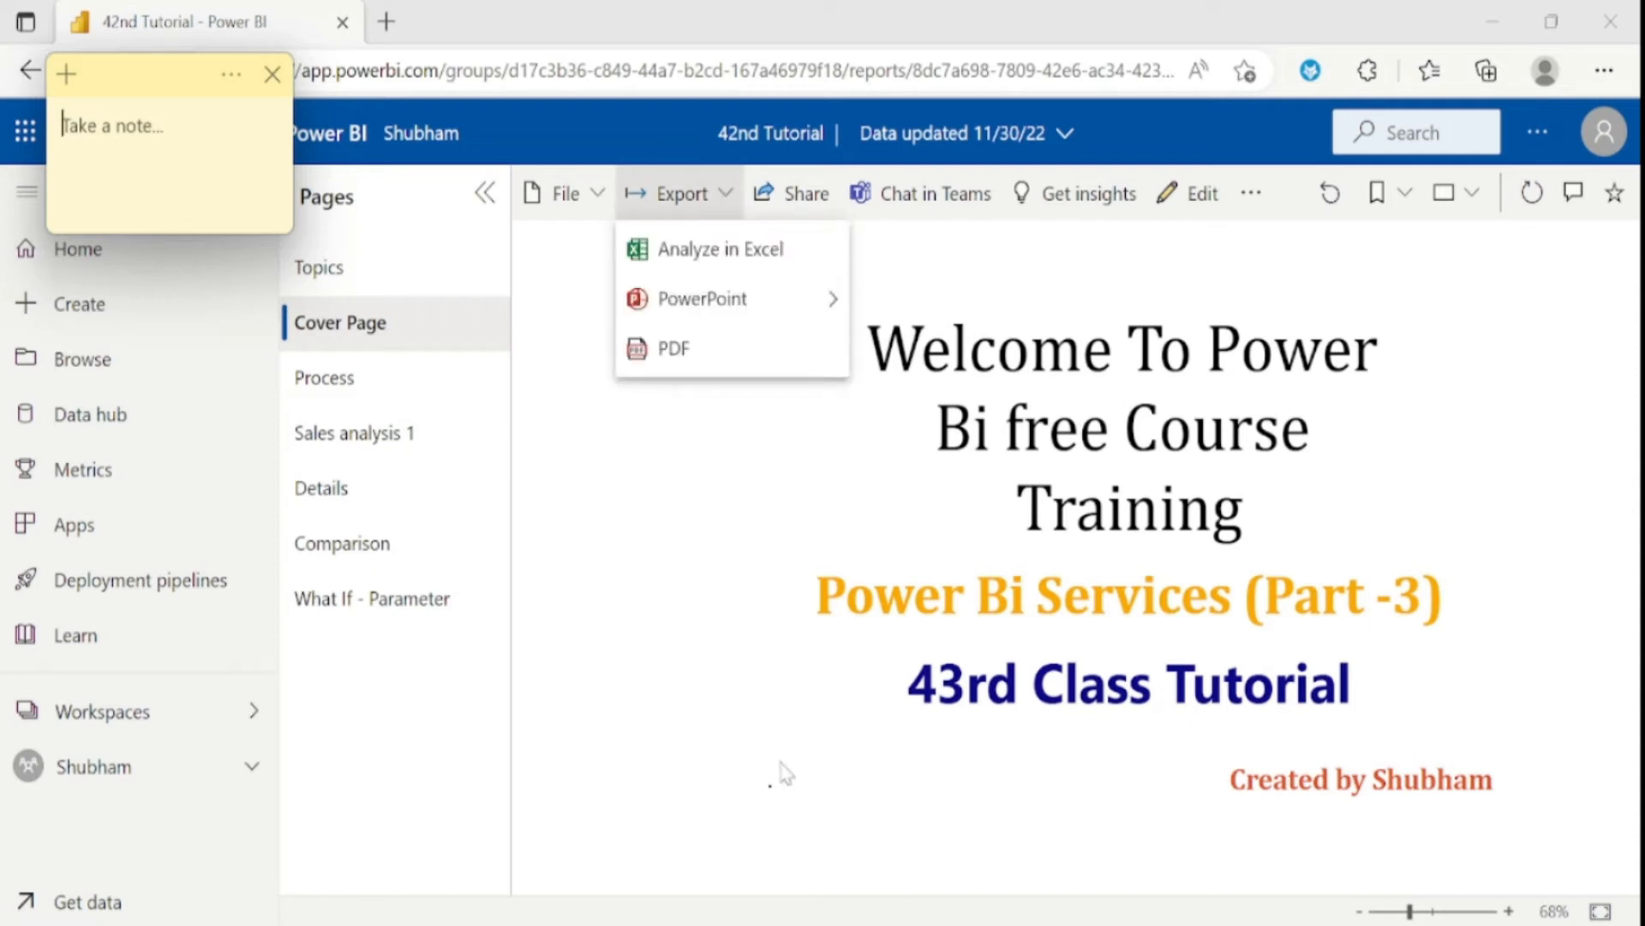
mouse_move(756, 618)
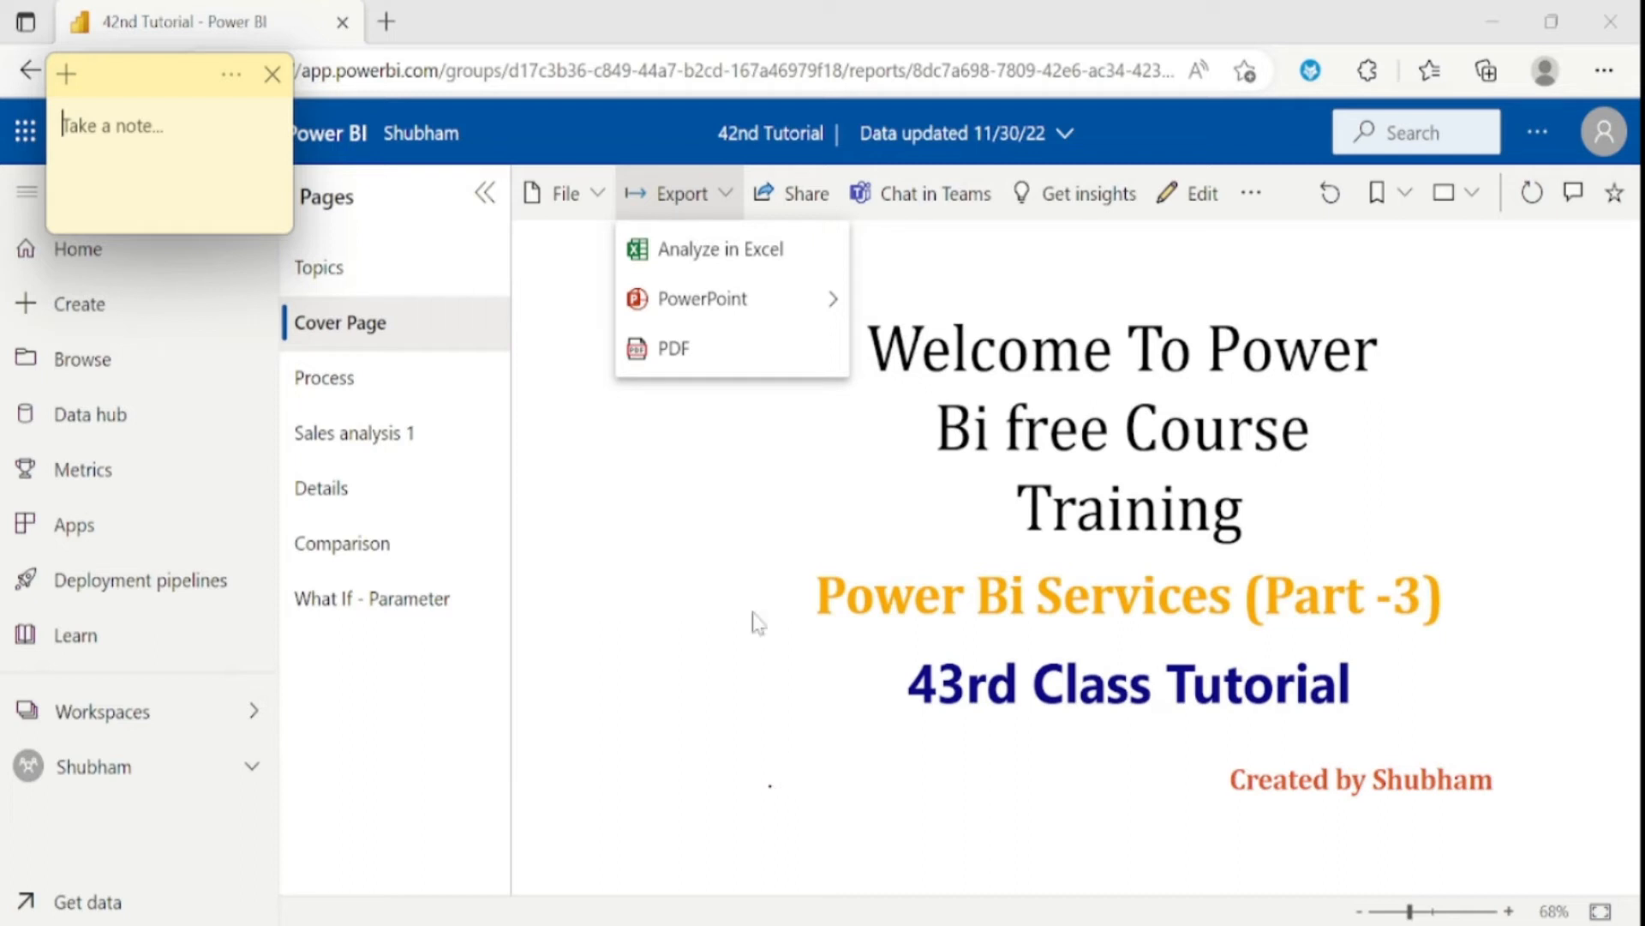
mouse_move(604, 200)
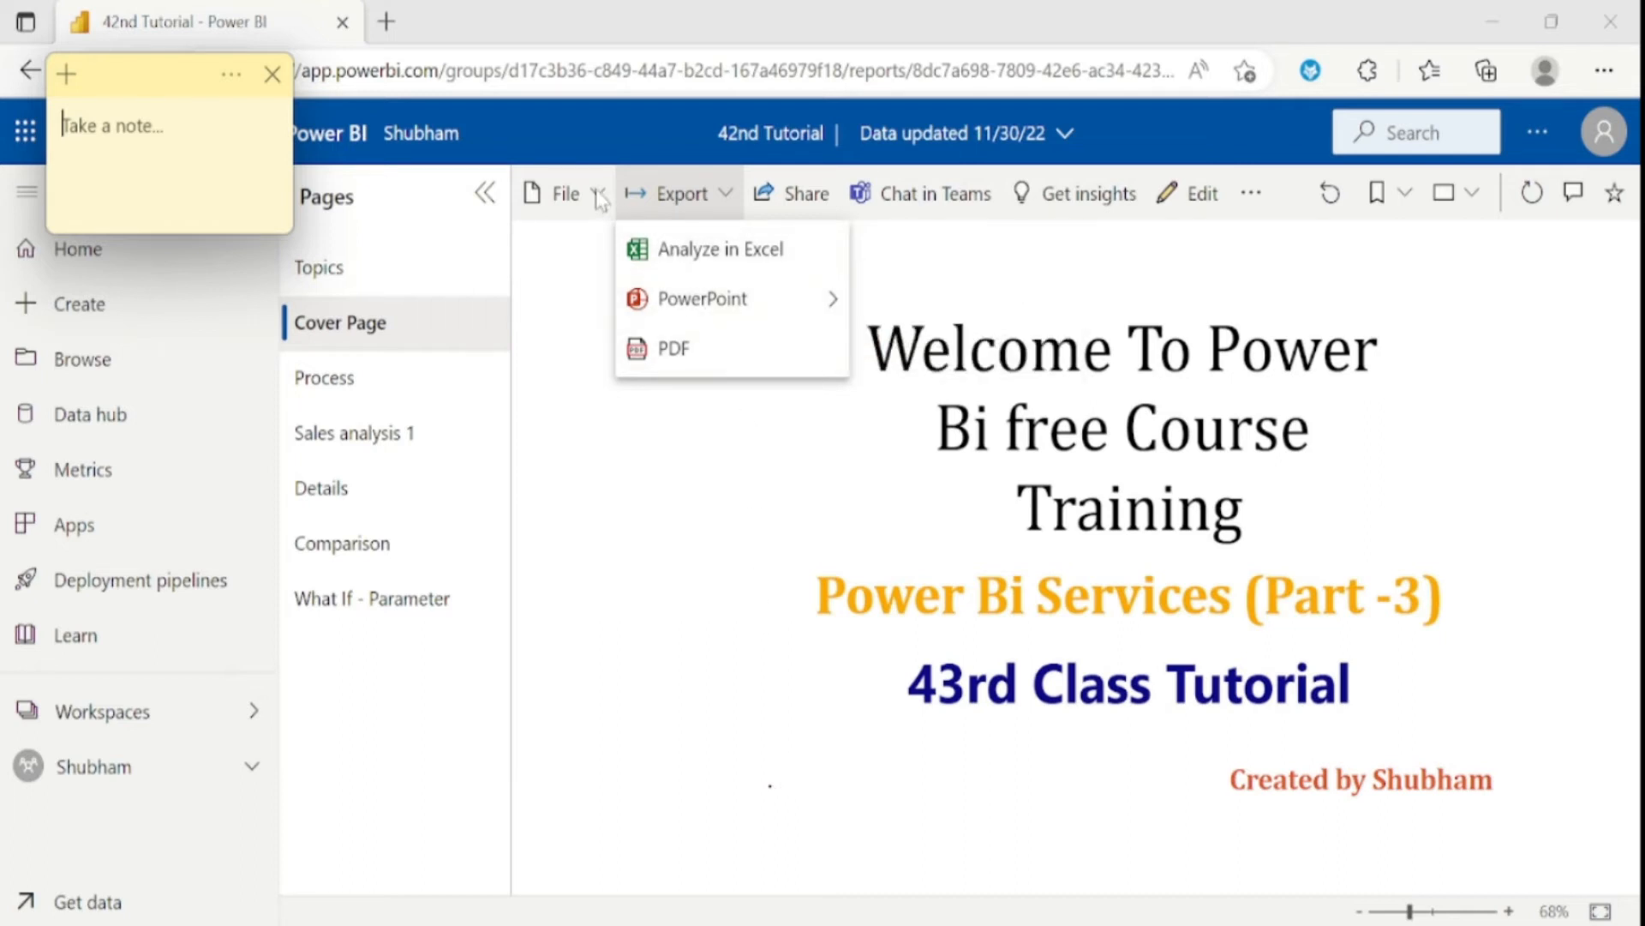
click(565, 193)
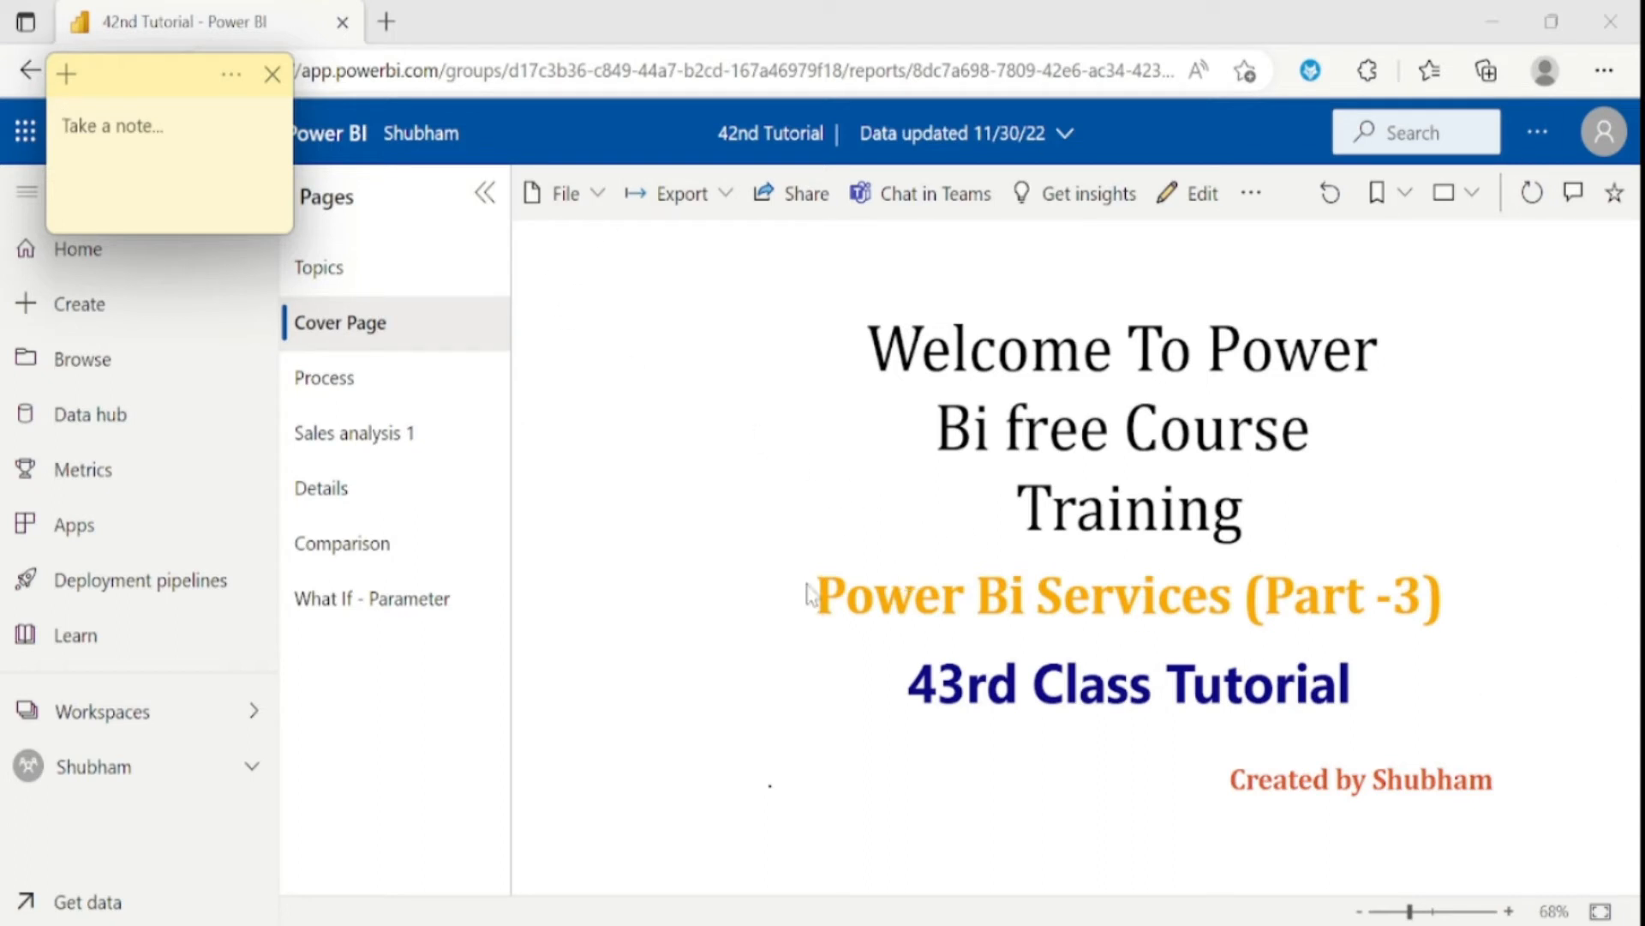
mouse_move(260, 724)
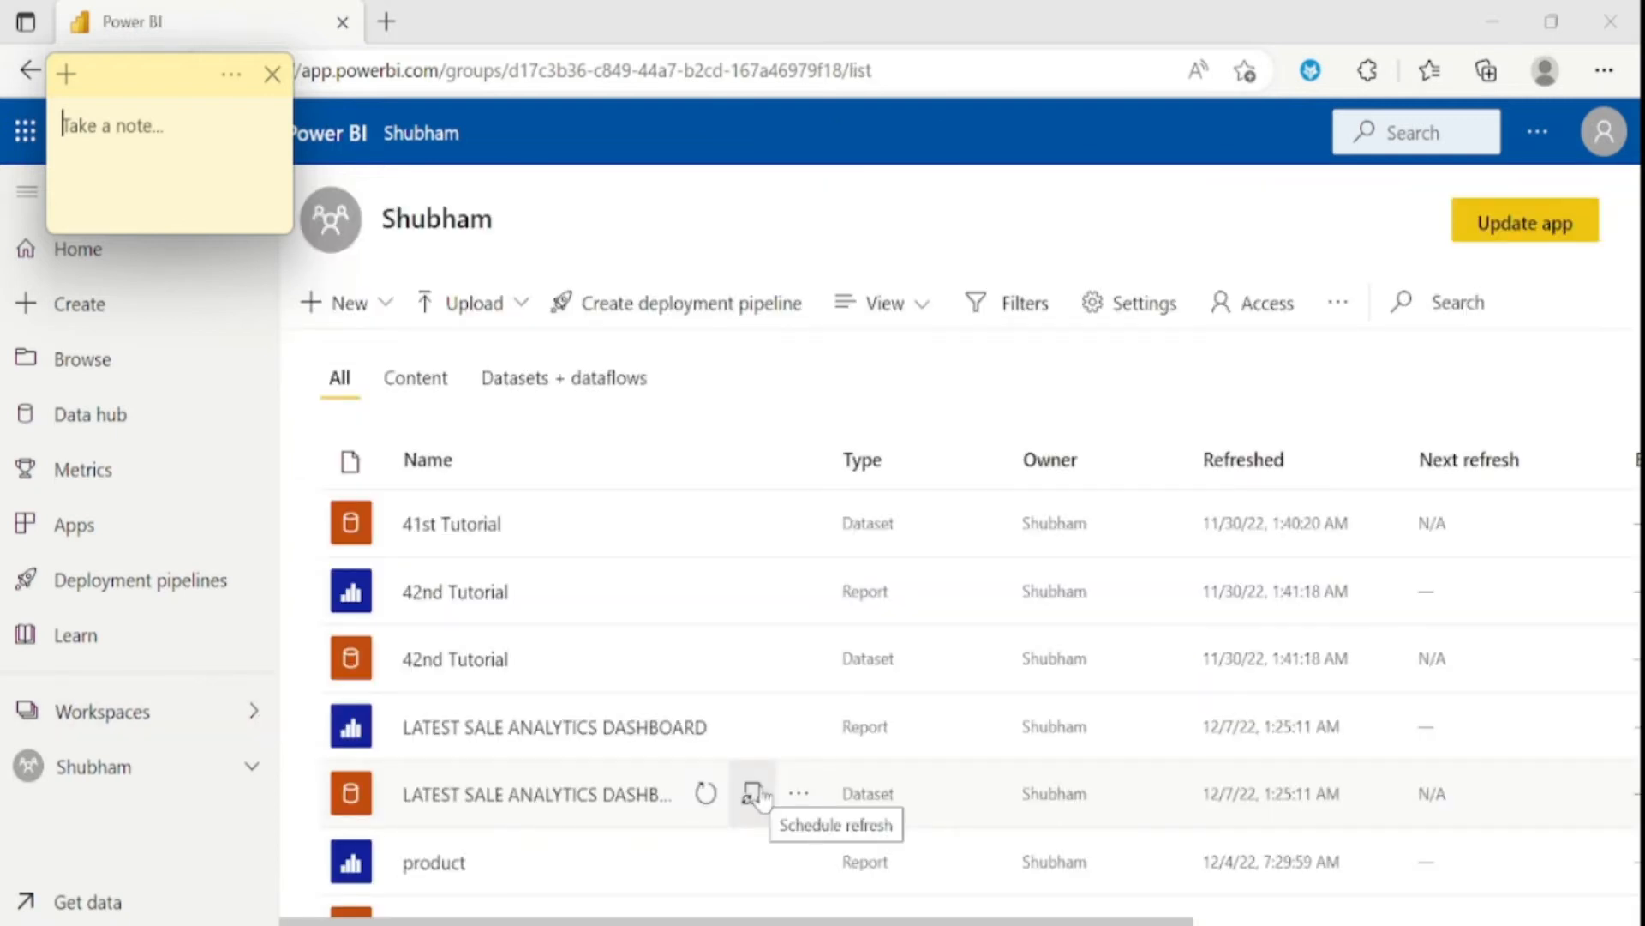
mouse_move(337, 314)
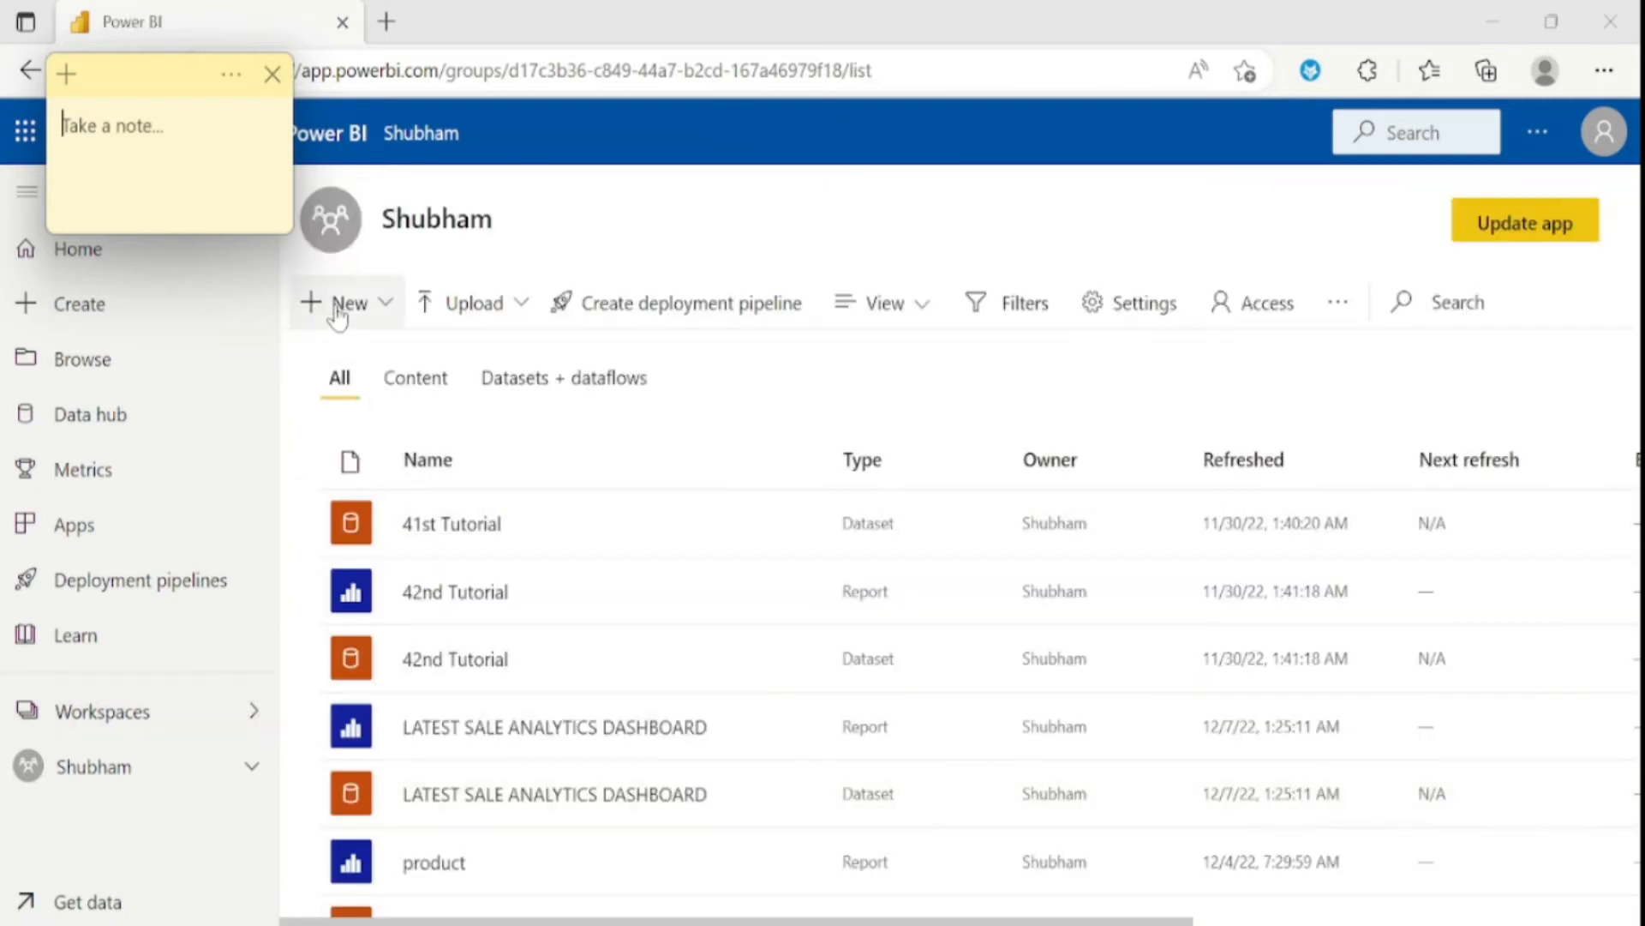
mouse_move(350, 302)
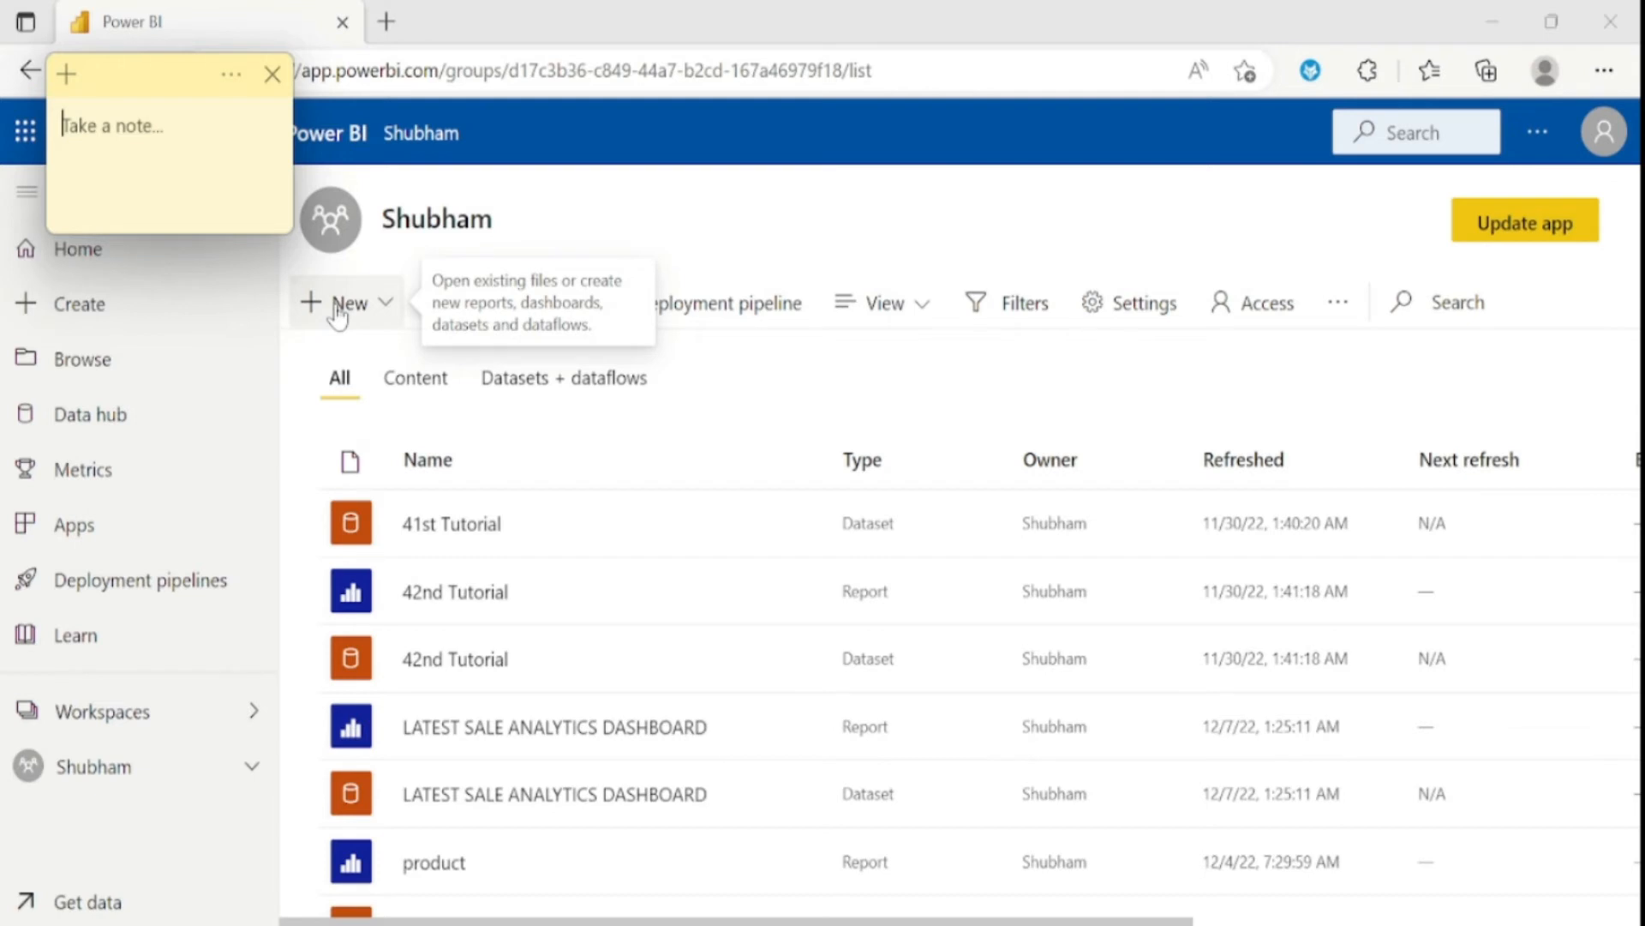
Show the New menu's creation options: Report, Paginated report, Scorecard, Dashboard
click(346, 304)
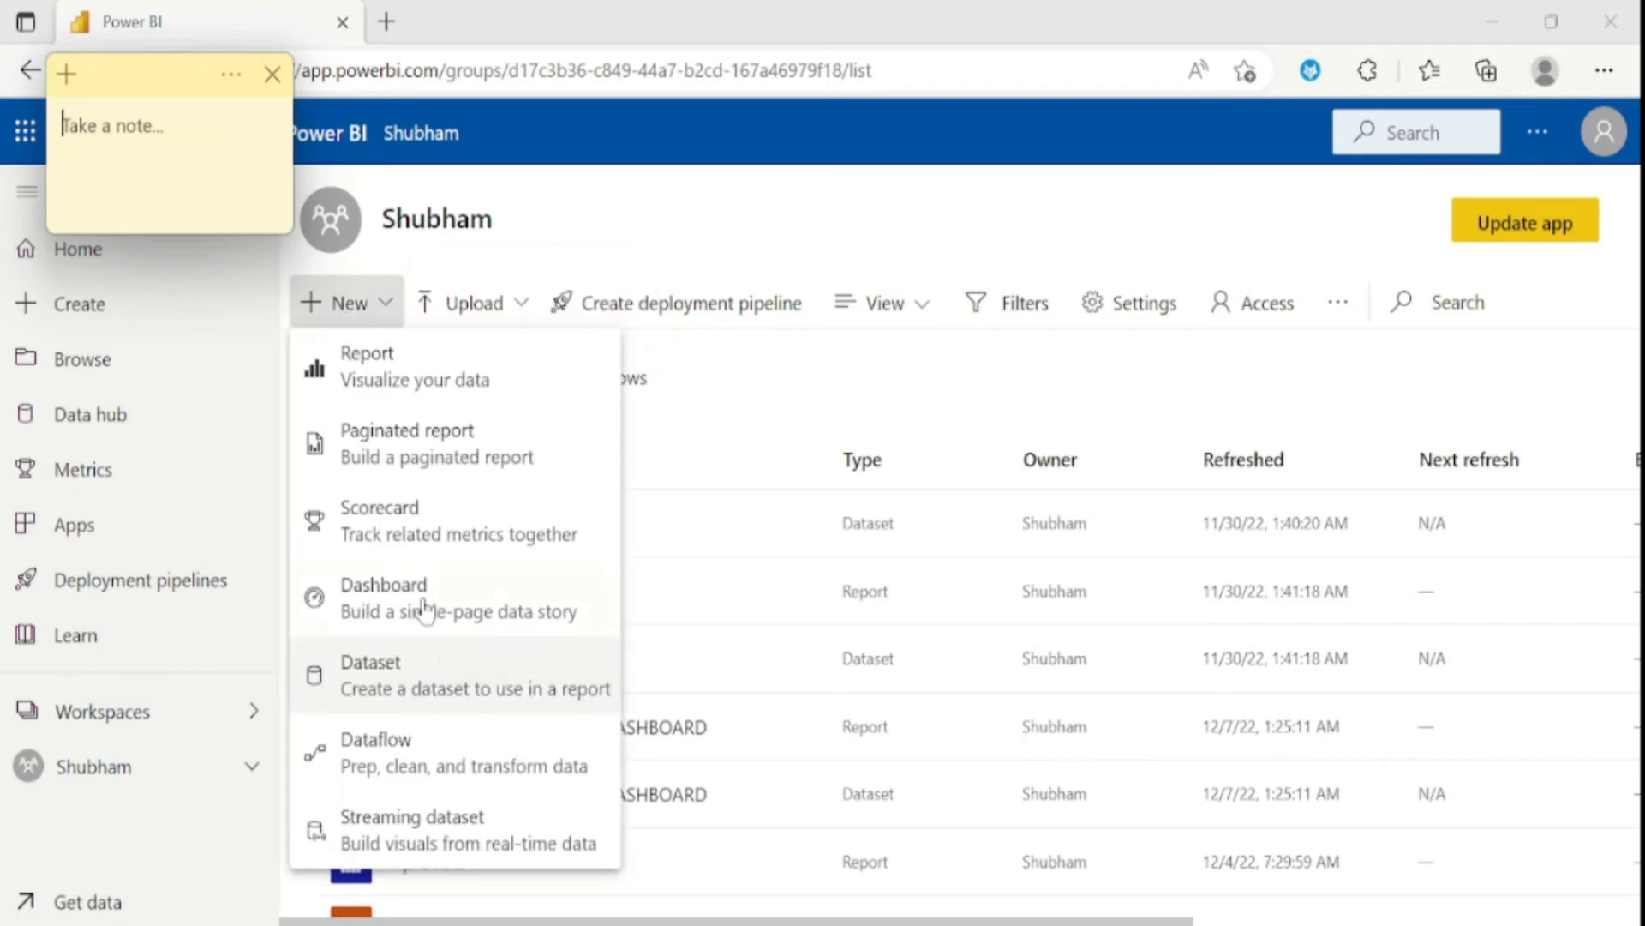
mouse_move(425, 529)
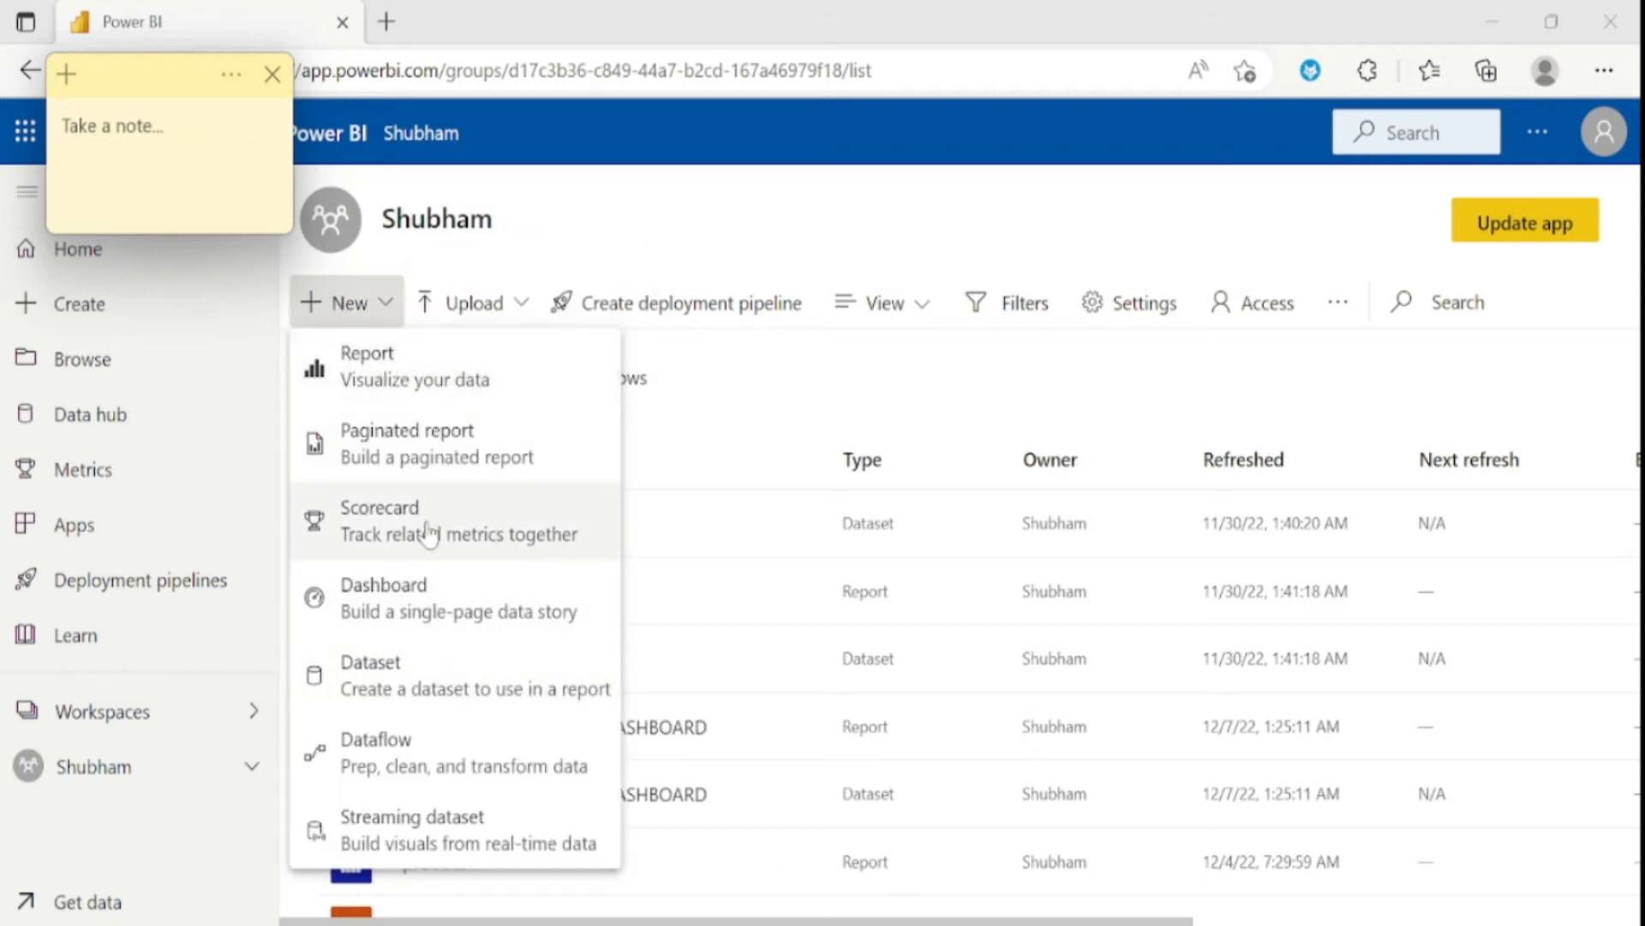
mouse_move(396, 814)
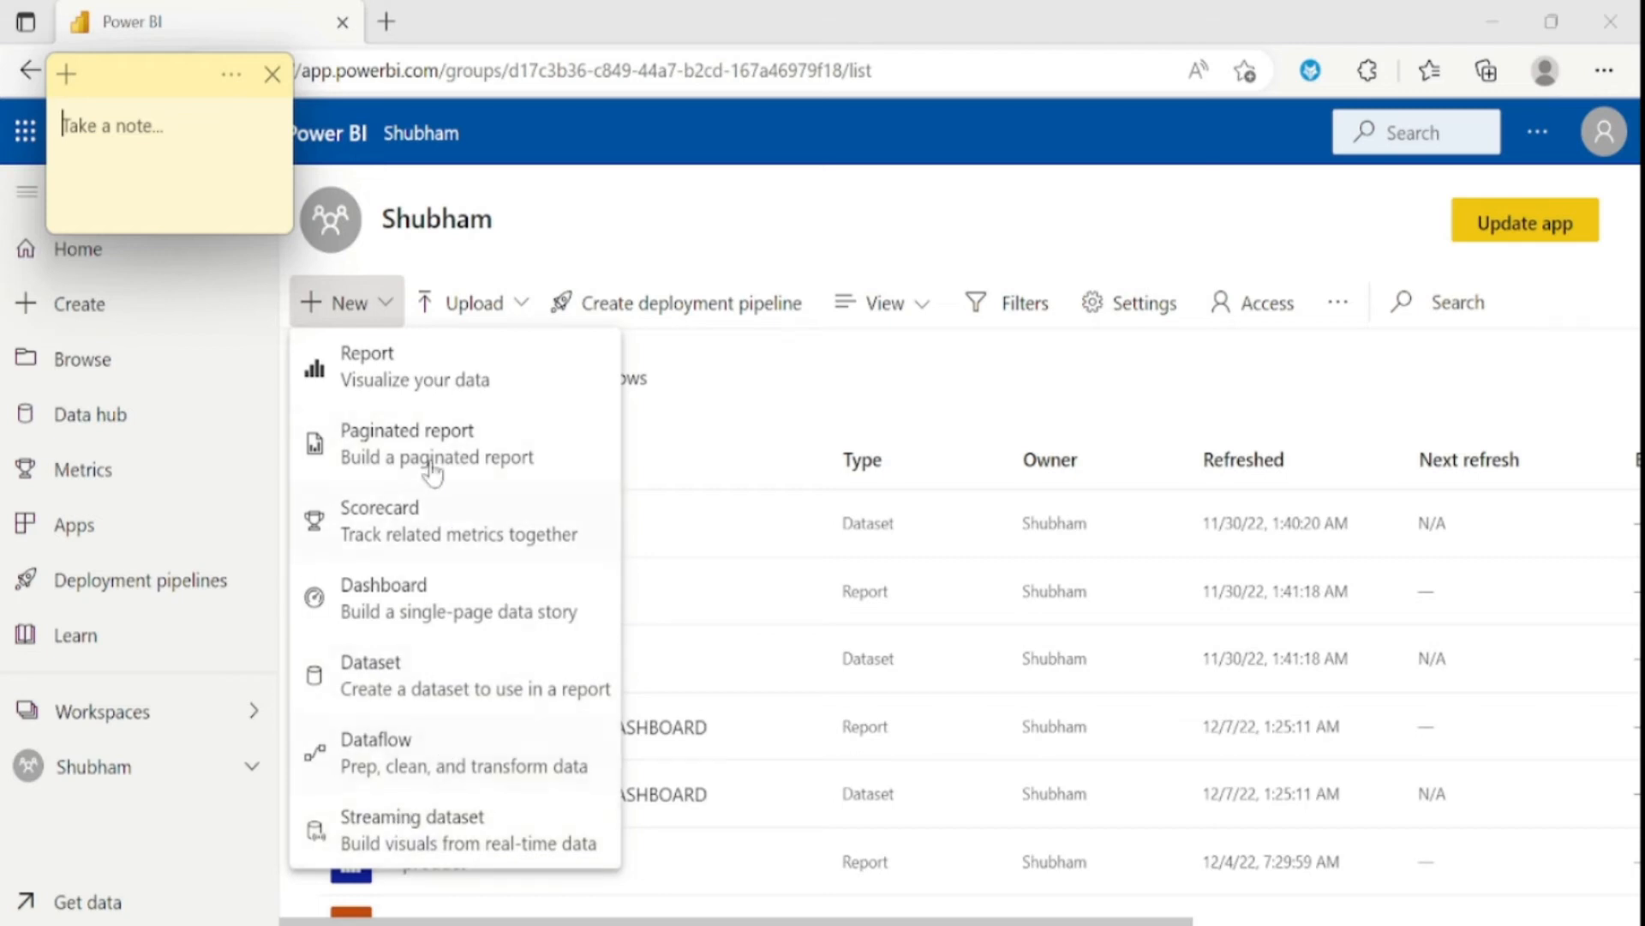
mouse_move(393, 368)
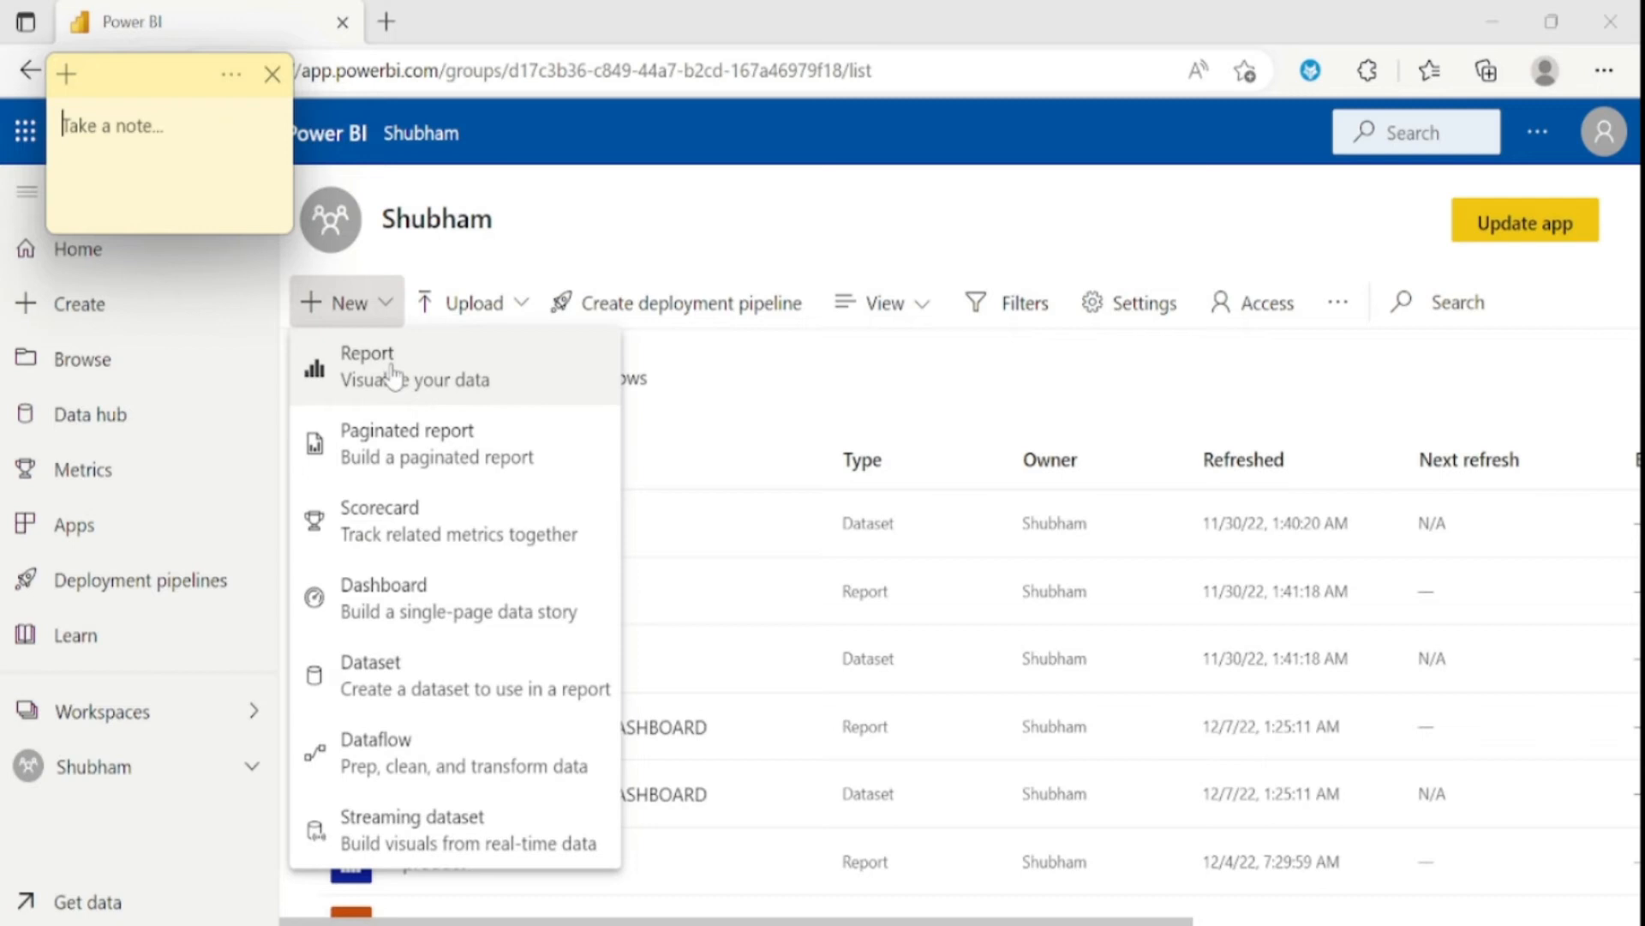
Choose Report from the New menu to reach the quick-create page
click(367, 362)
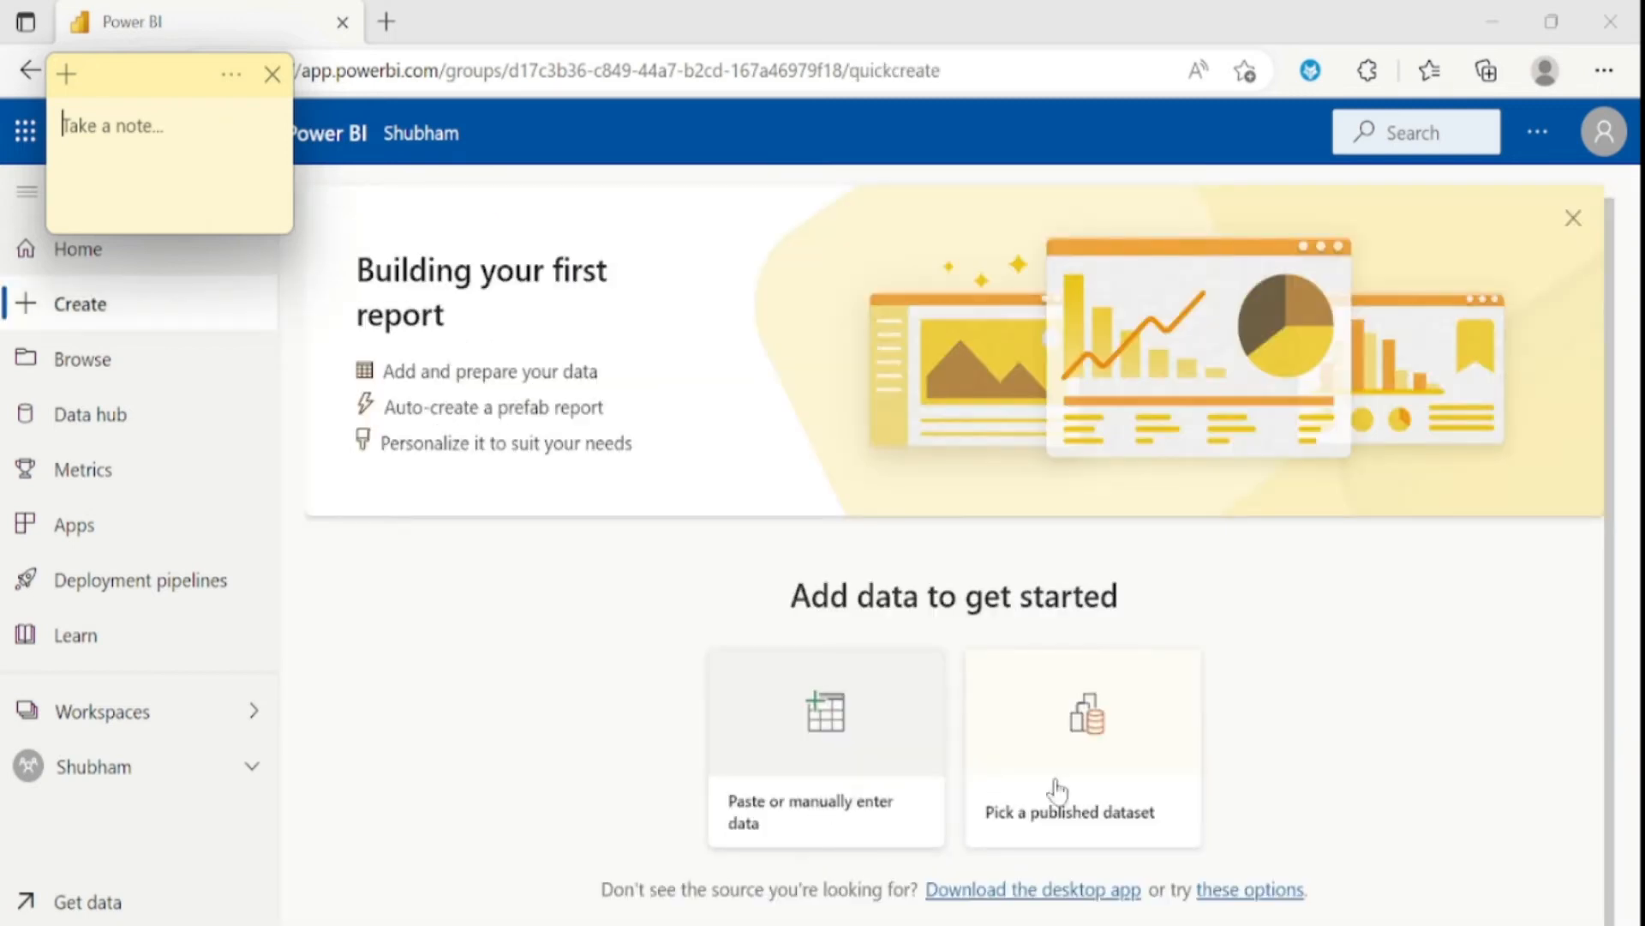
mouse_move(1084, 785)
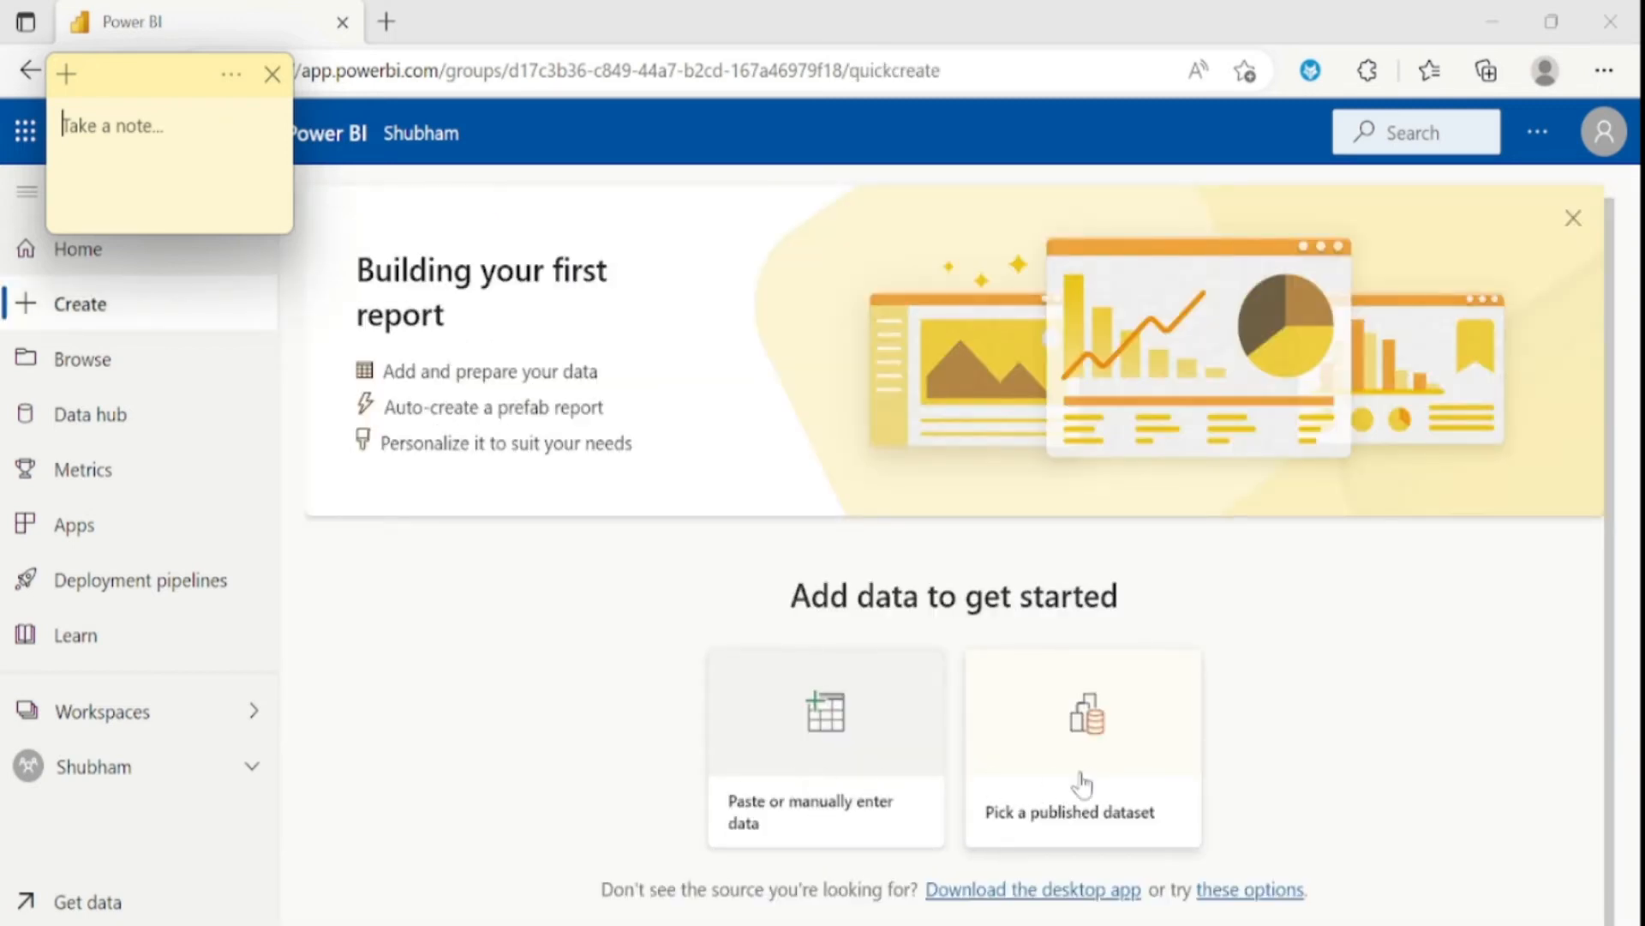
mouse_move(819, 779)
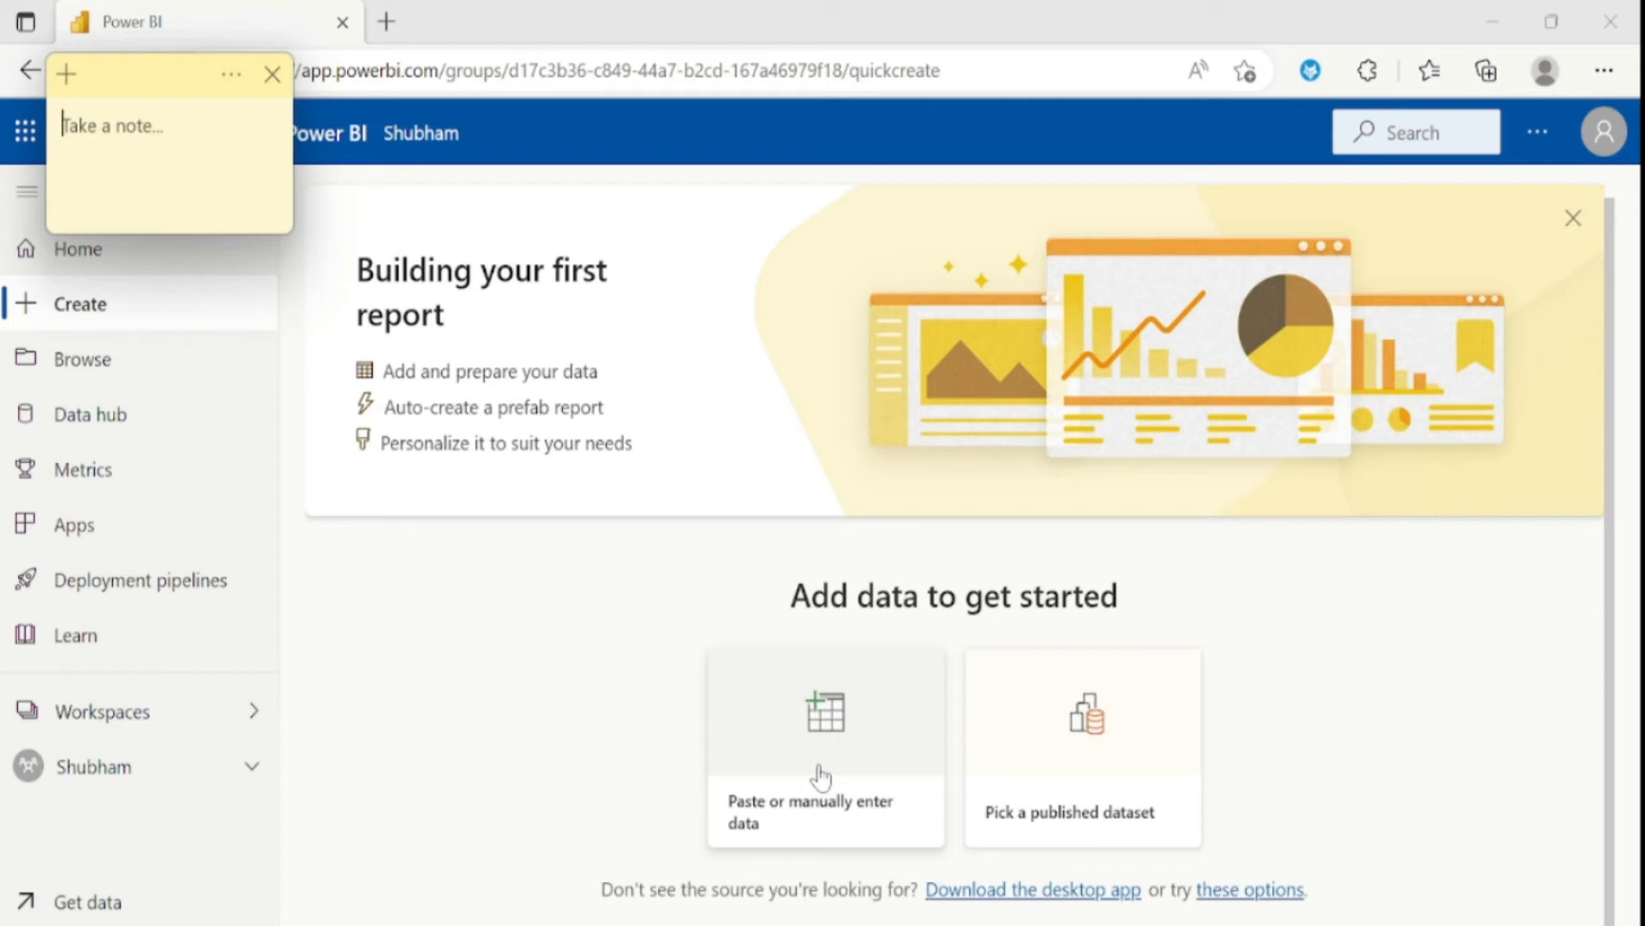
mouse_move(1277, 780)
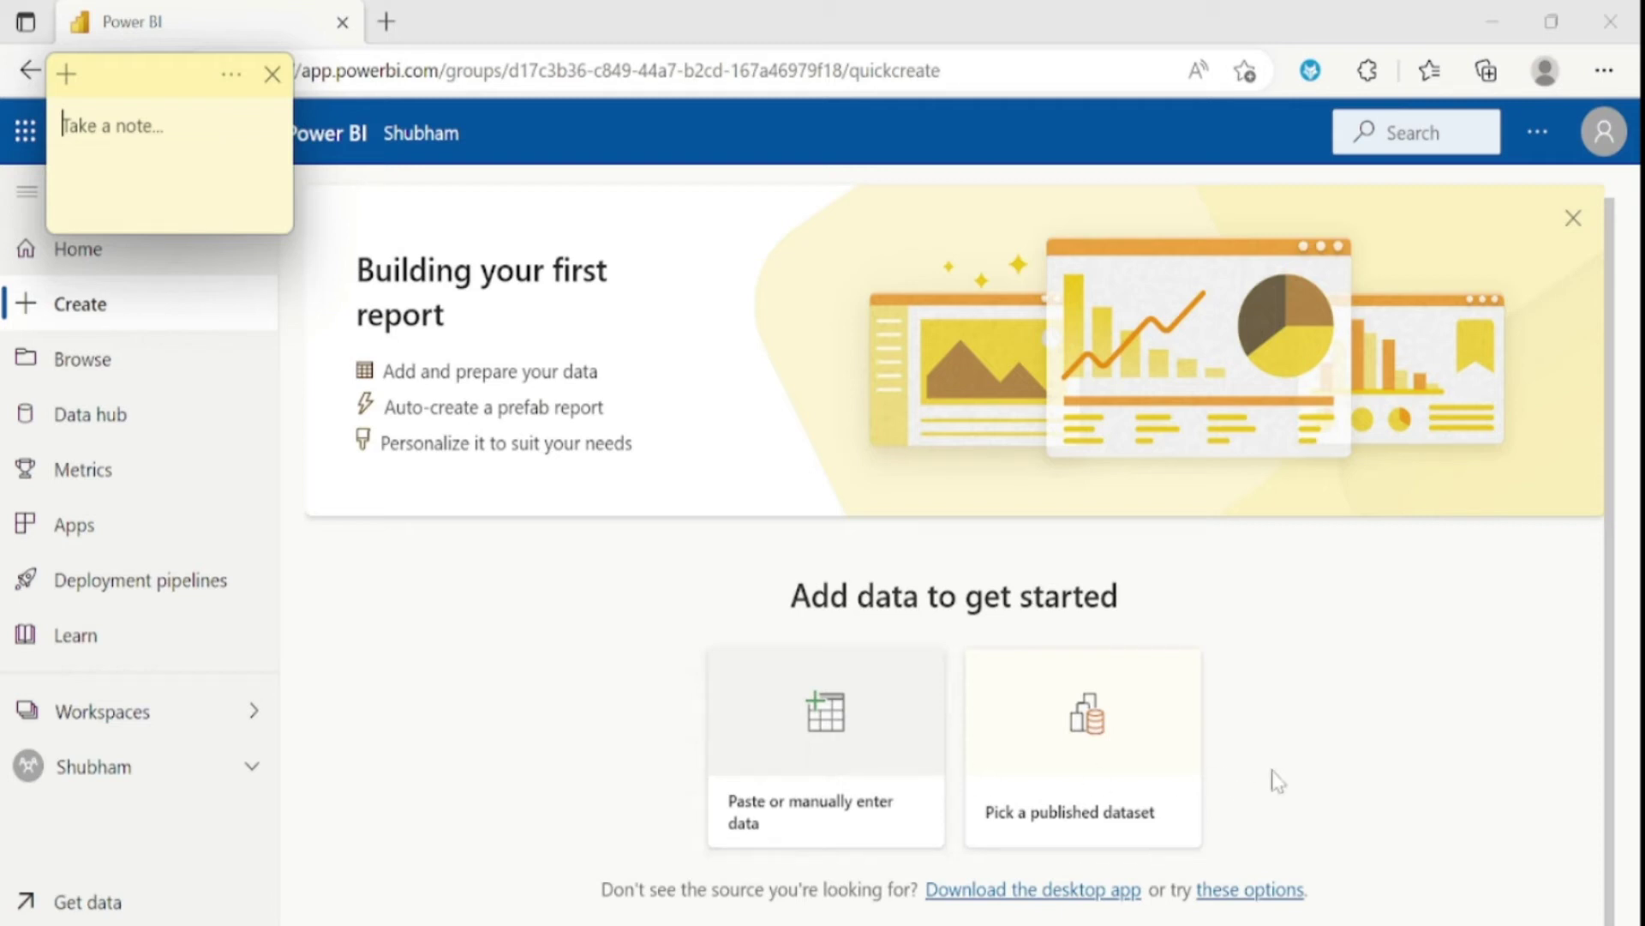
mouse_move(1102, 777)
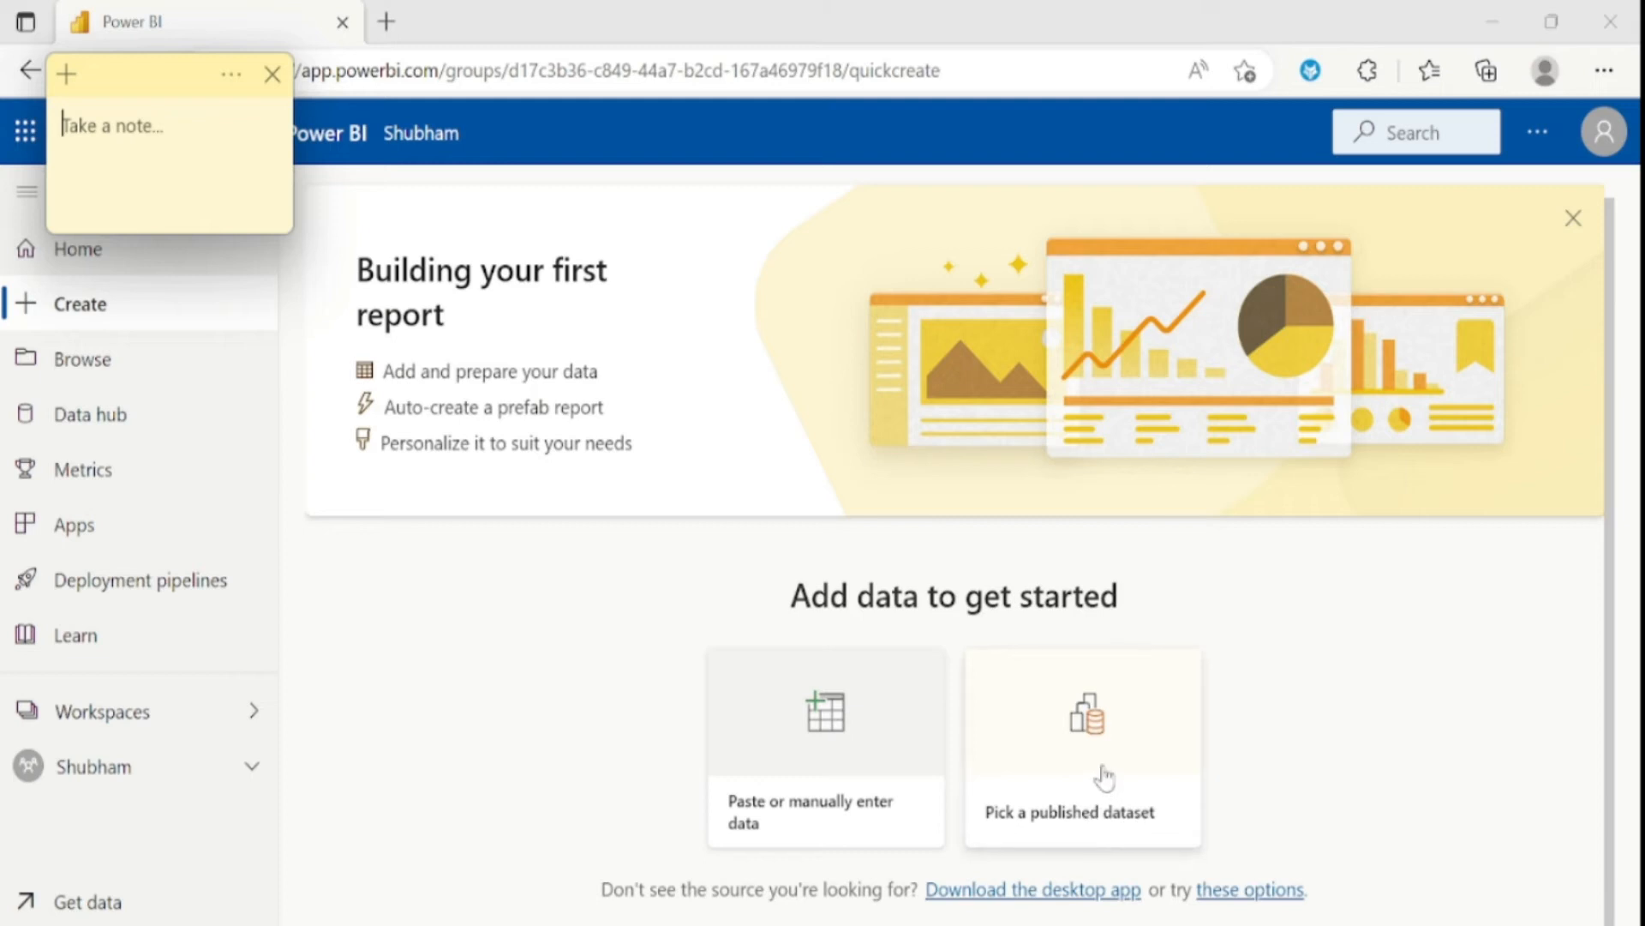
Choose 'Pick a published dataset' to list datasets like product and 42nd Tutorial
click(1081, 747)
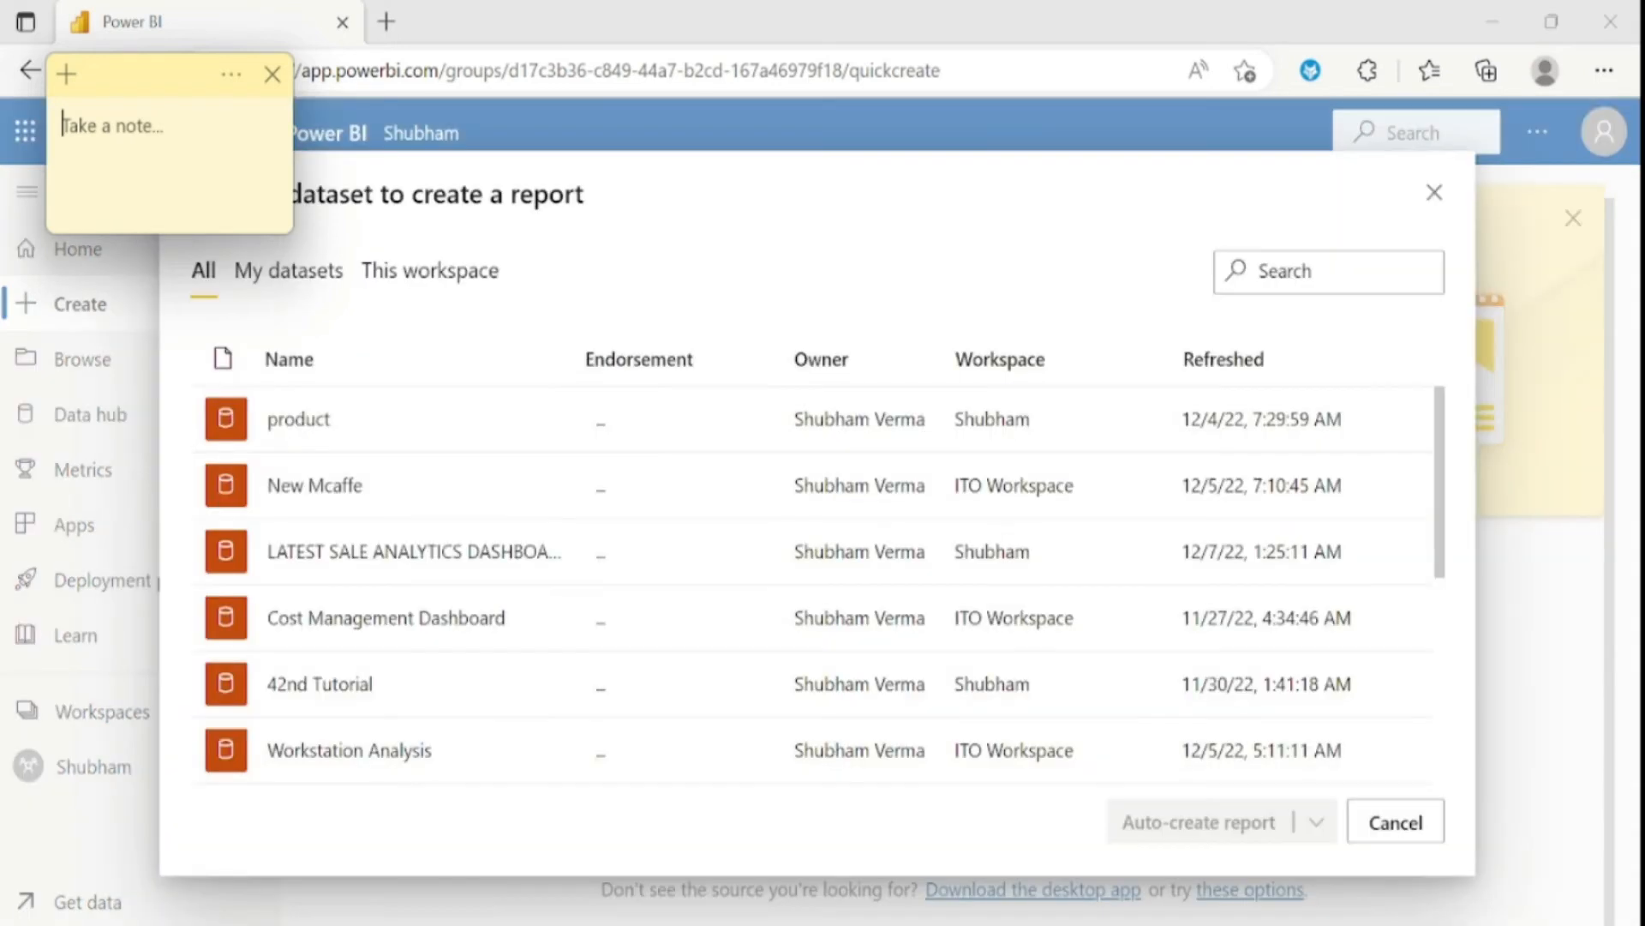
mouse_move(408, 458)
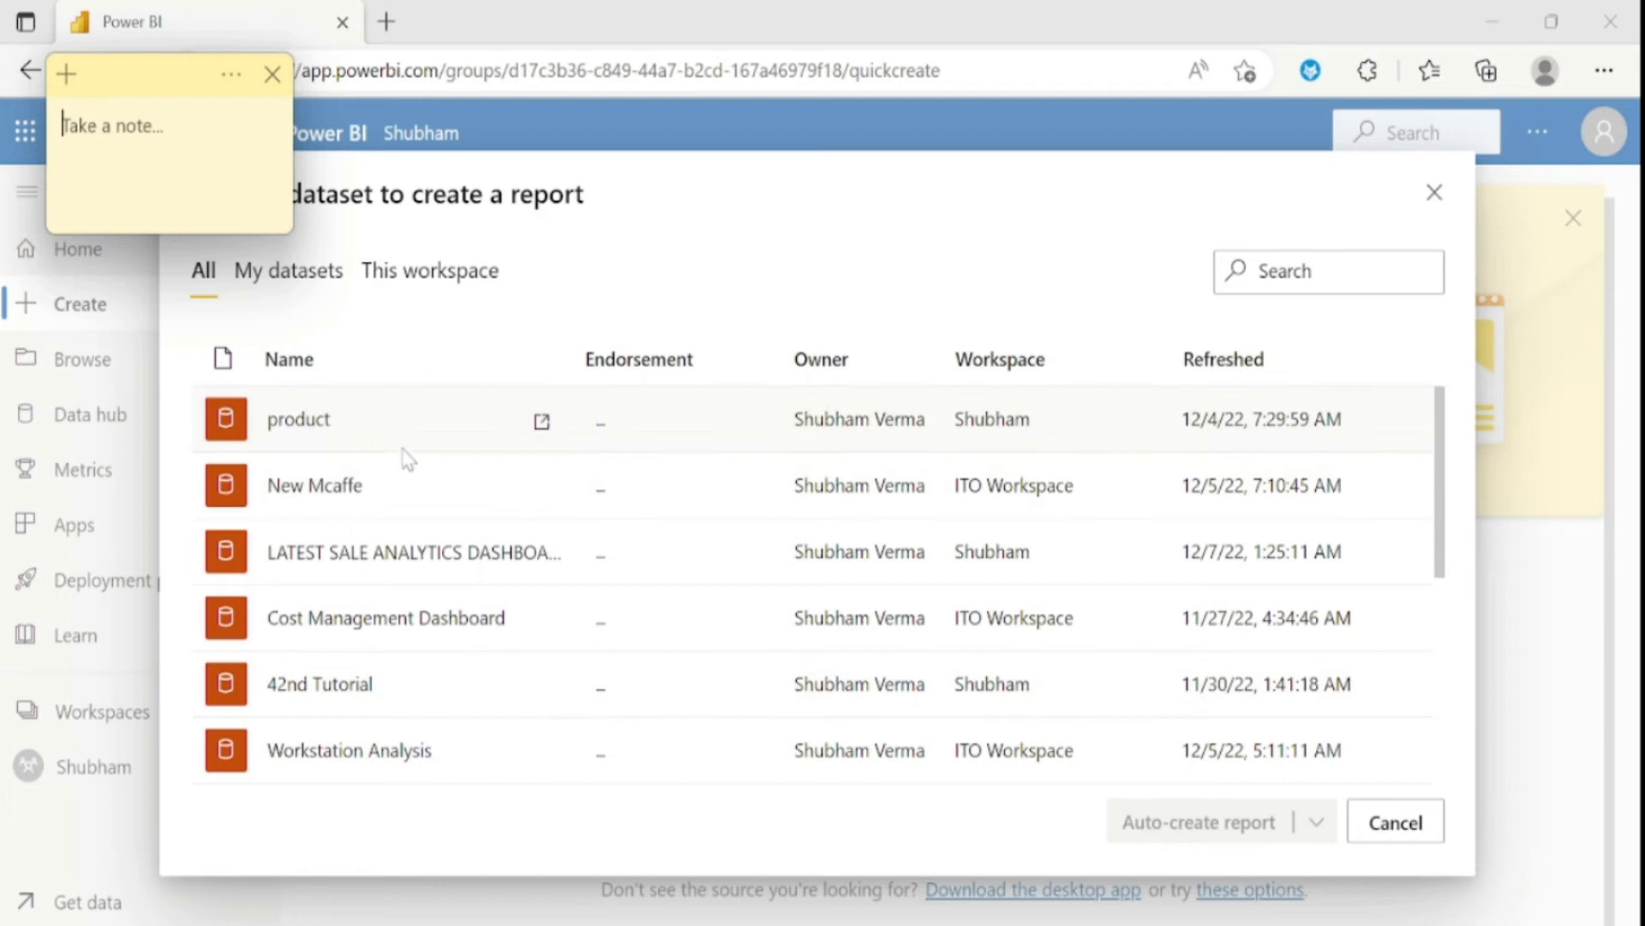
mouse_move(308, 480)
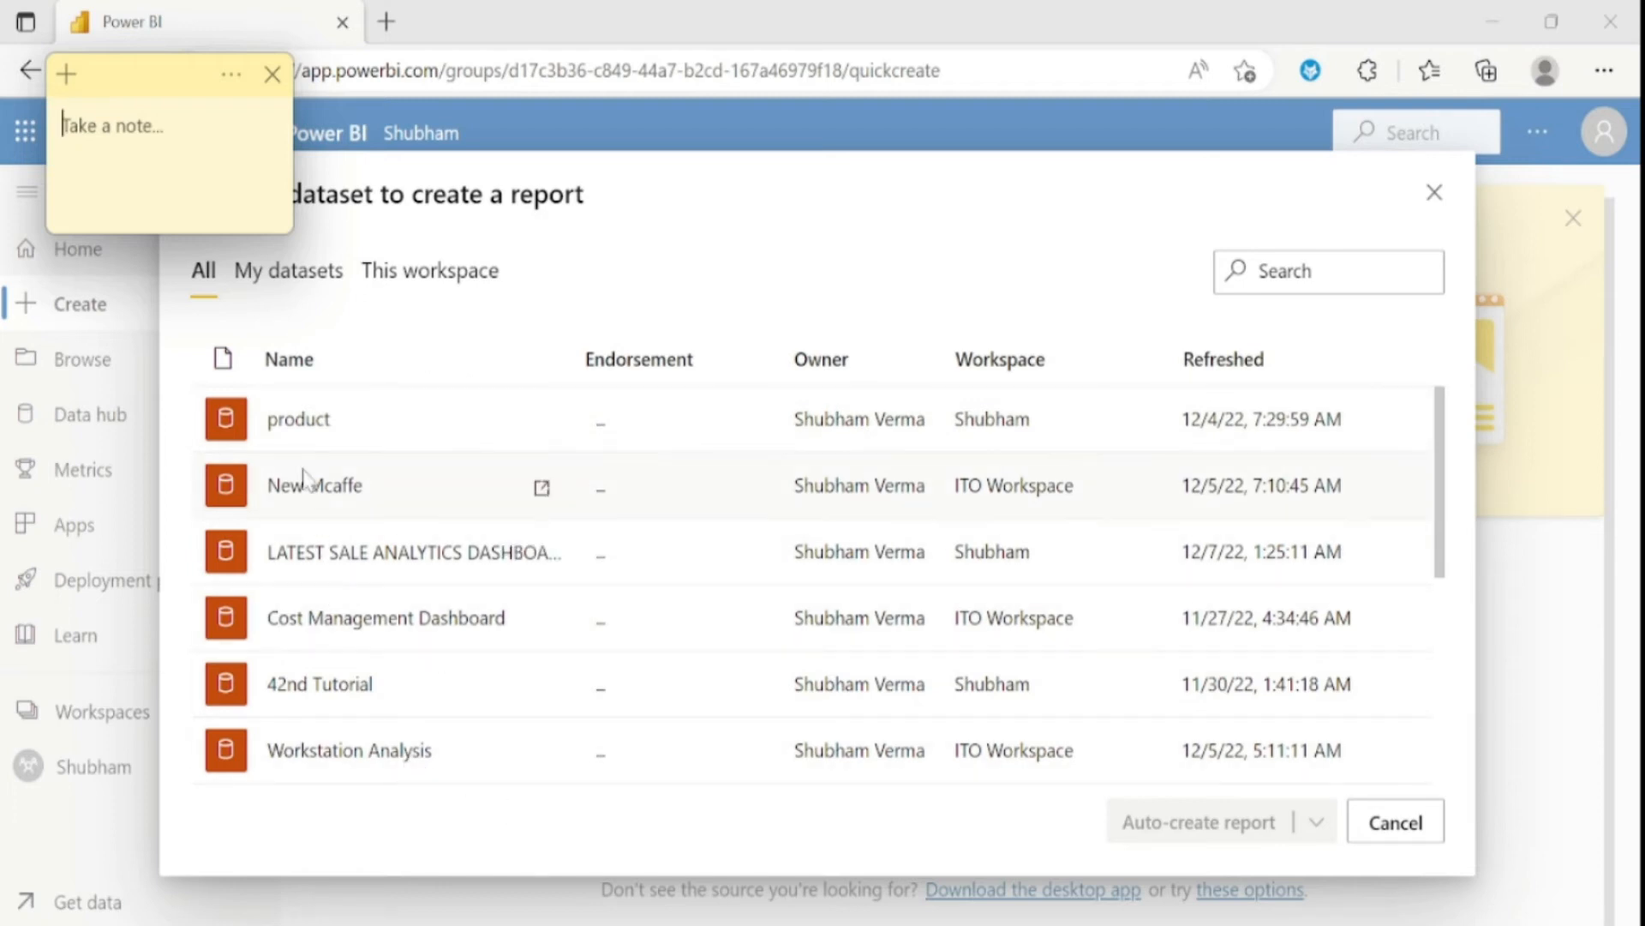
mouse_move(304, 430)
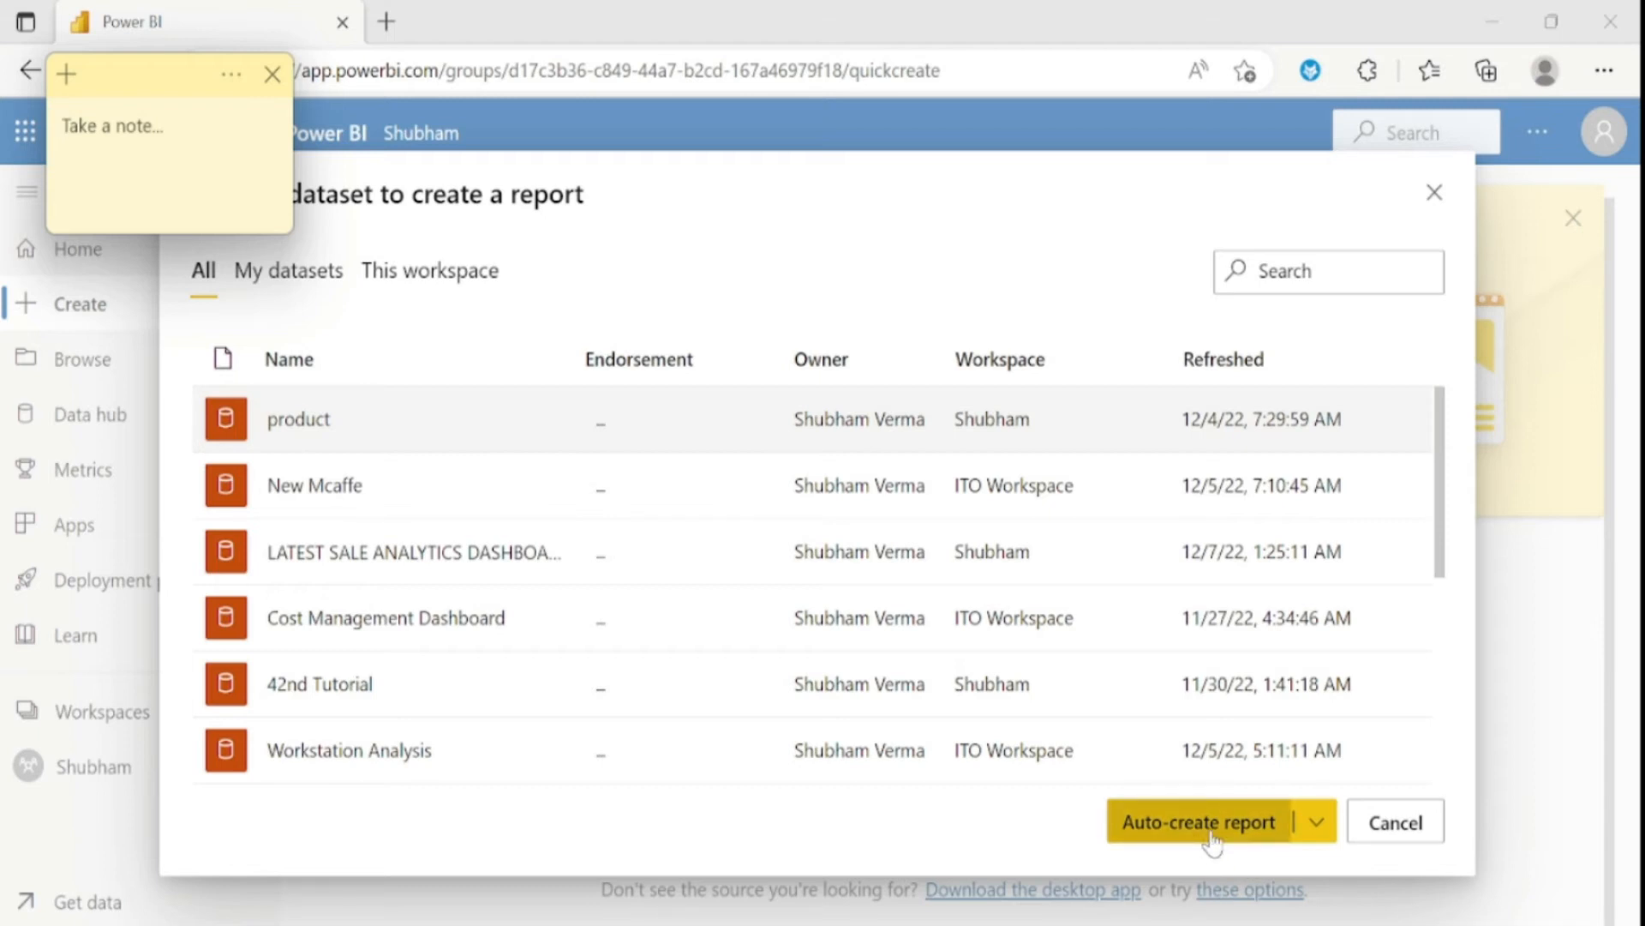
Auto-create a report from the product dataset and view its sales-by-product summary
click(1198, 821)
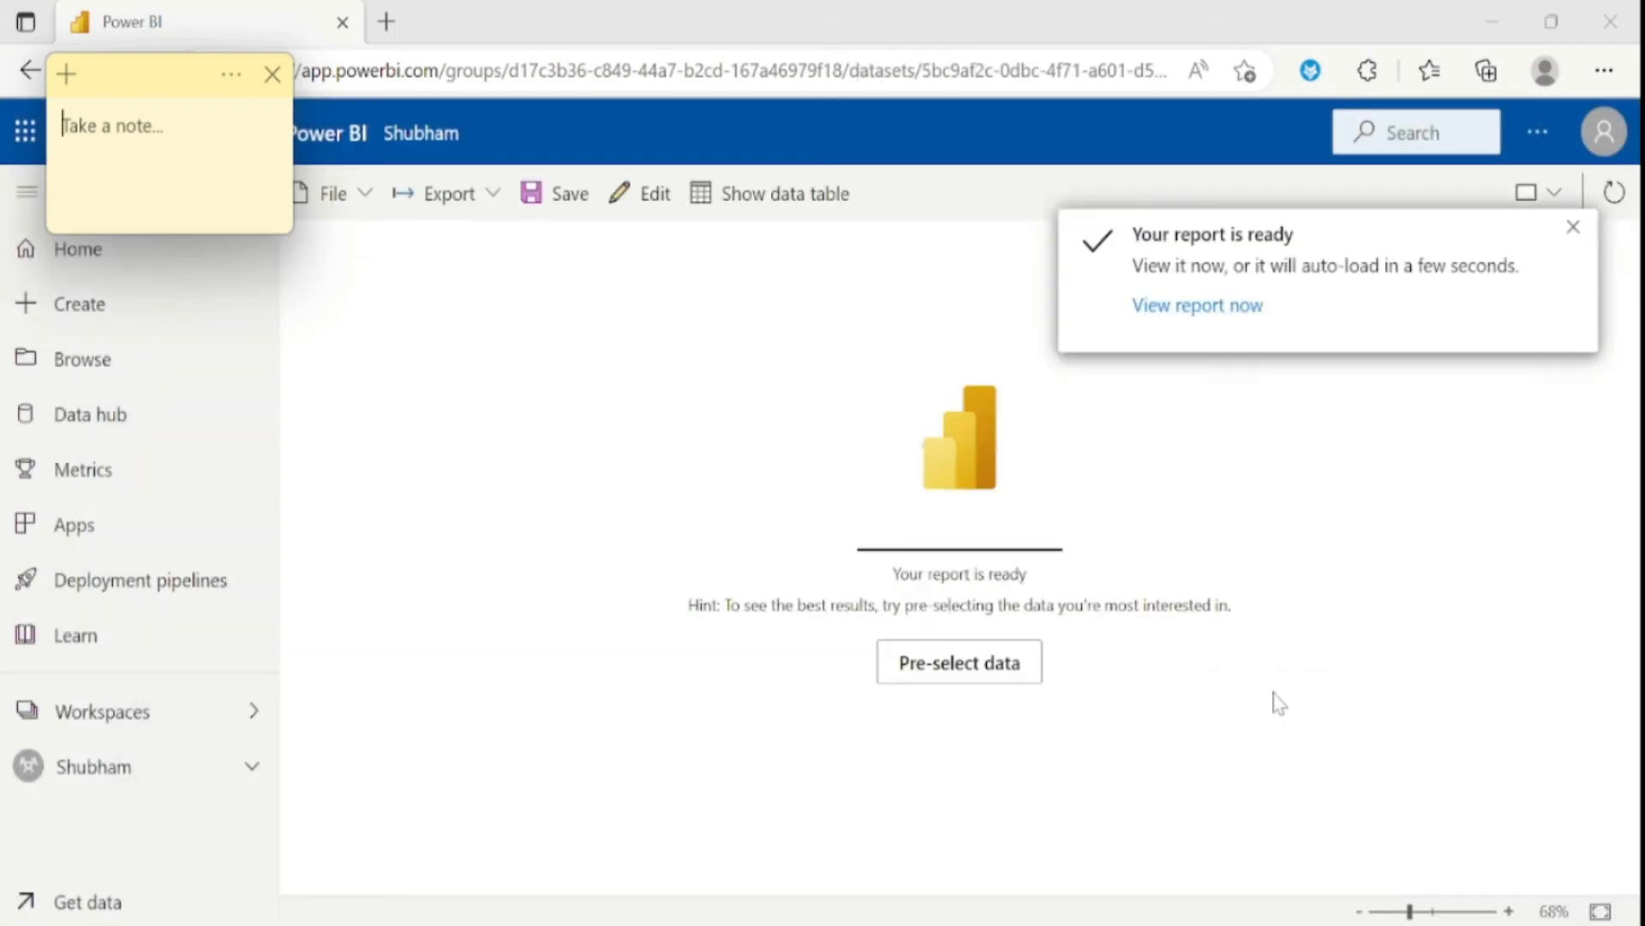
mouse_move(1277, 283)
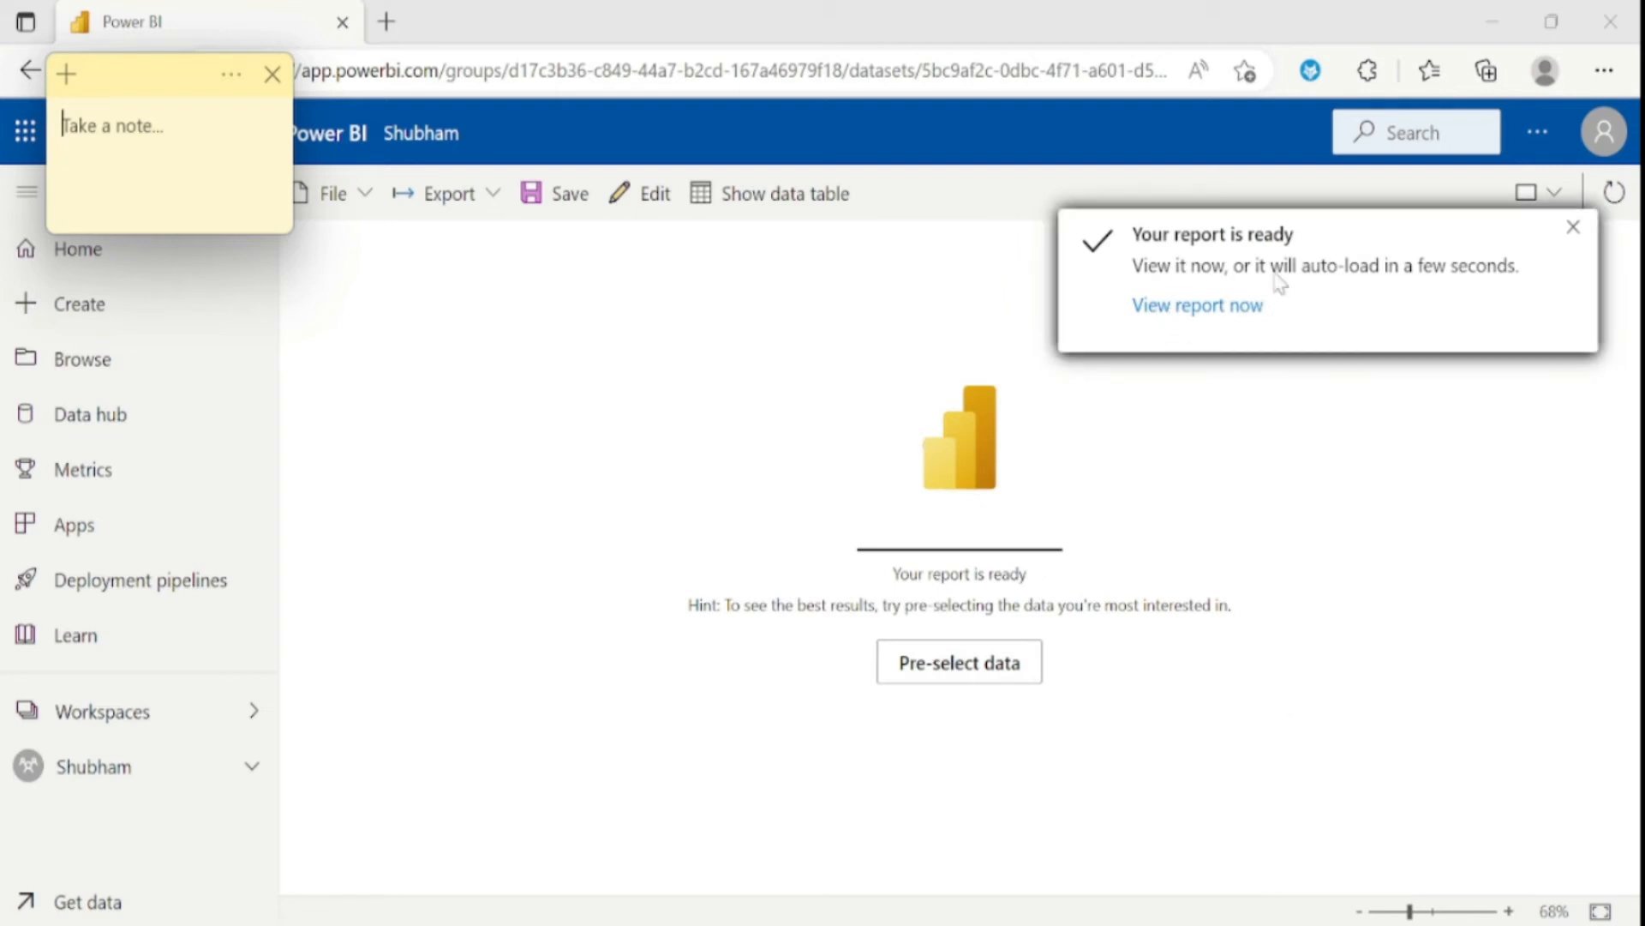
click(1197, 305)
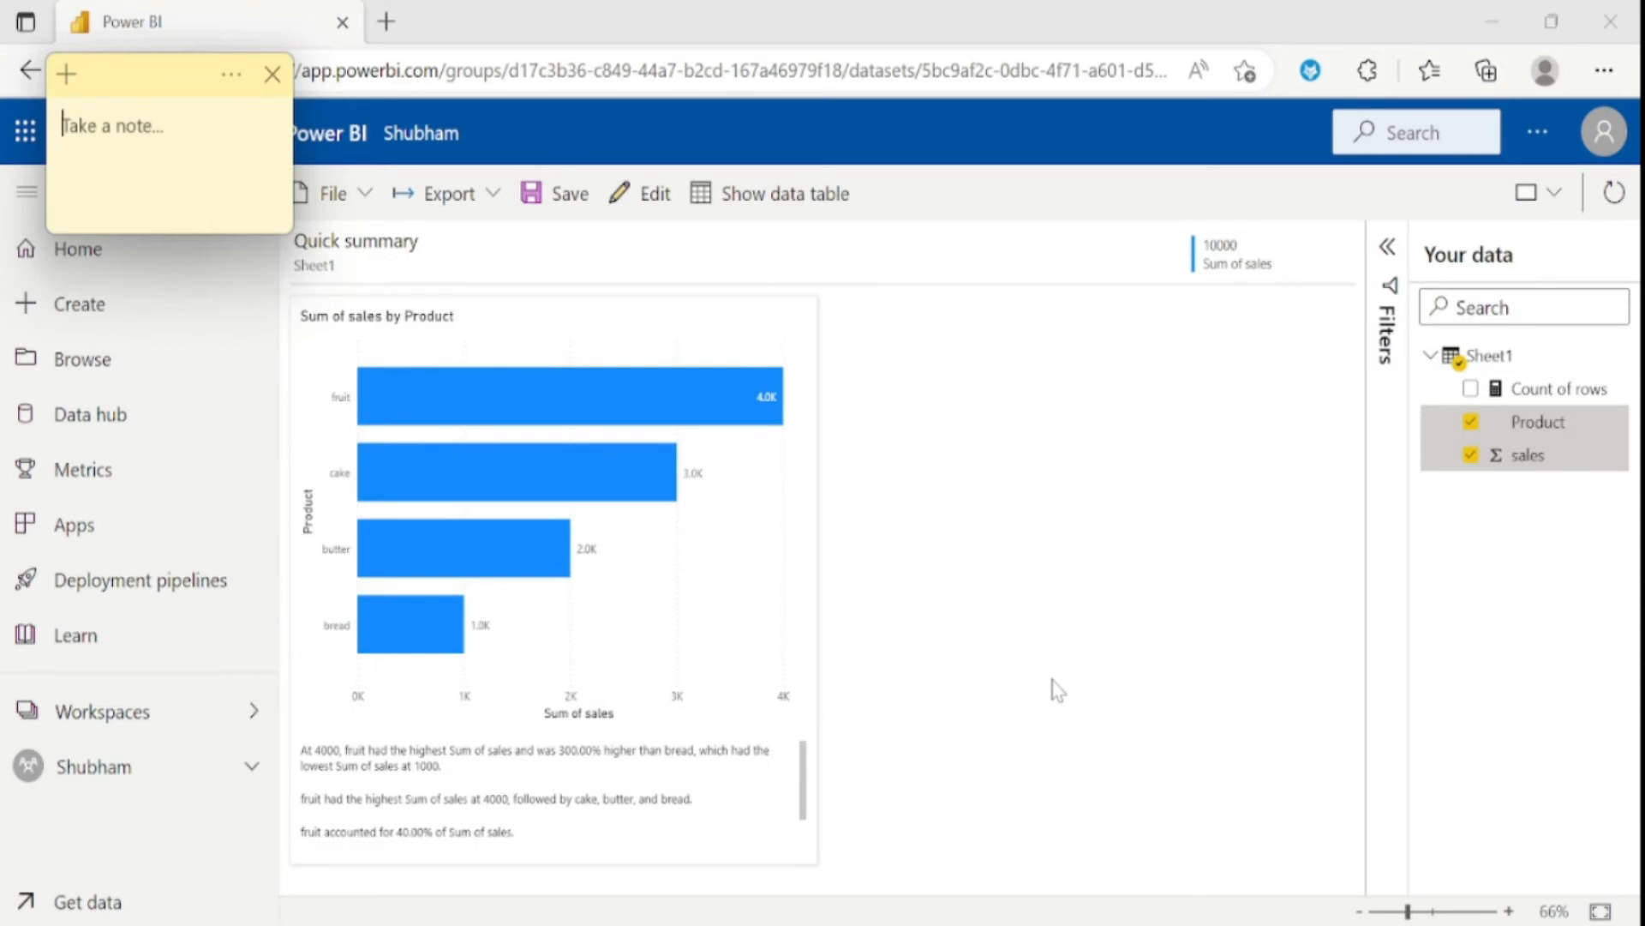
mouse_move(1142, 578)
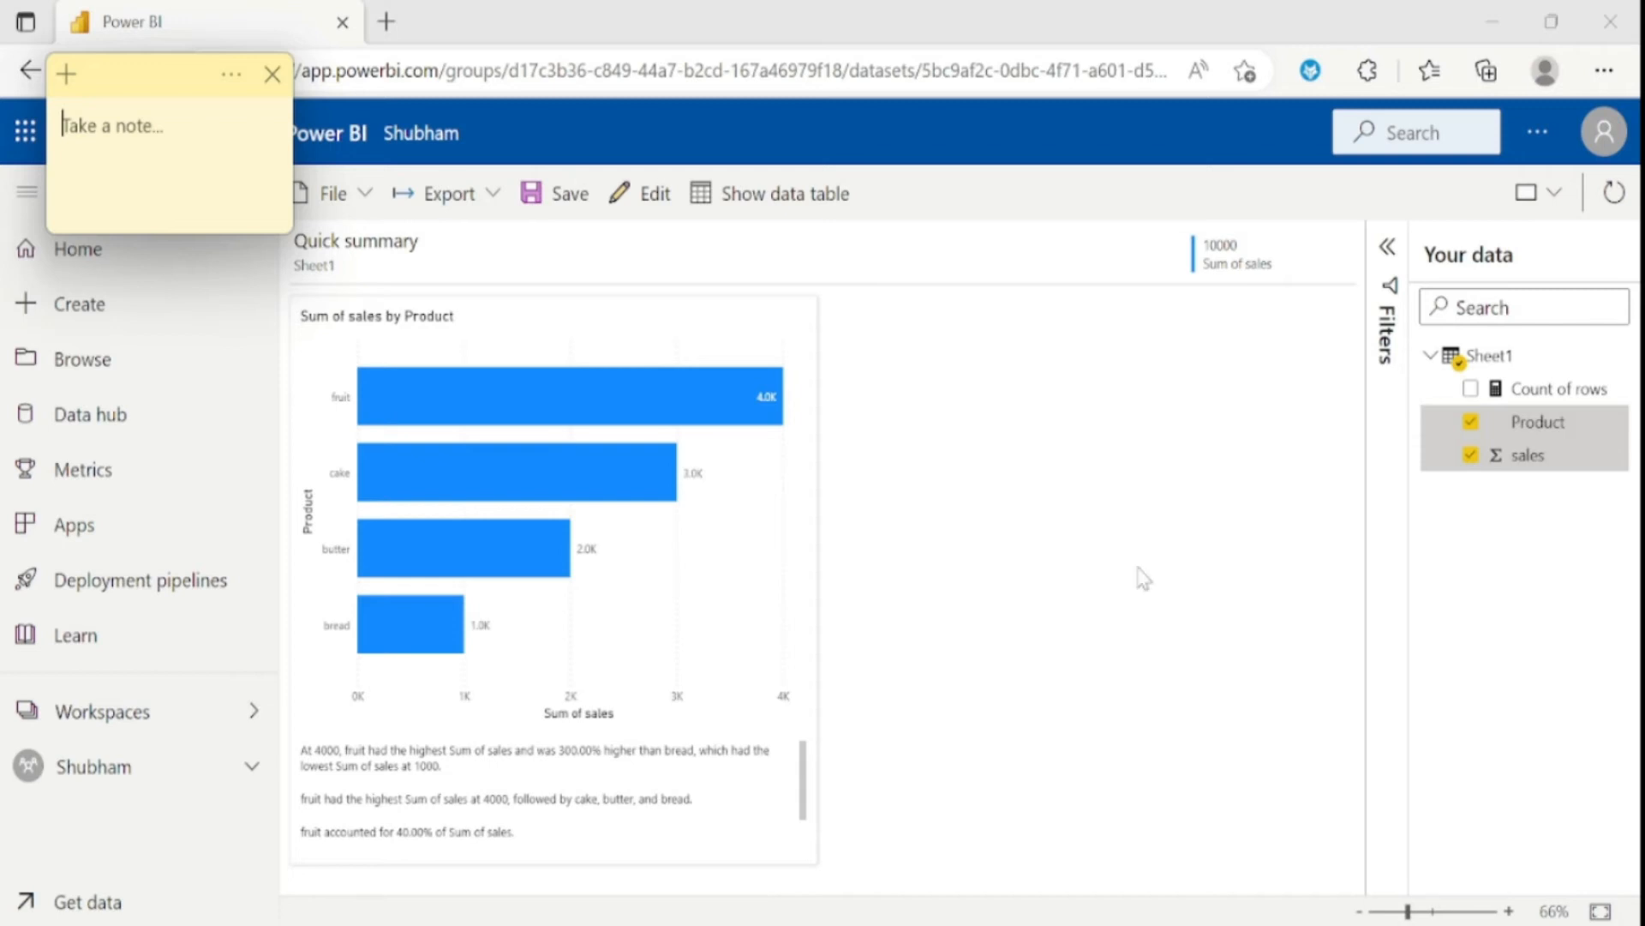
mouse_move(852, 499)
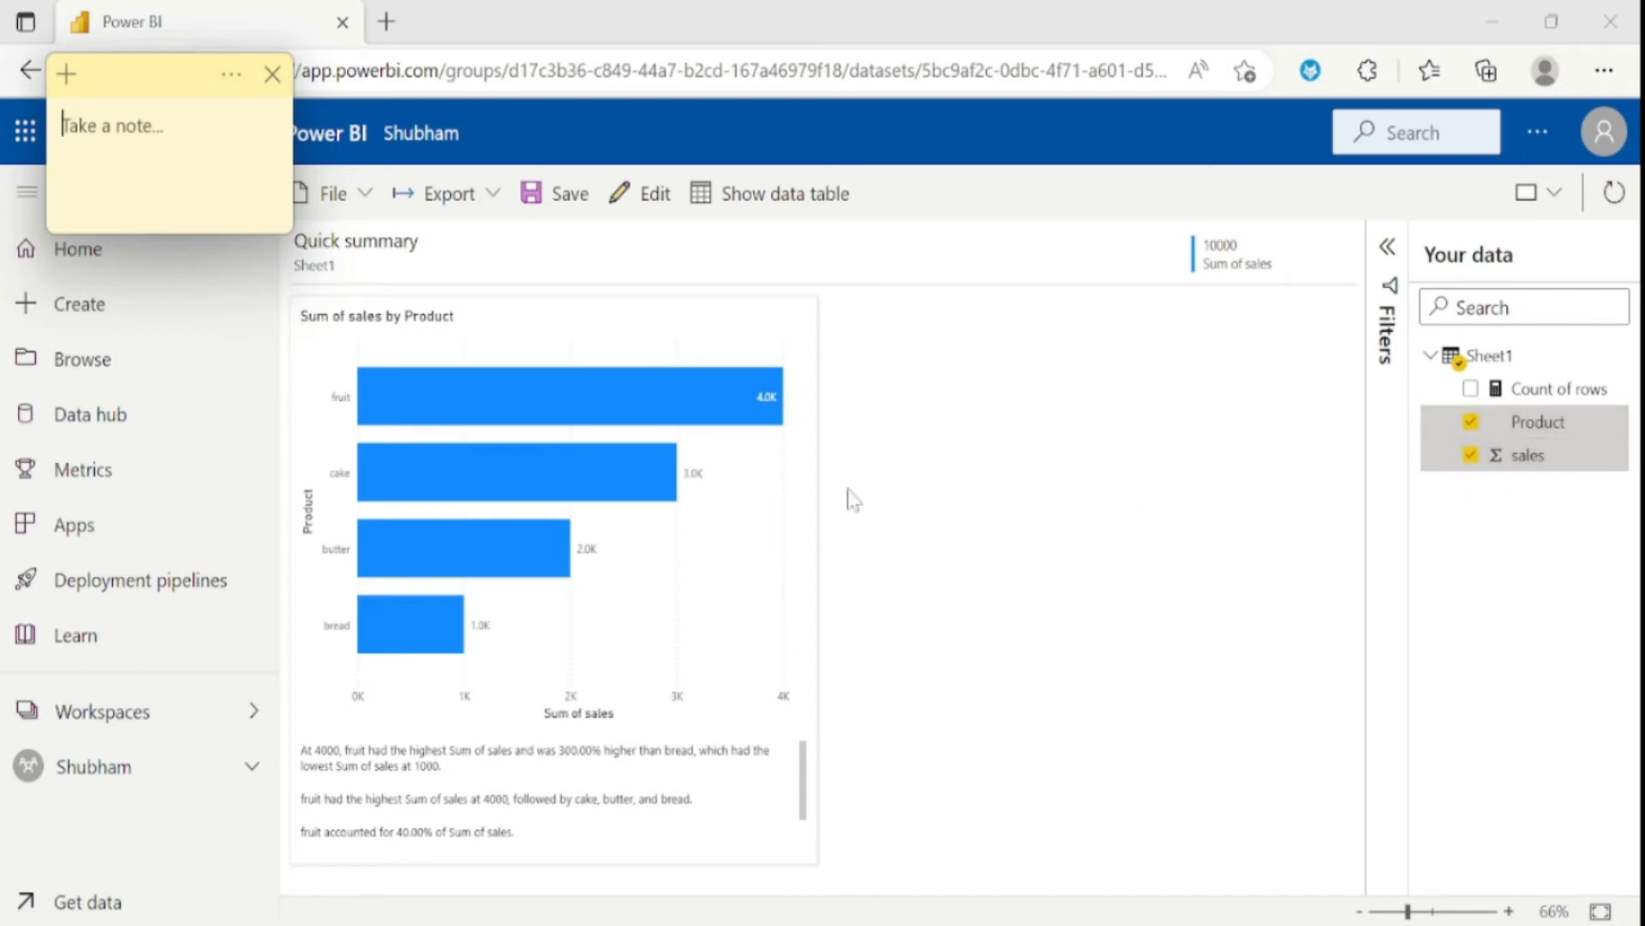
mouse_move(887, 494)
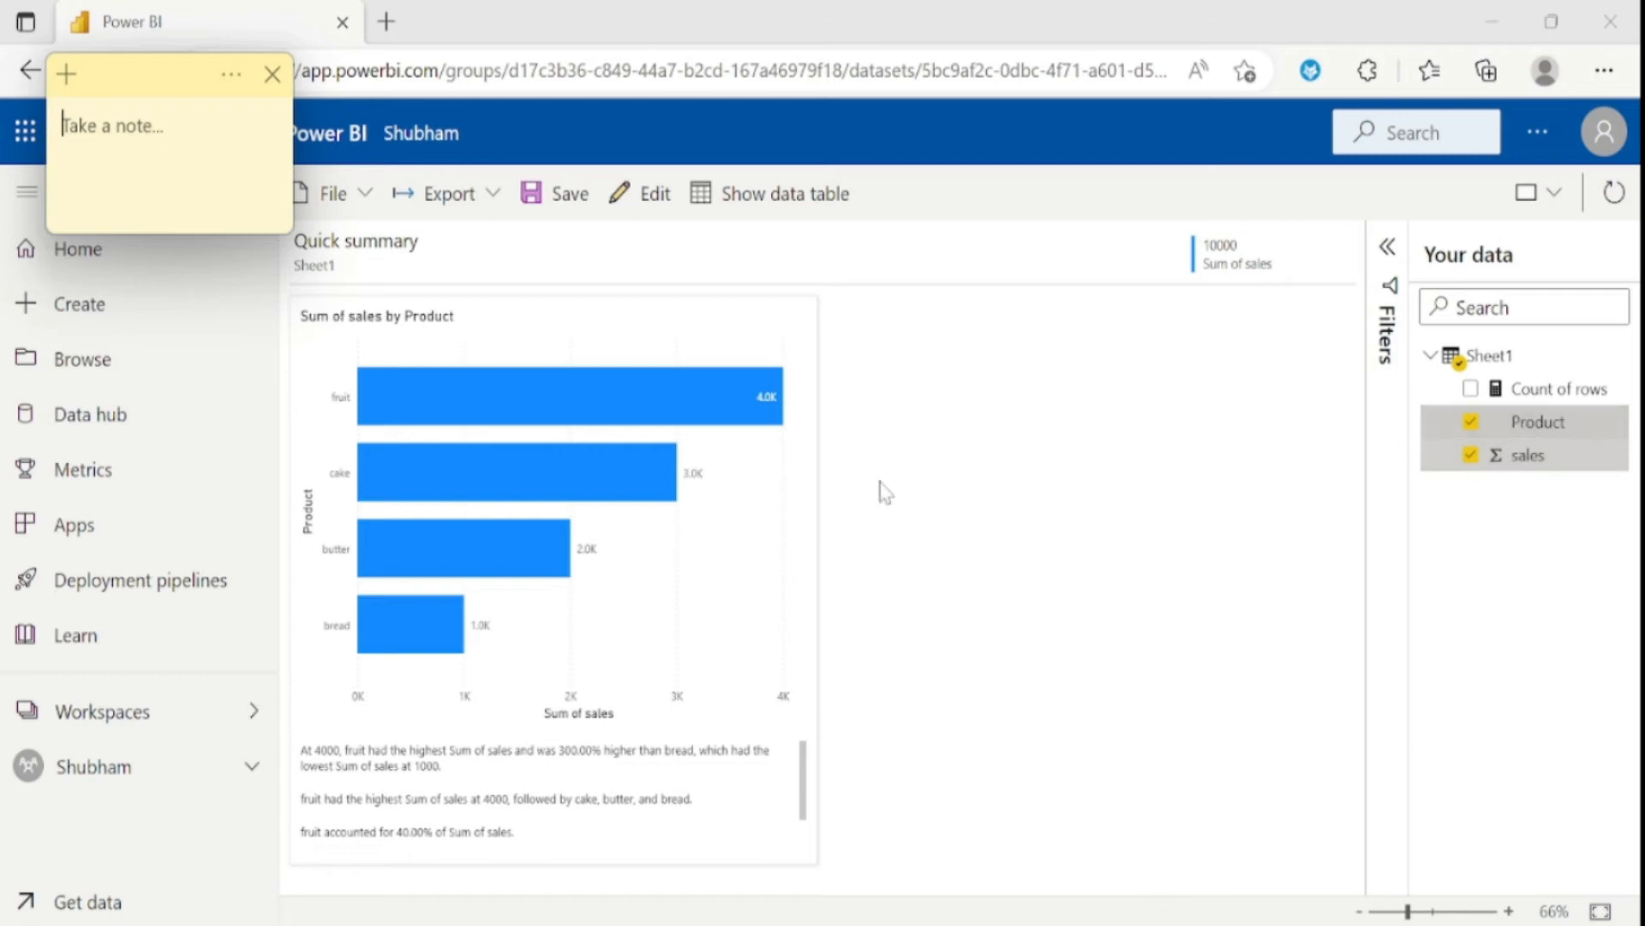
mouse_move(1524, 619)
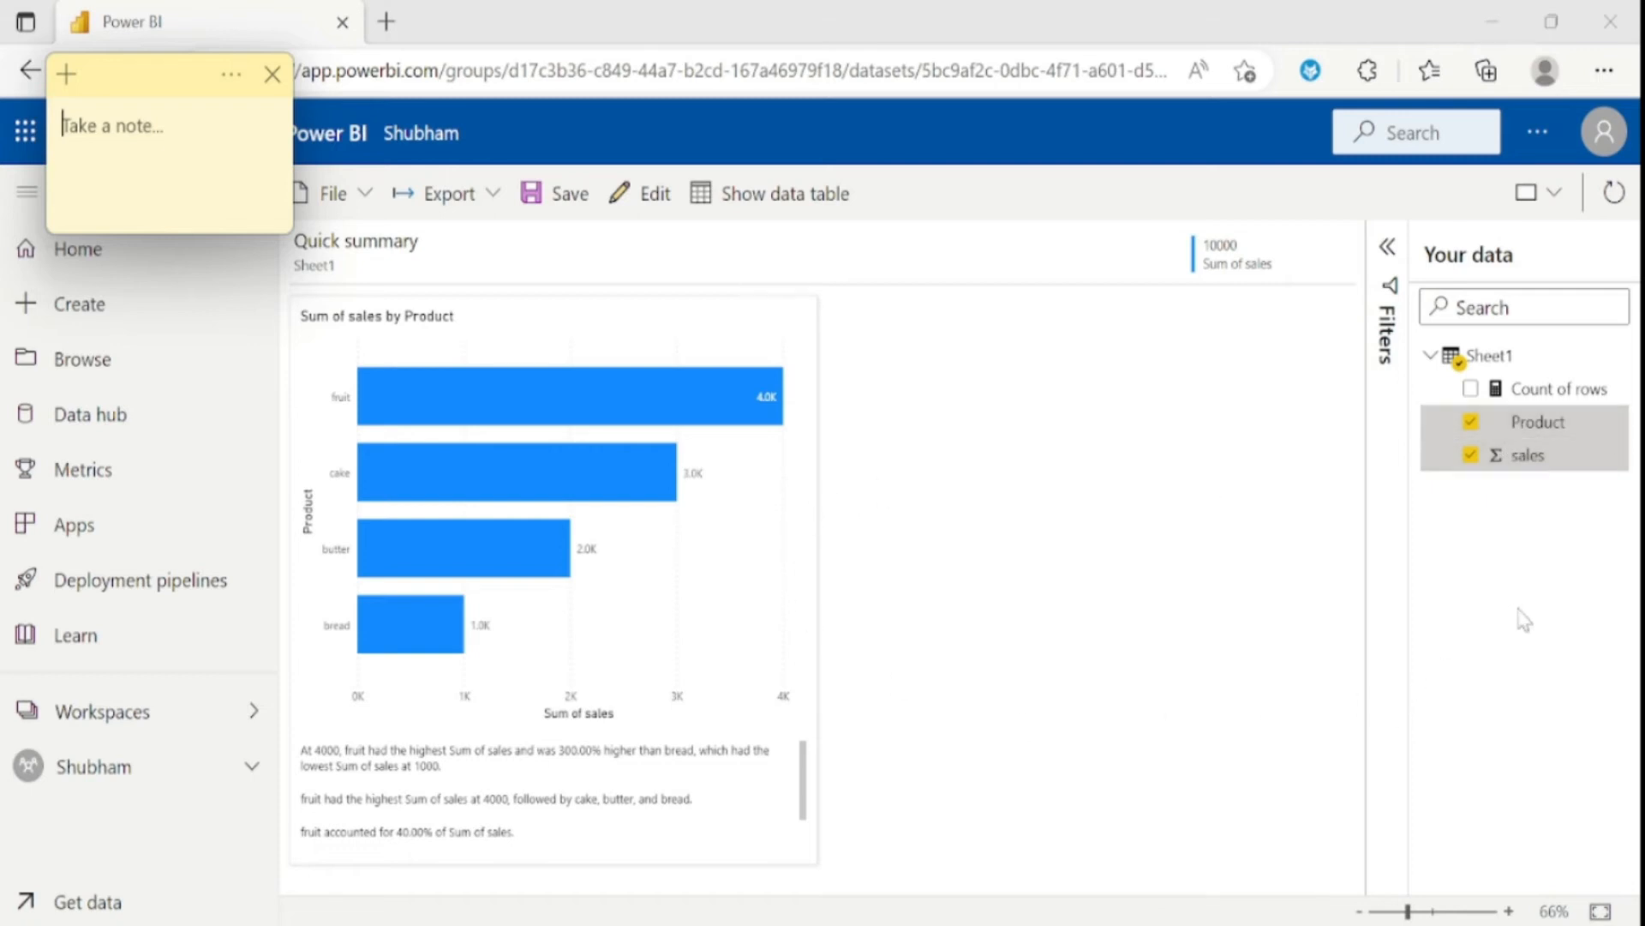
mouse_move(932, 585)
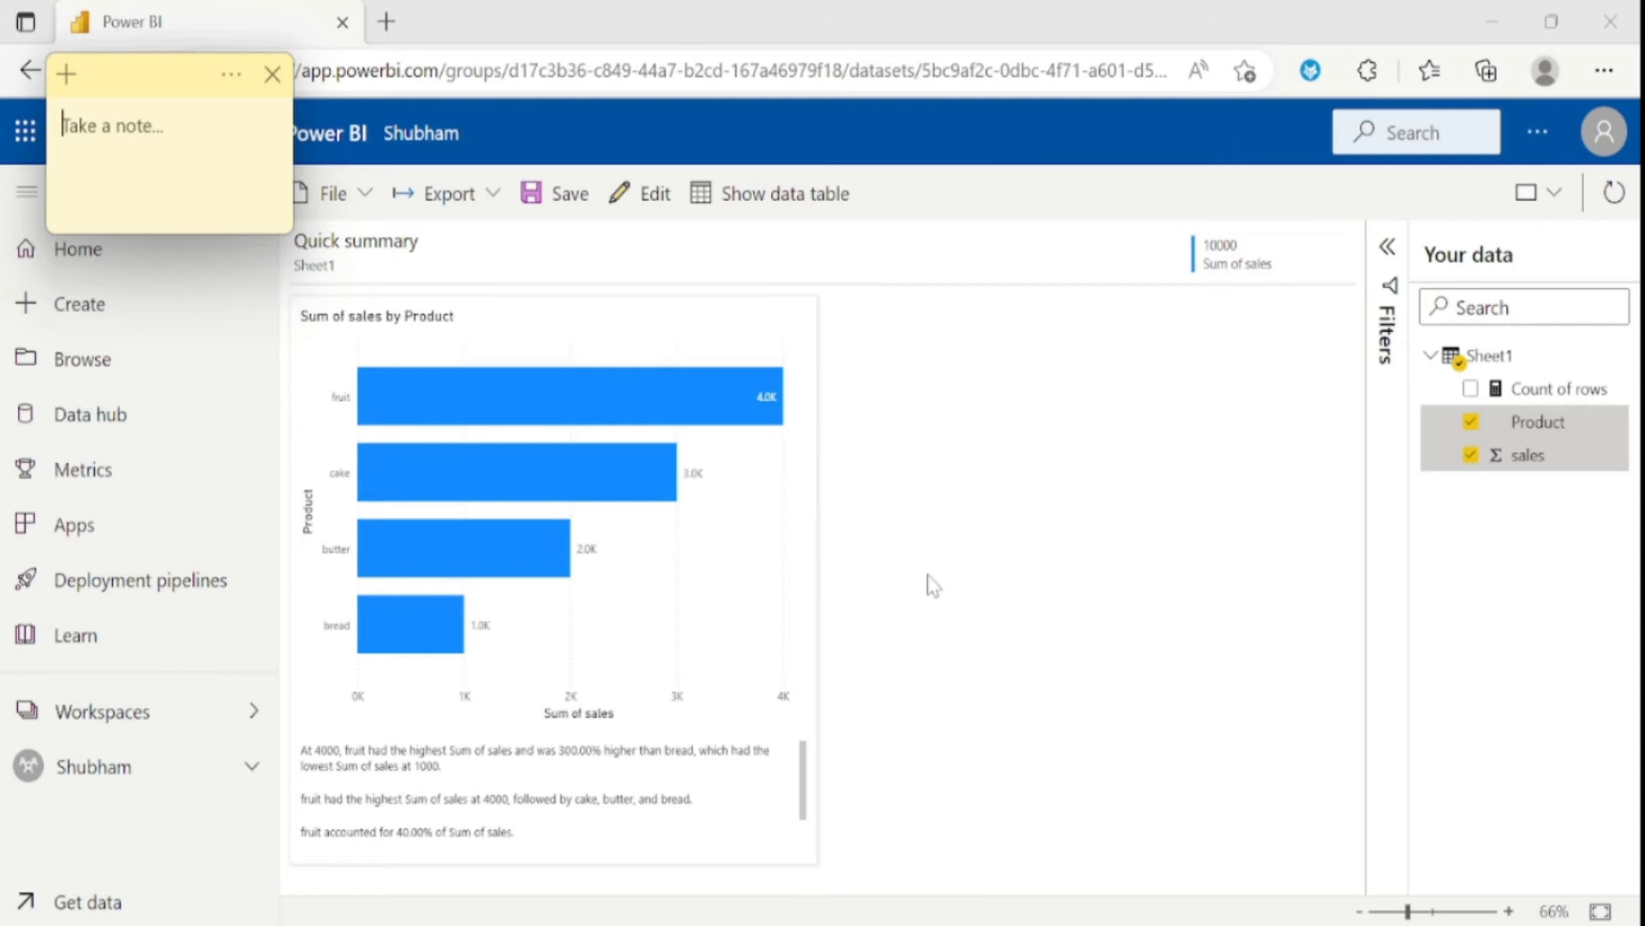
mouse_move(1215, 637)
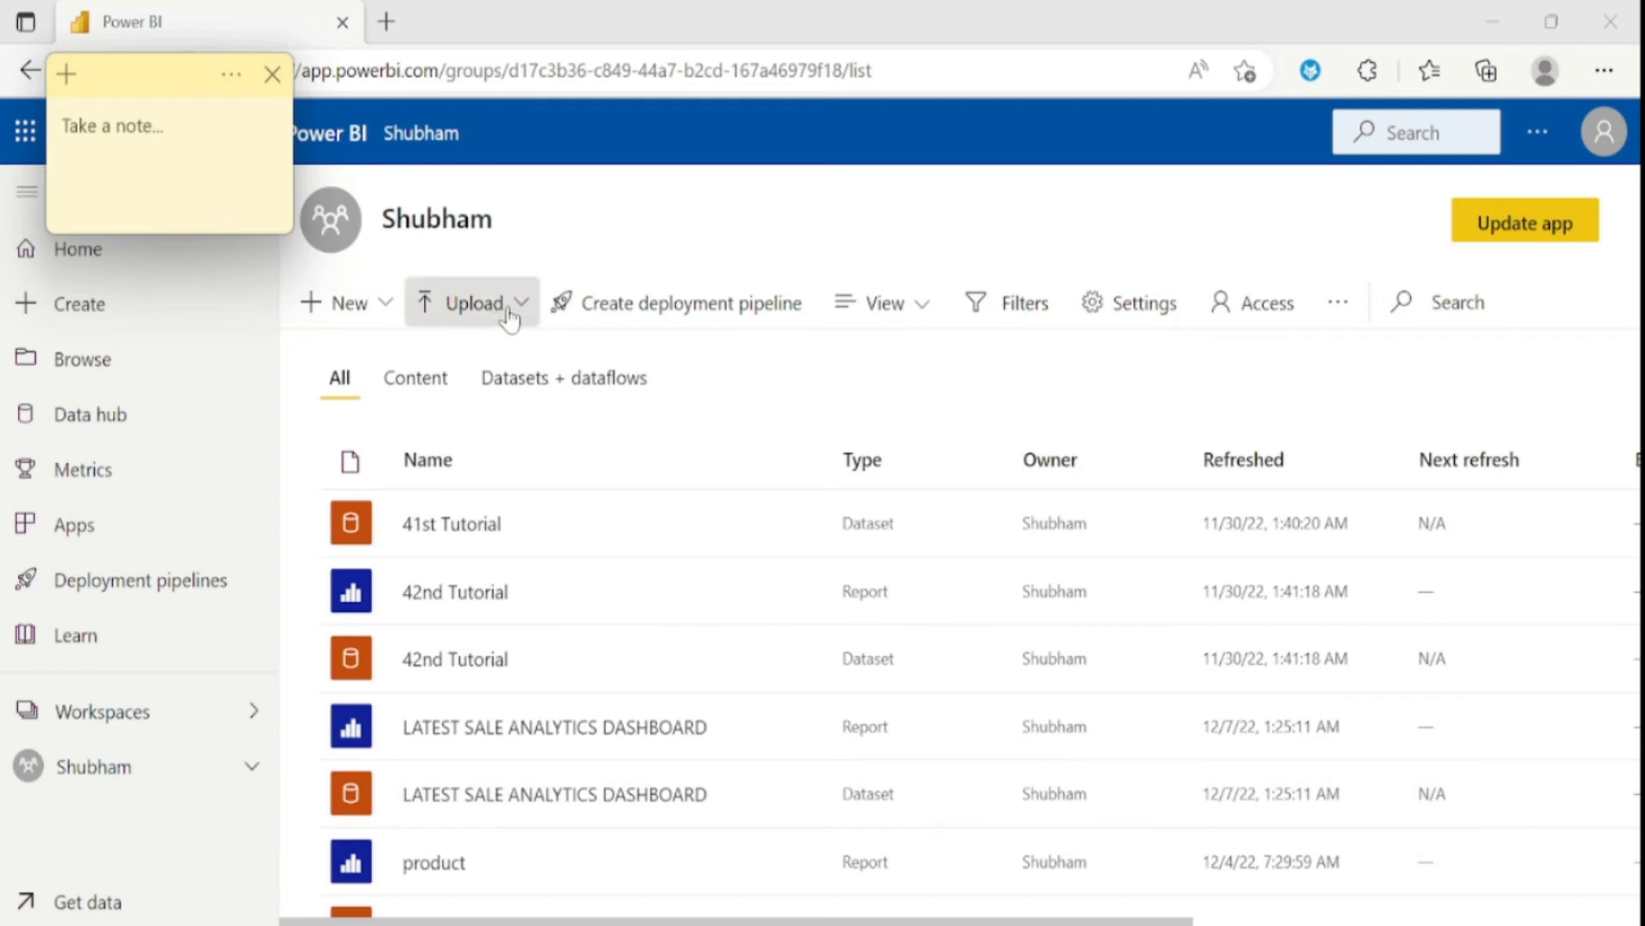
Show the Upload sources: OneDrive for Business, SharePoint and Browse
click(473, 303)
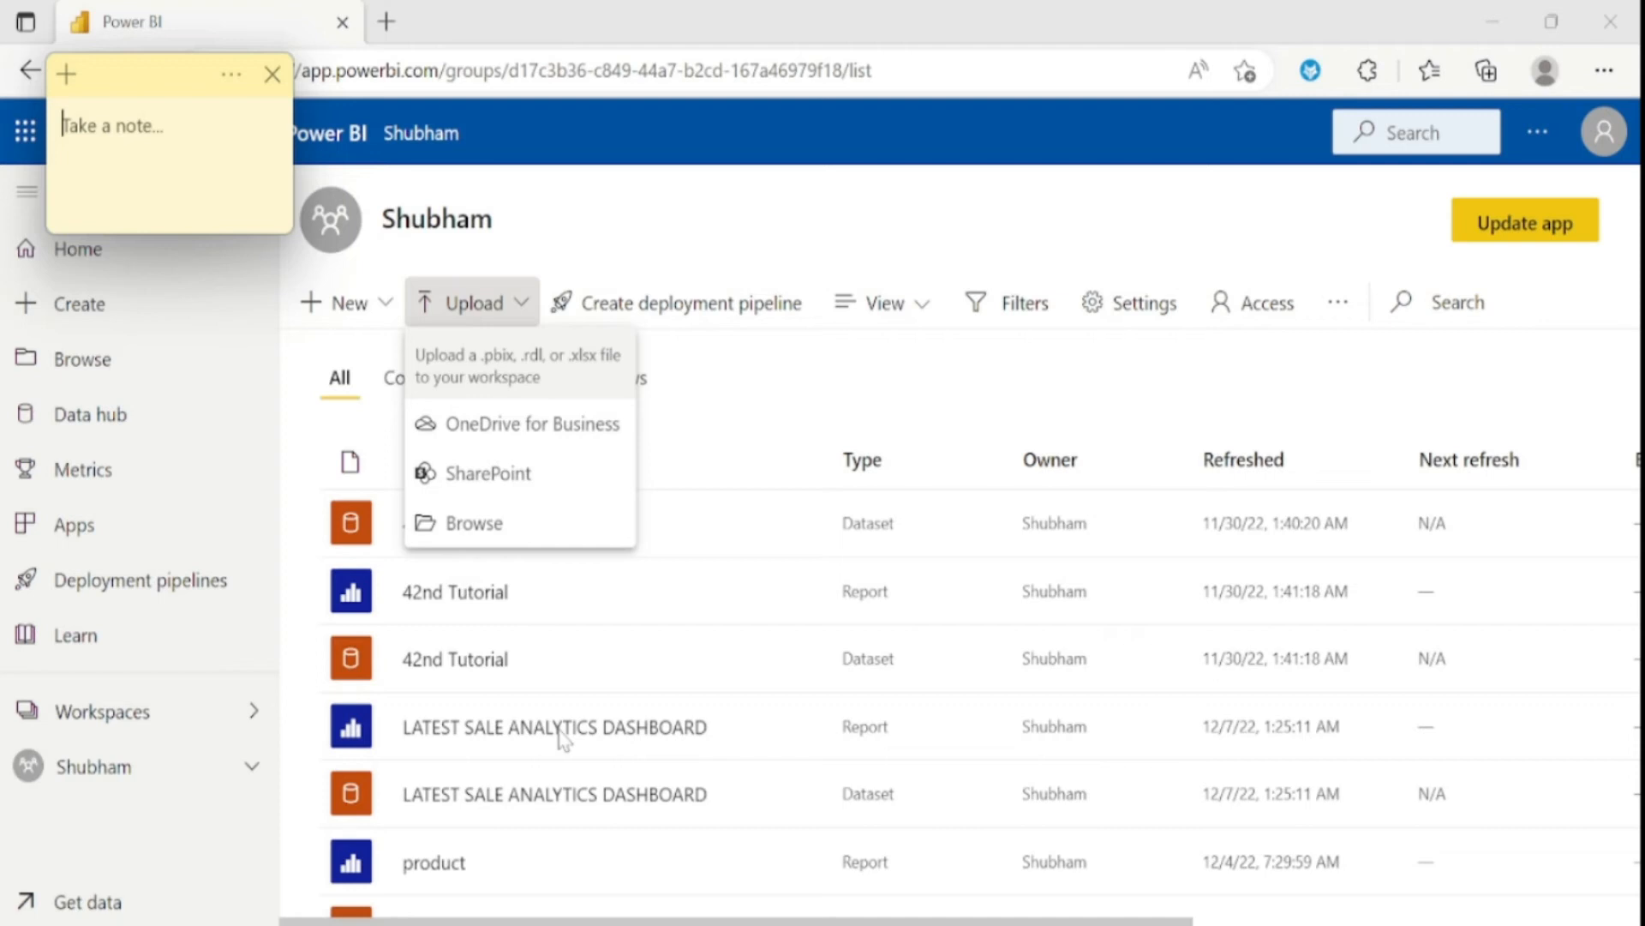
mouse_move(545, 483)
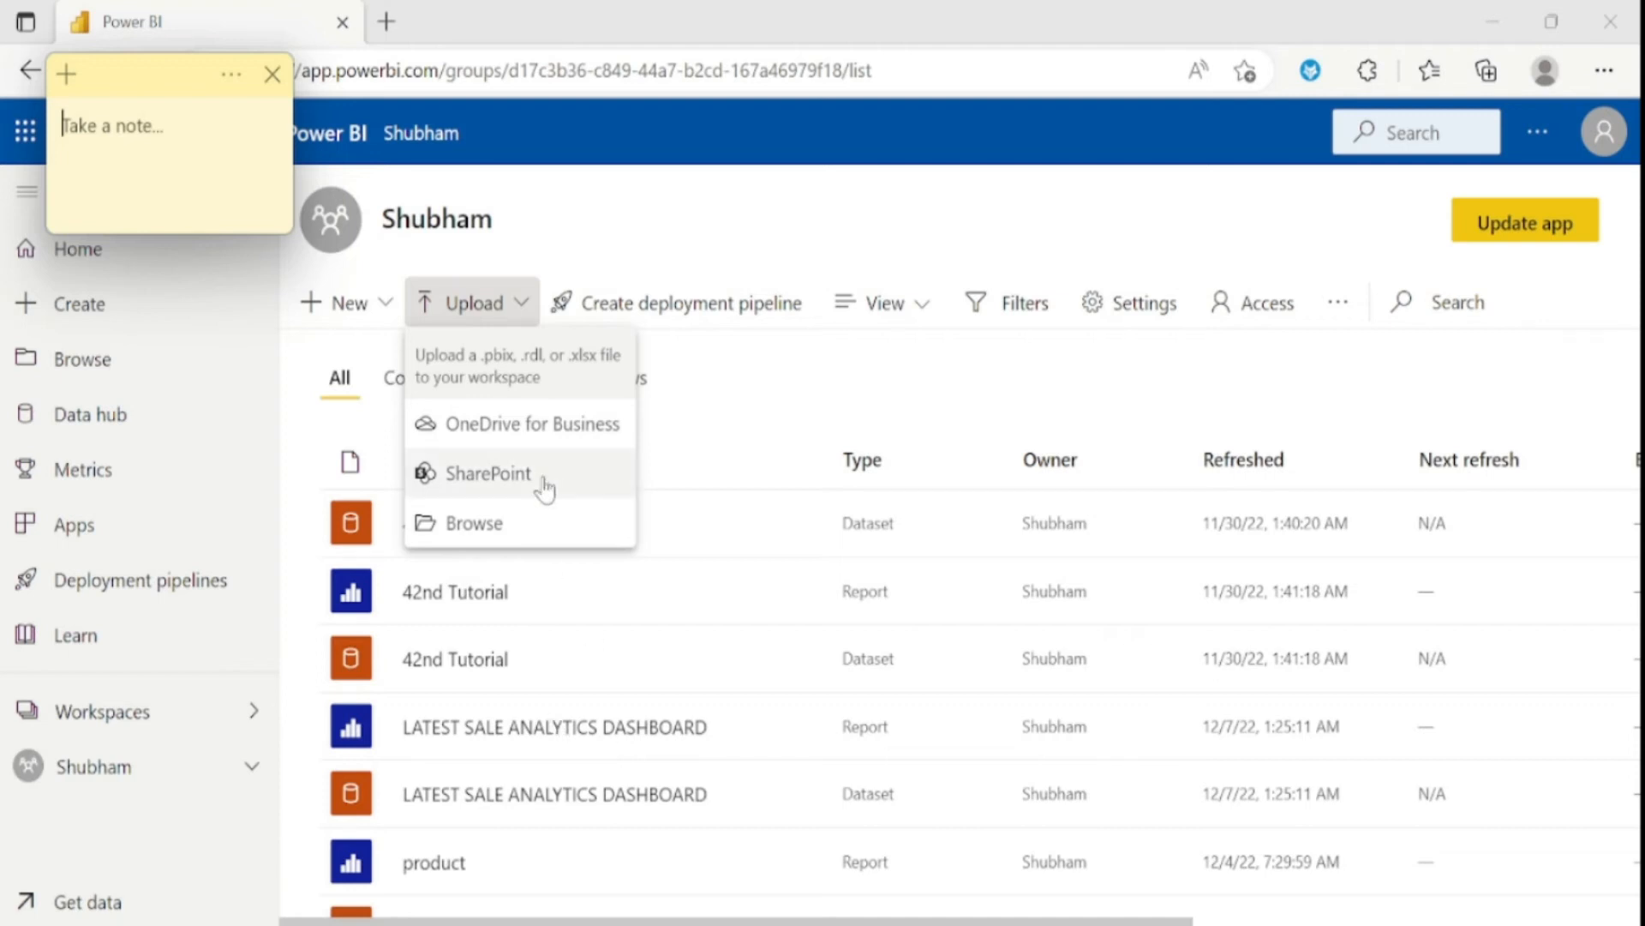
mouse_move(546, 446)
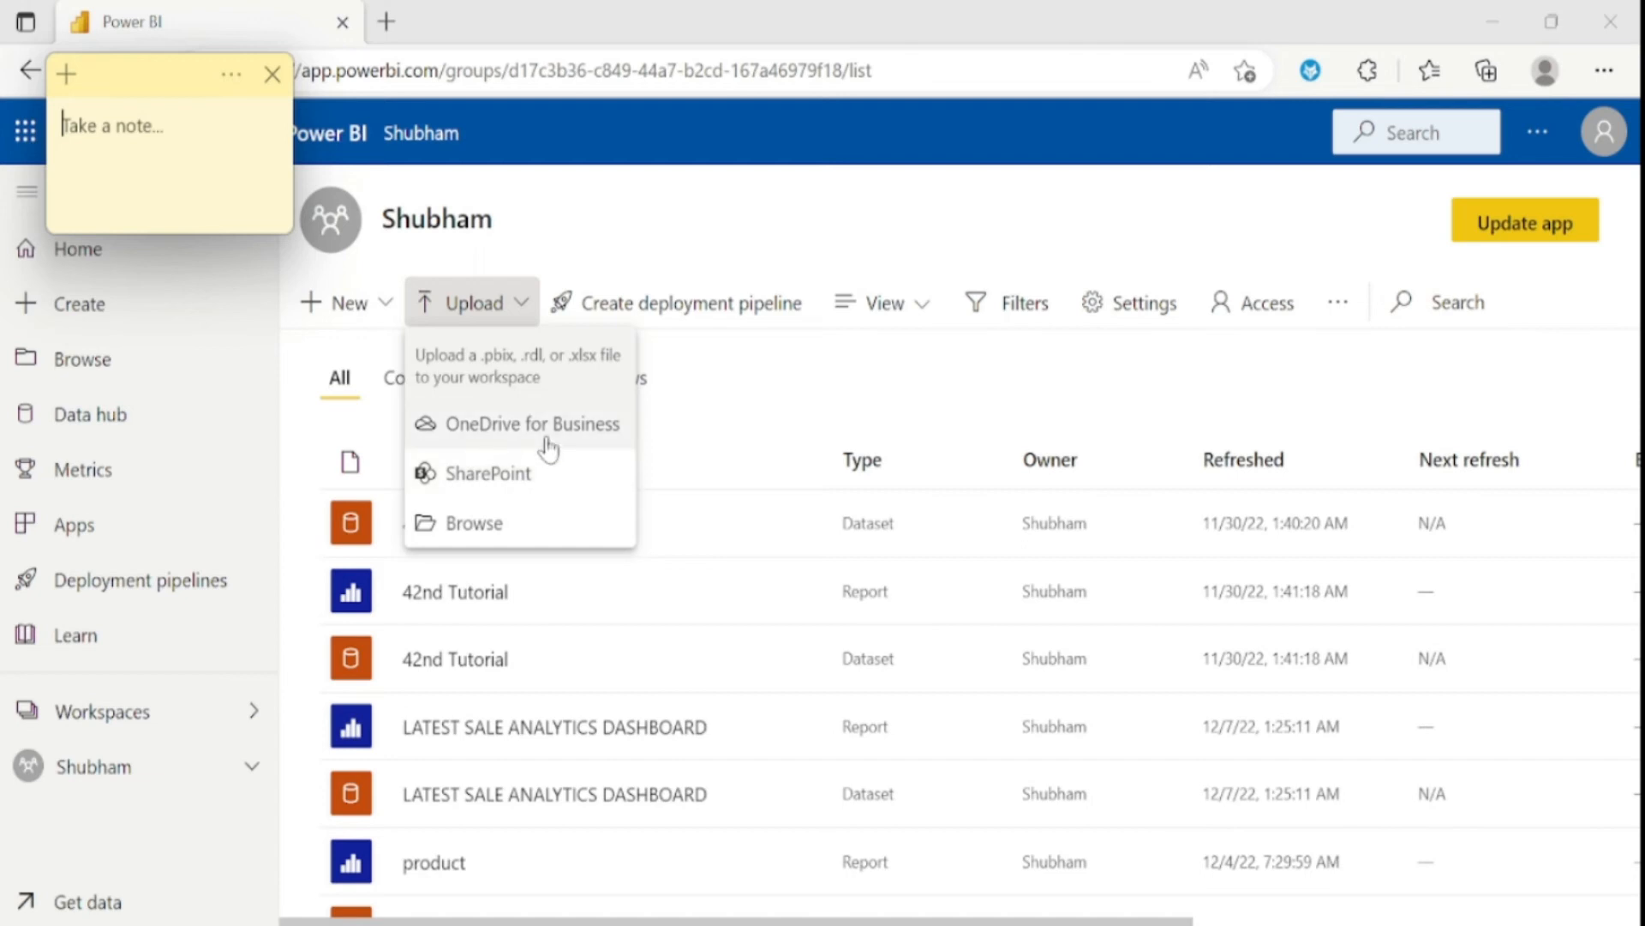
mouse_move(720, 331)
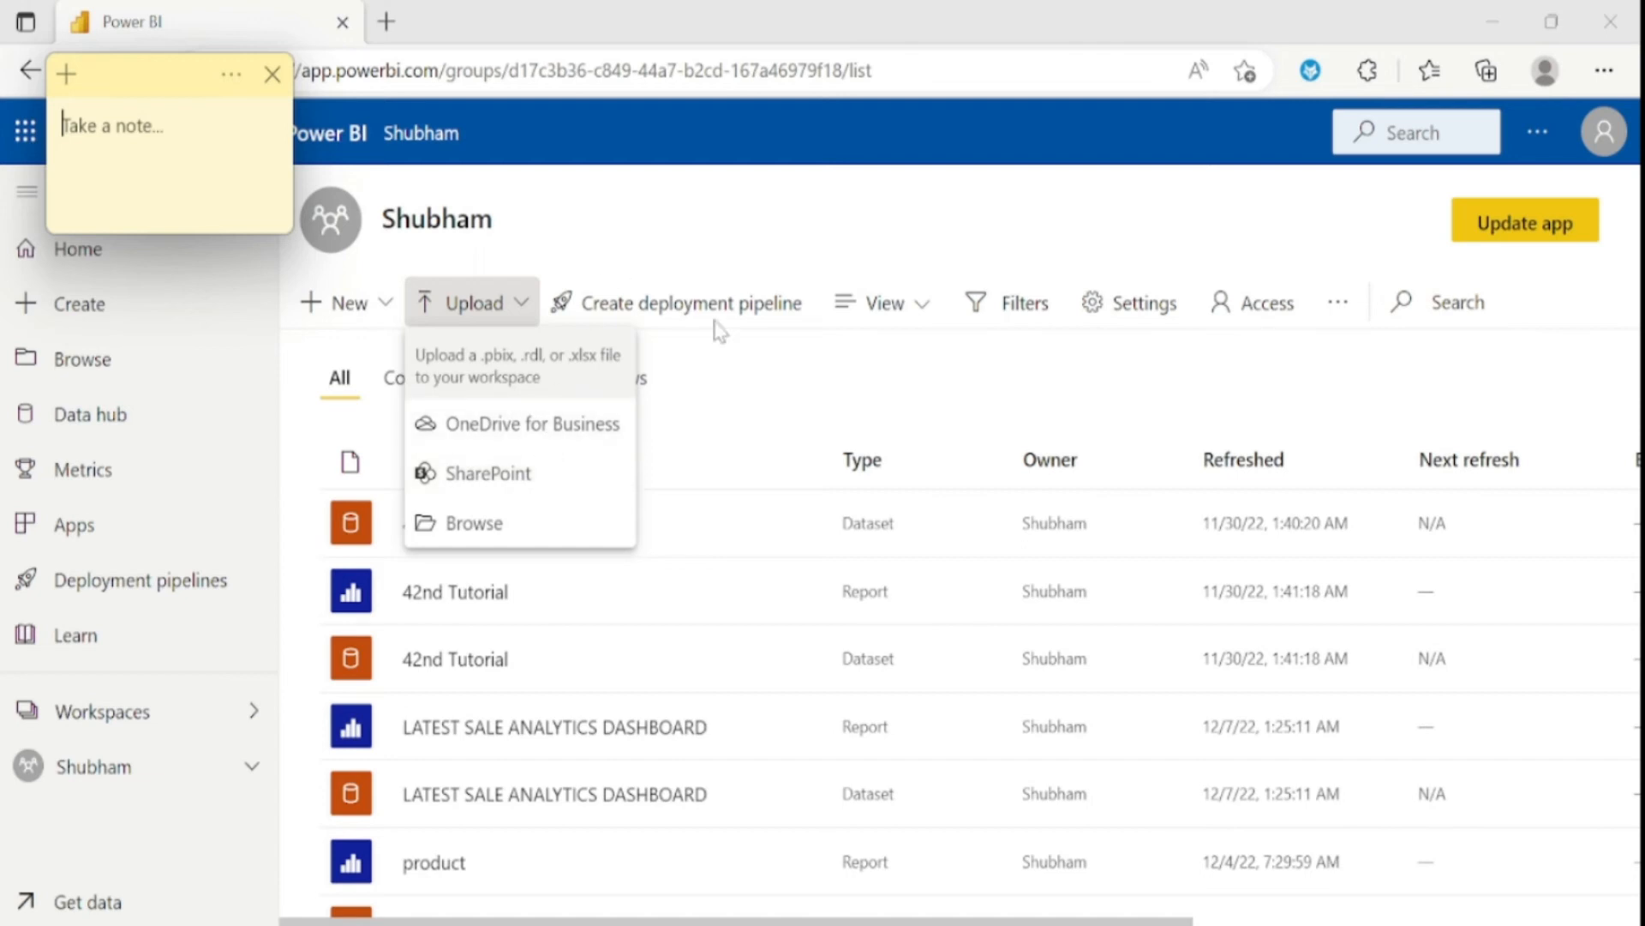
mouse_move(712, 320)
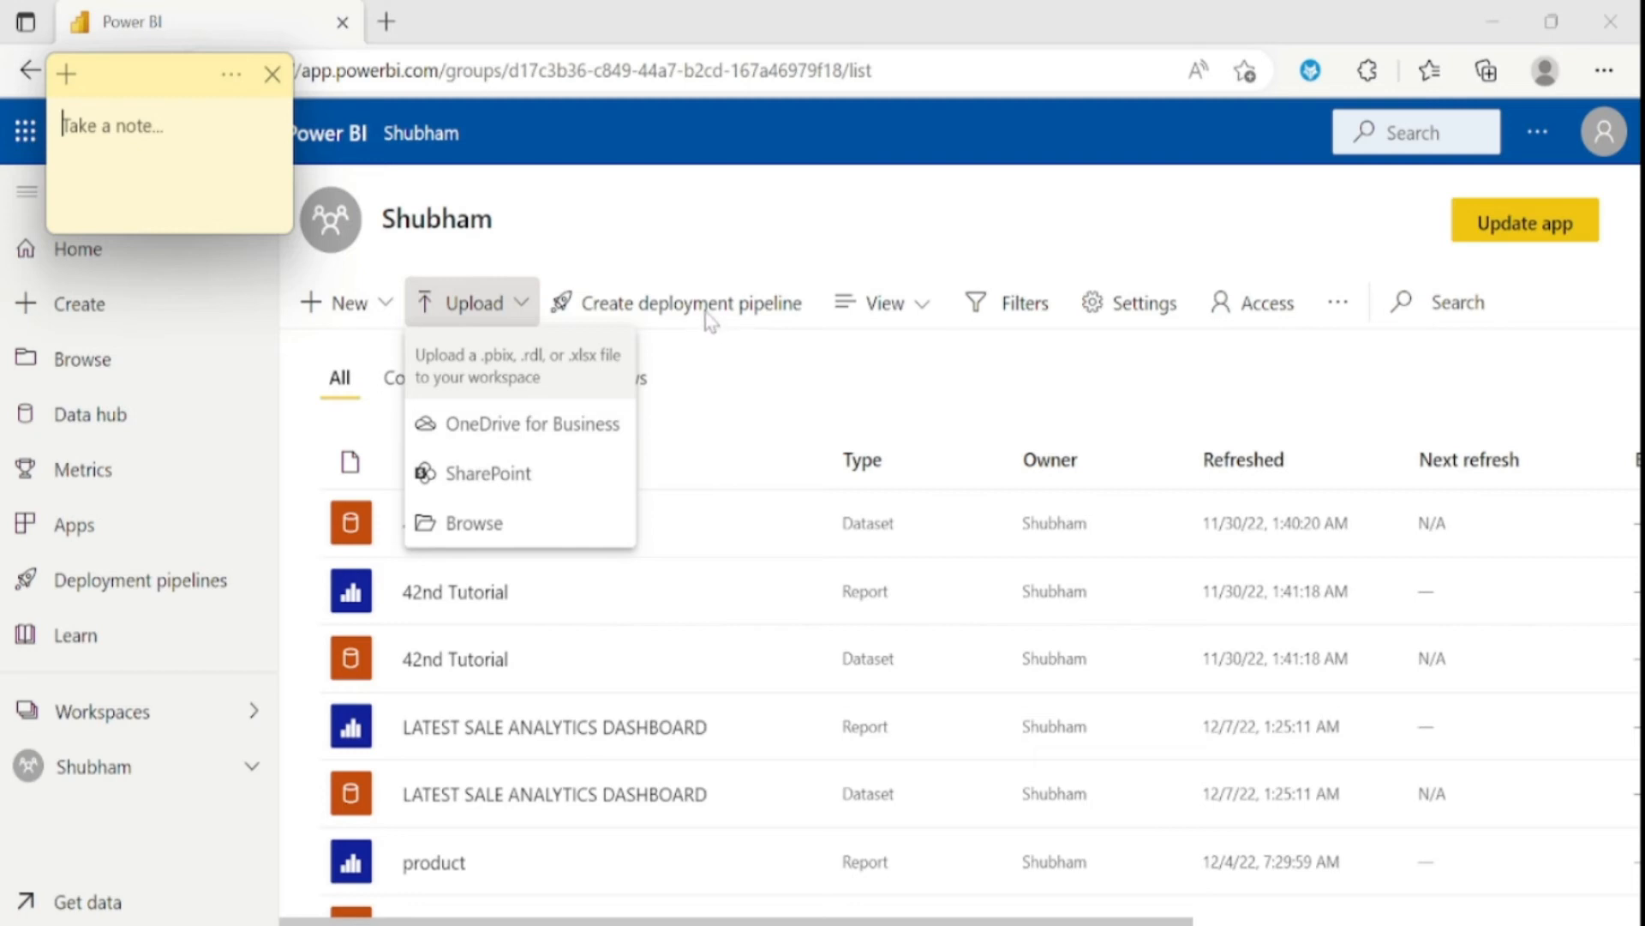
Try creating a deployment pipeline and dismiss the Premium capacity notice
click(689, 303)
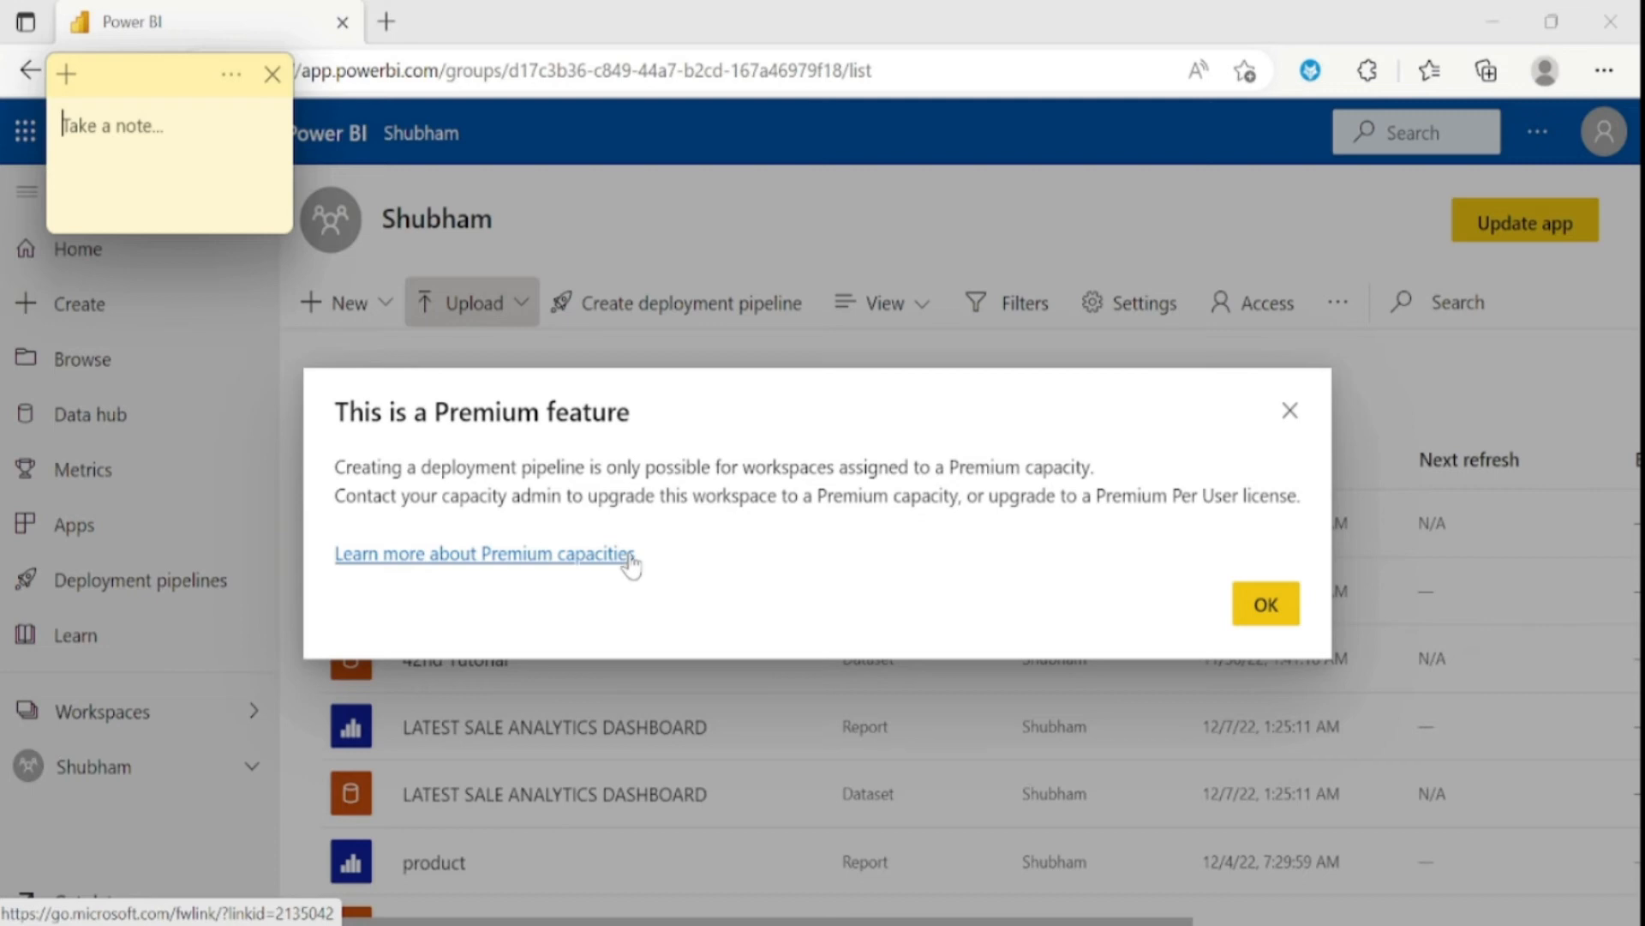
click(1263, 603)
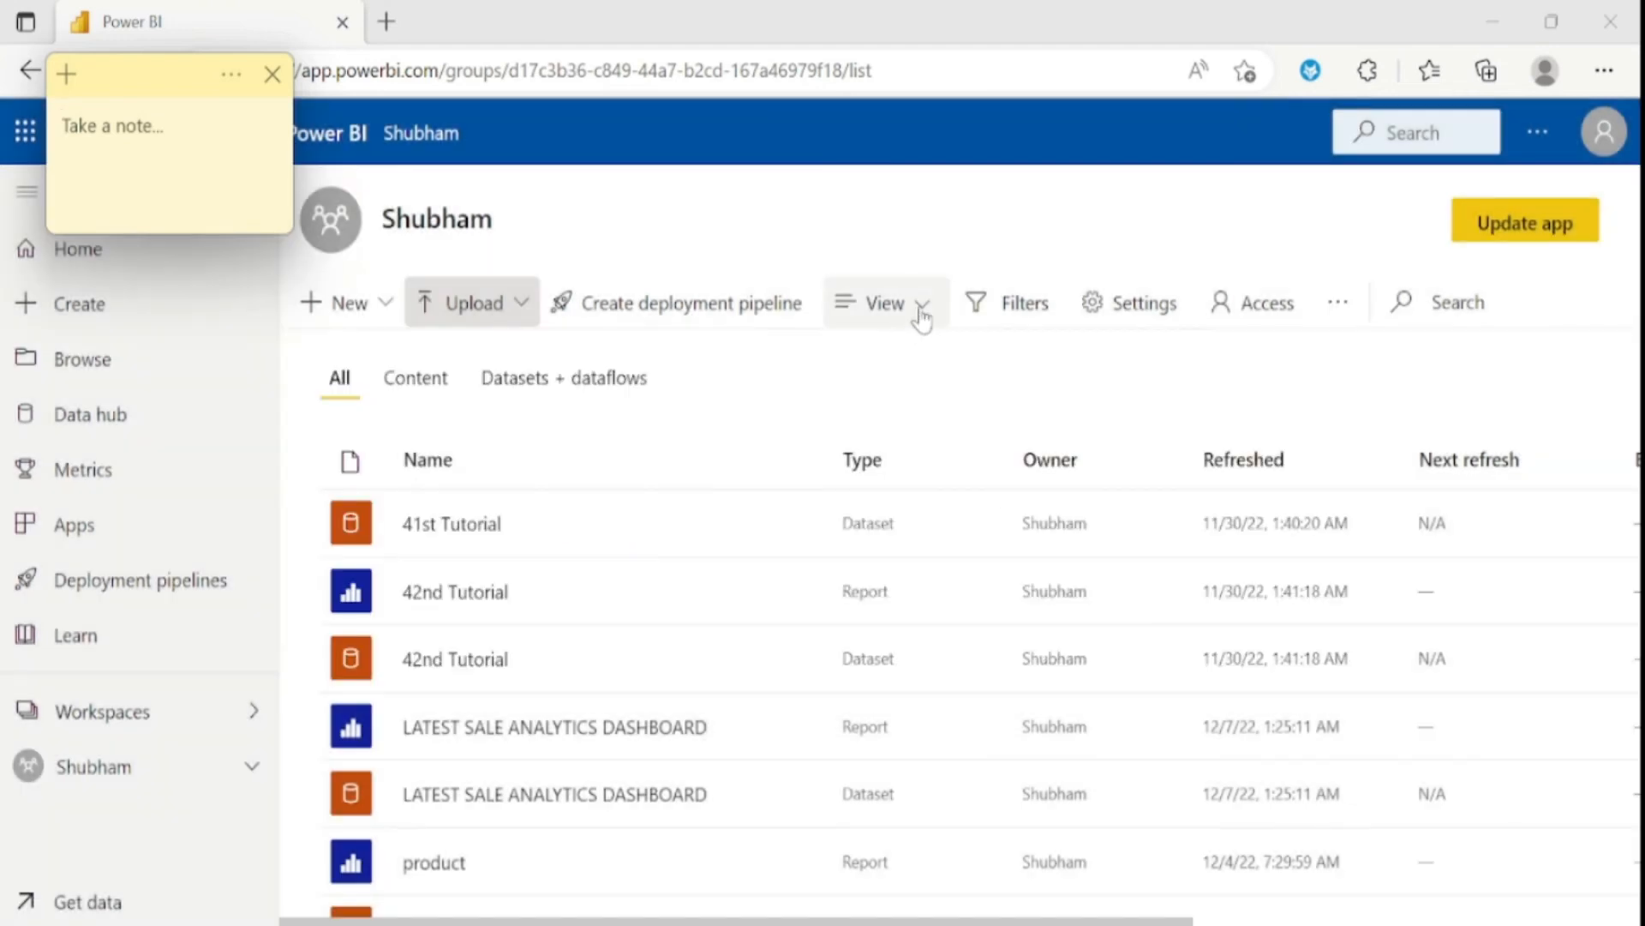
mouse_move(922, 310)
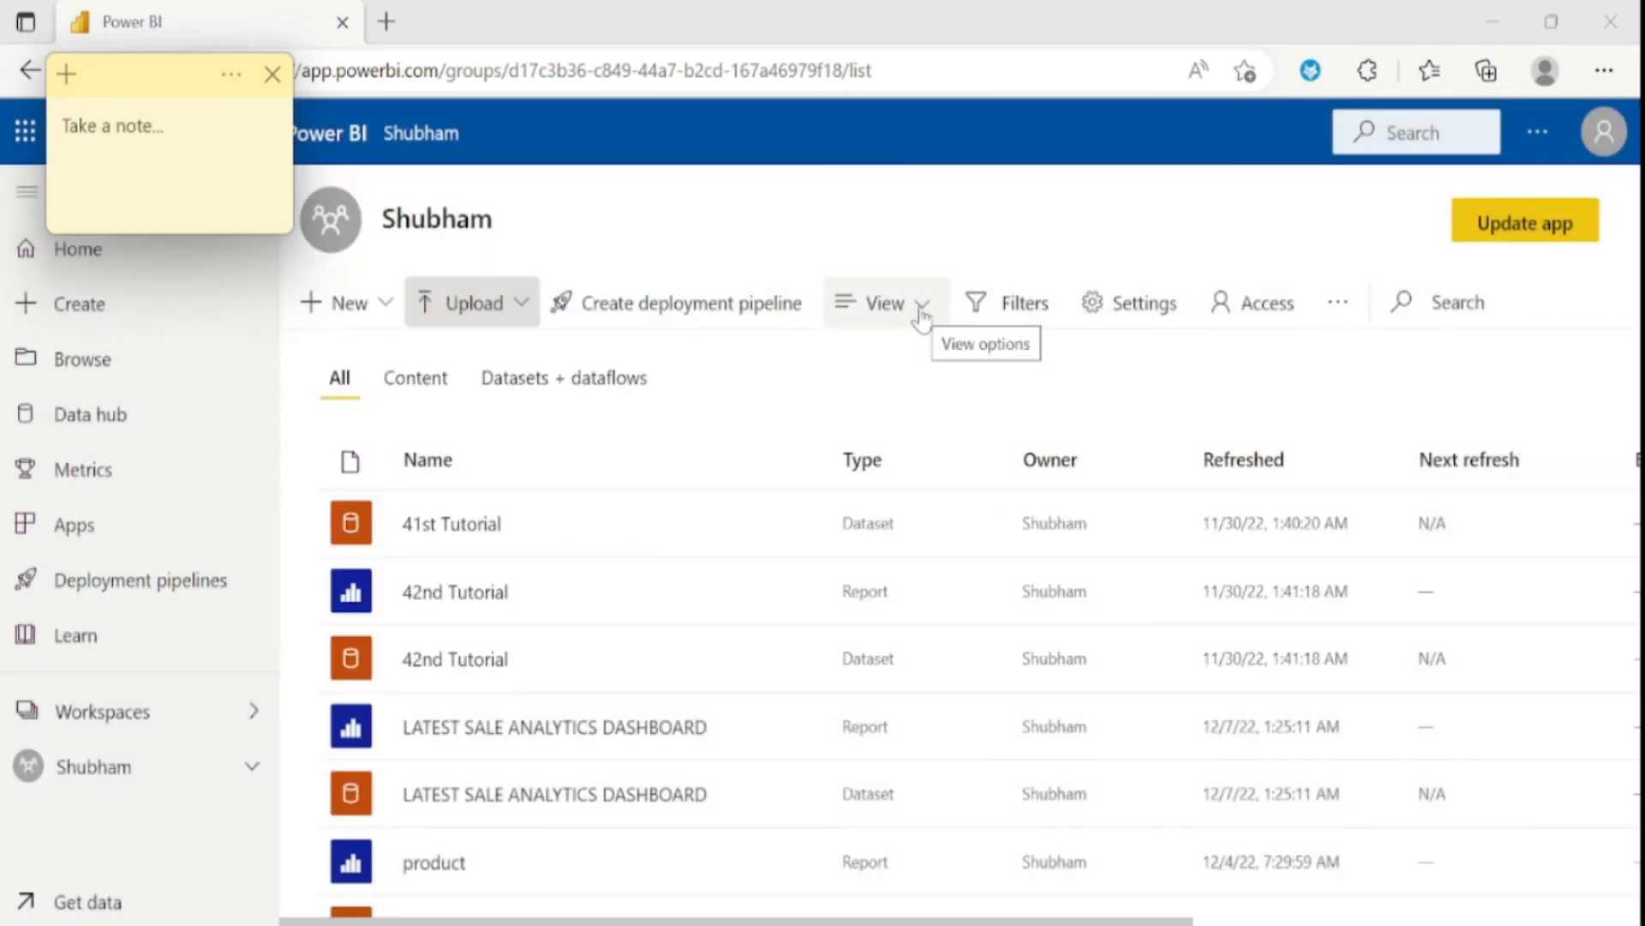
Switch the workspace to lineage view, tracing SalesData.xlsx and Photos.xlsx to the dataset and report
click(168, 126)
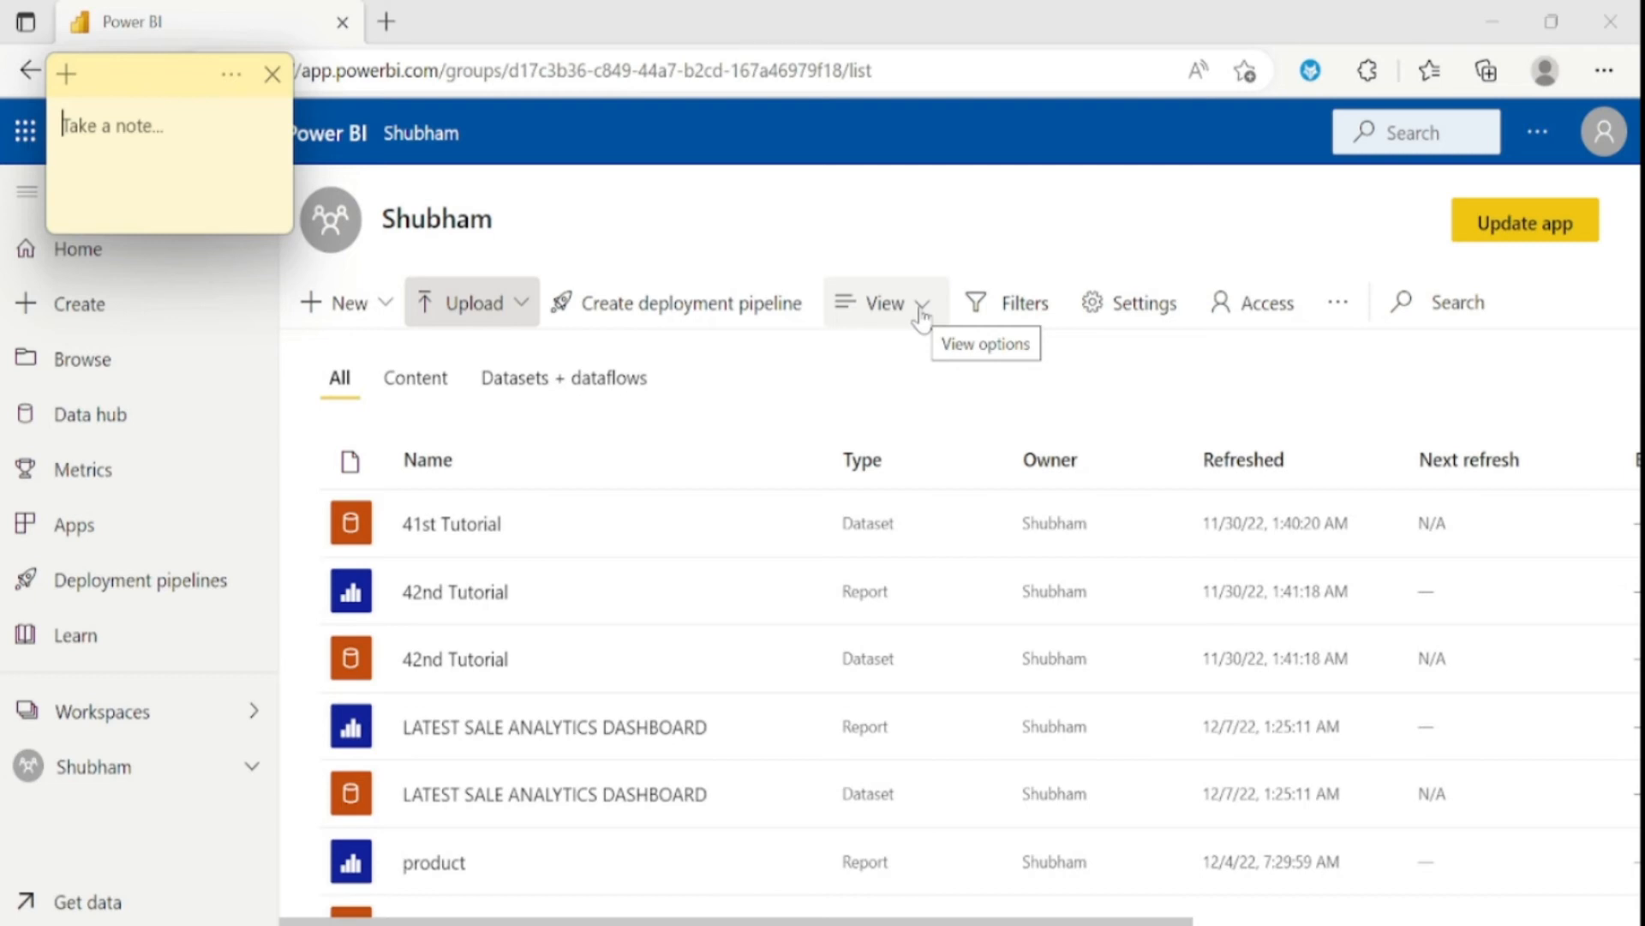
click(885, 302)
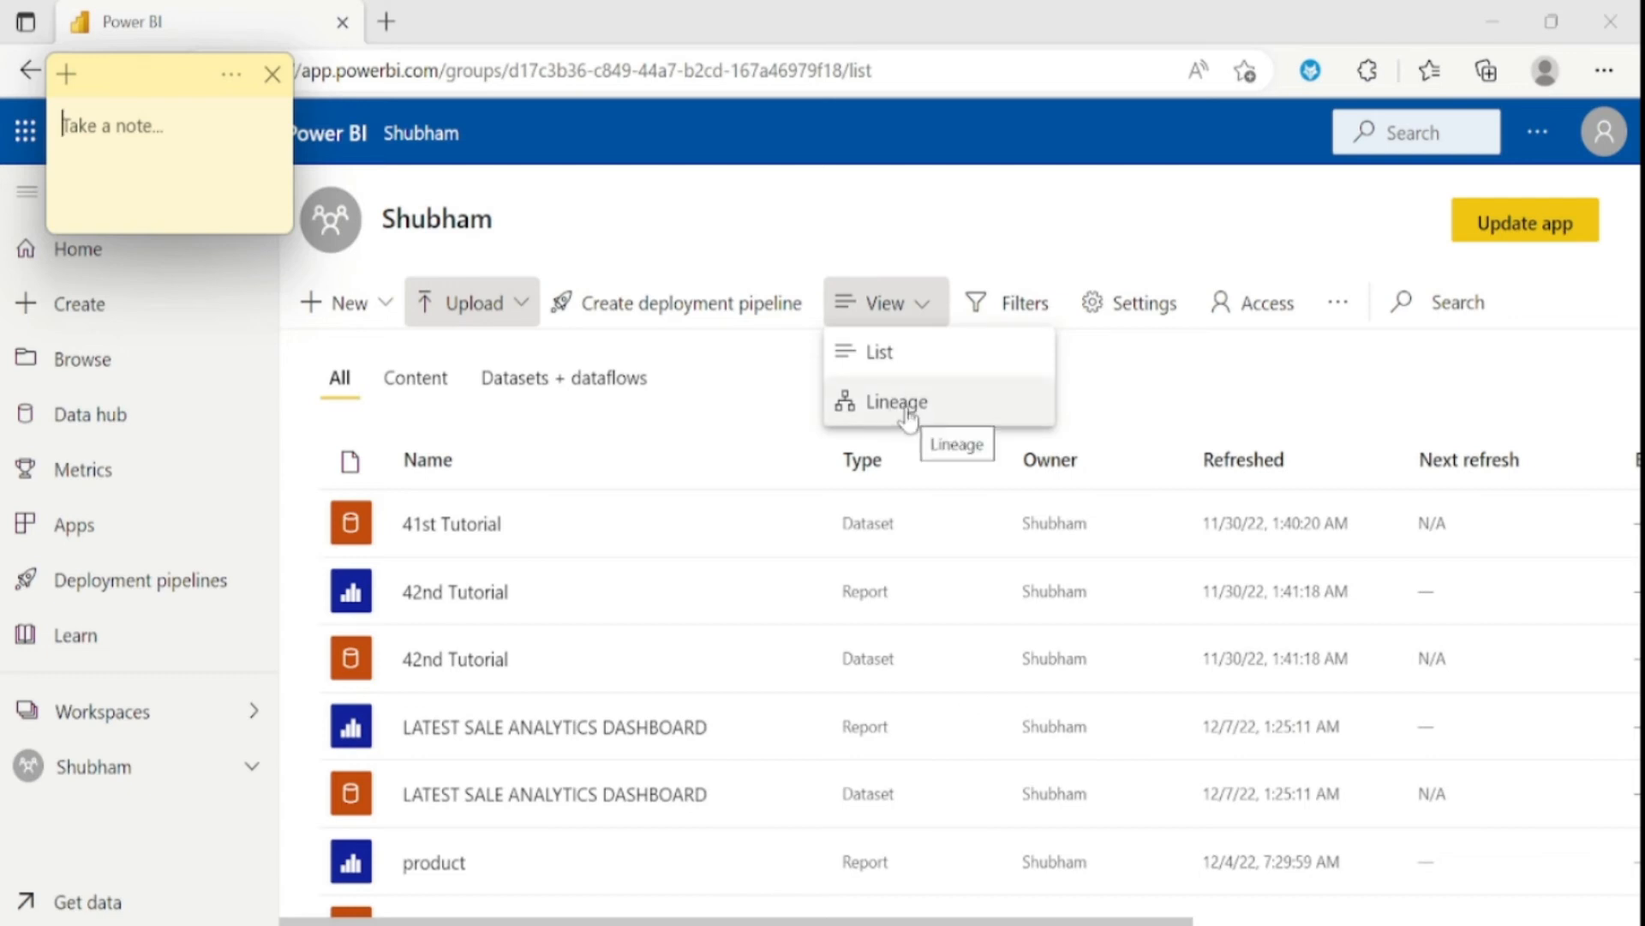
click(897, 401)
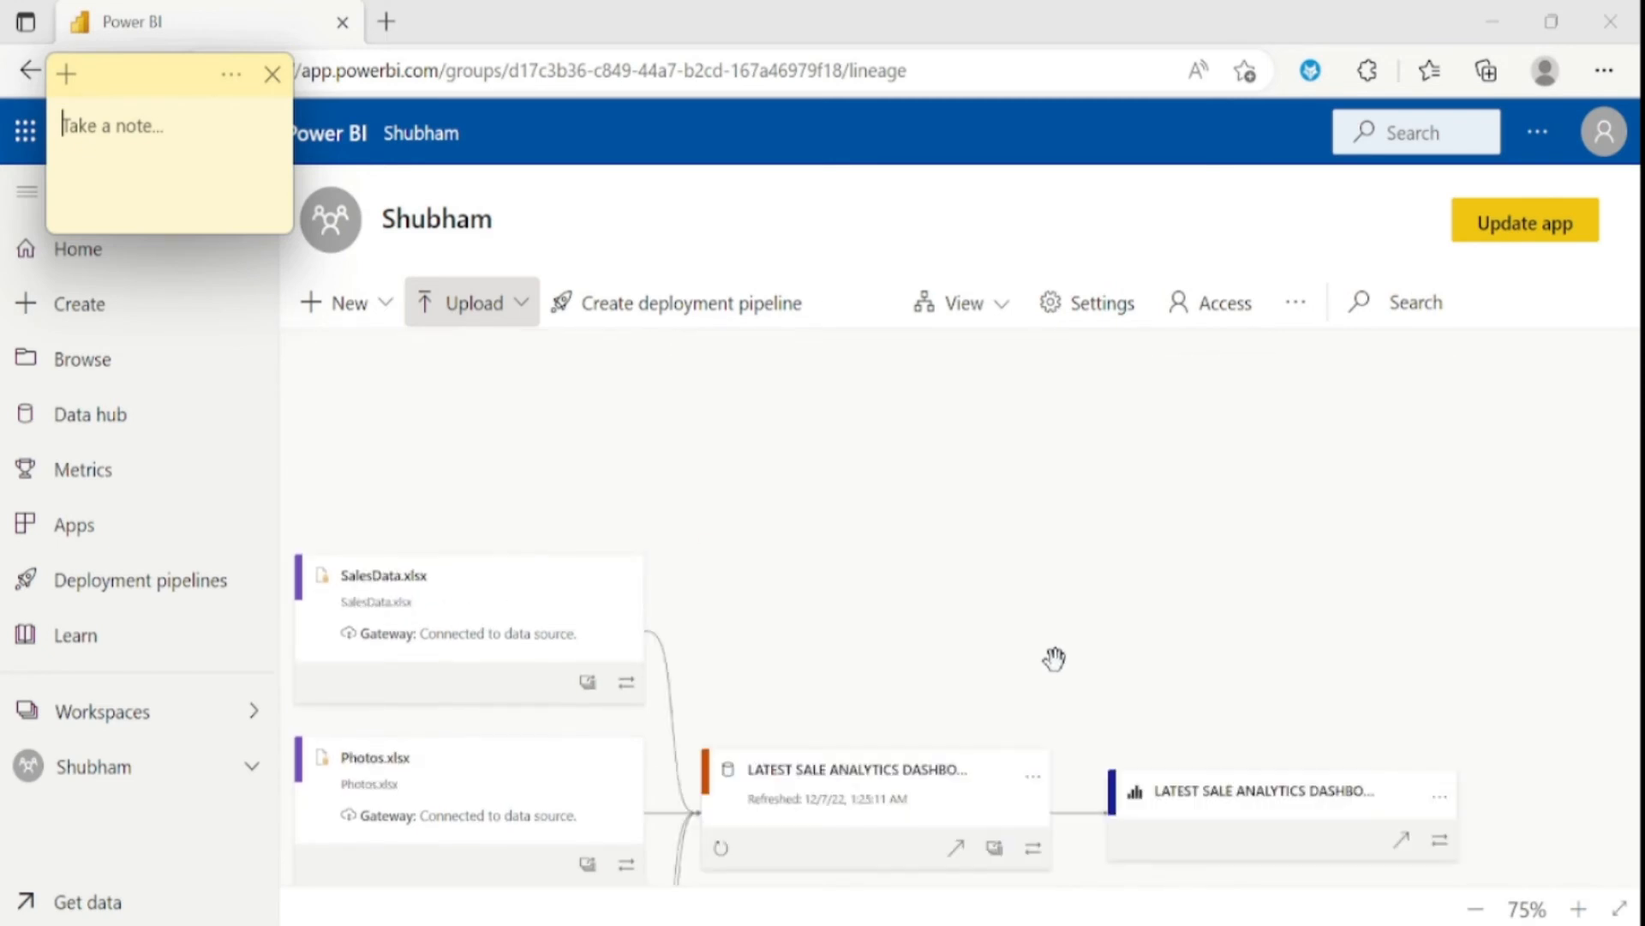
mouse_move(1088, 303)
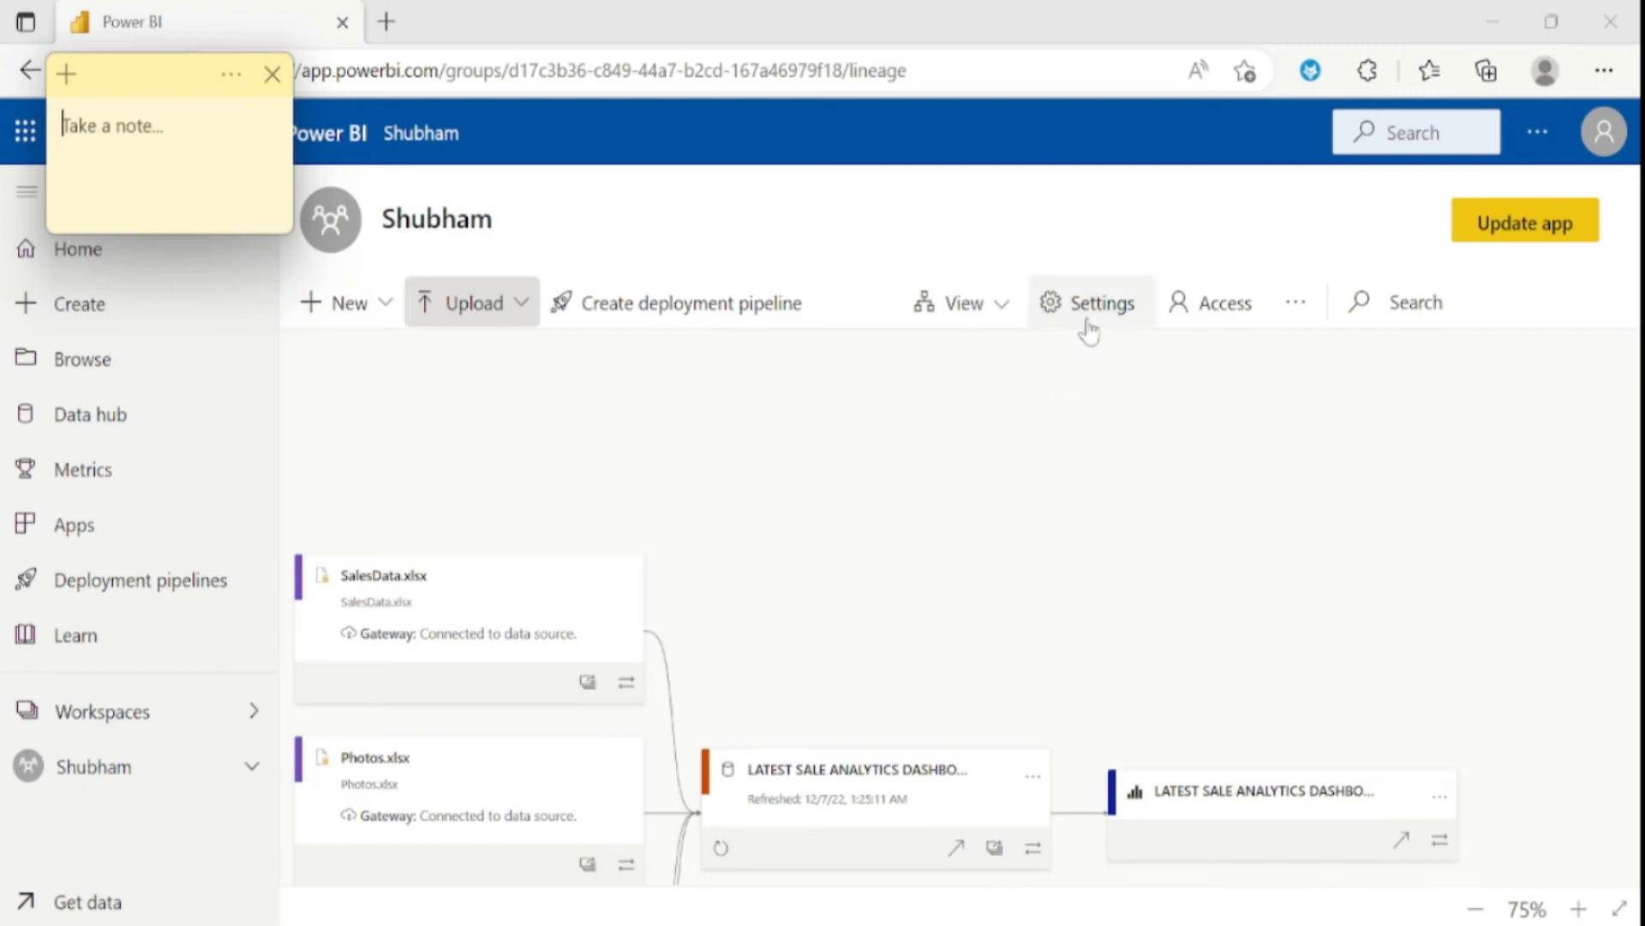
click(1088, 302)
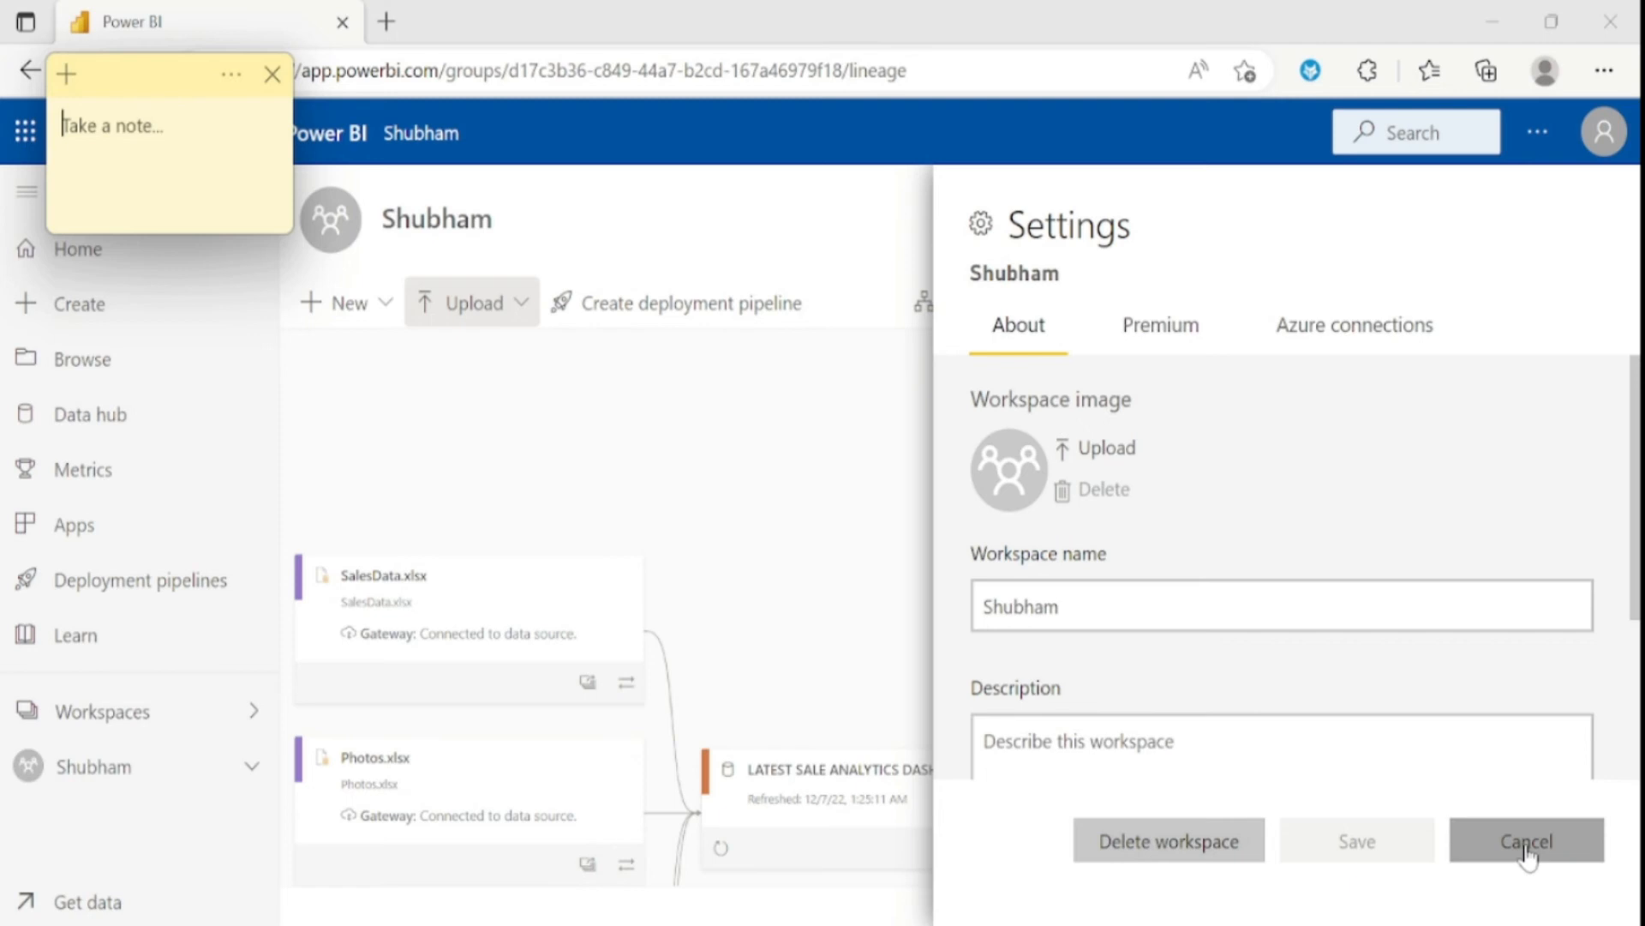
click(1525, 841)
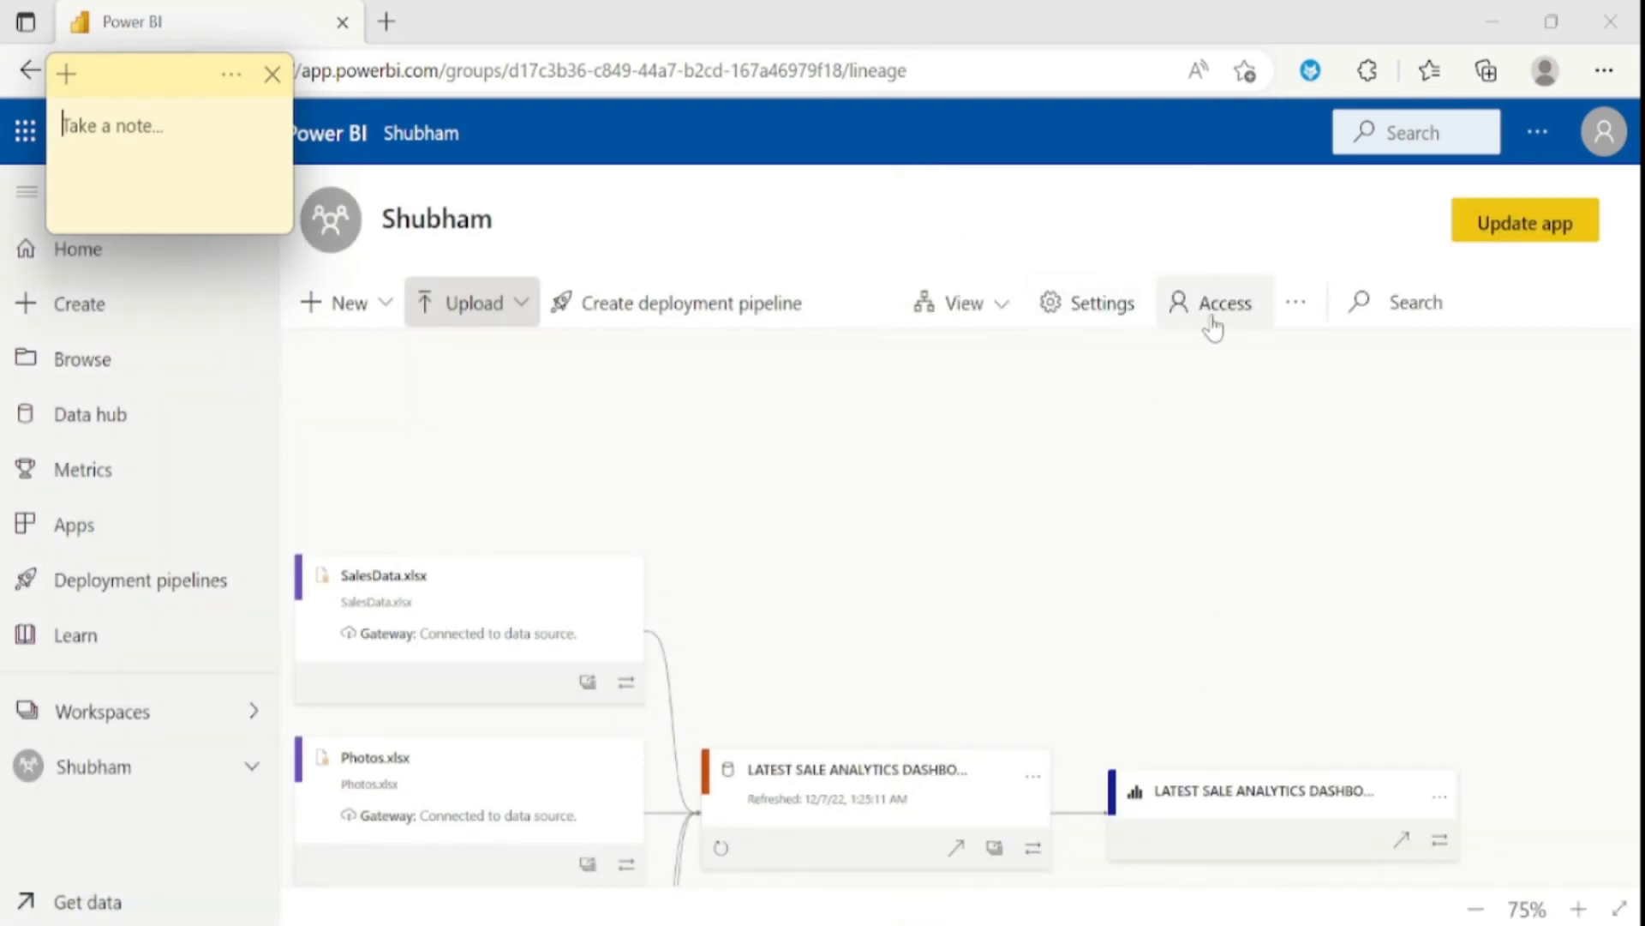
mouse_move(1254, 431)
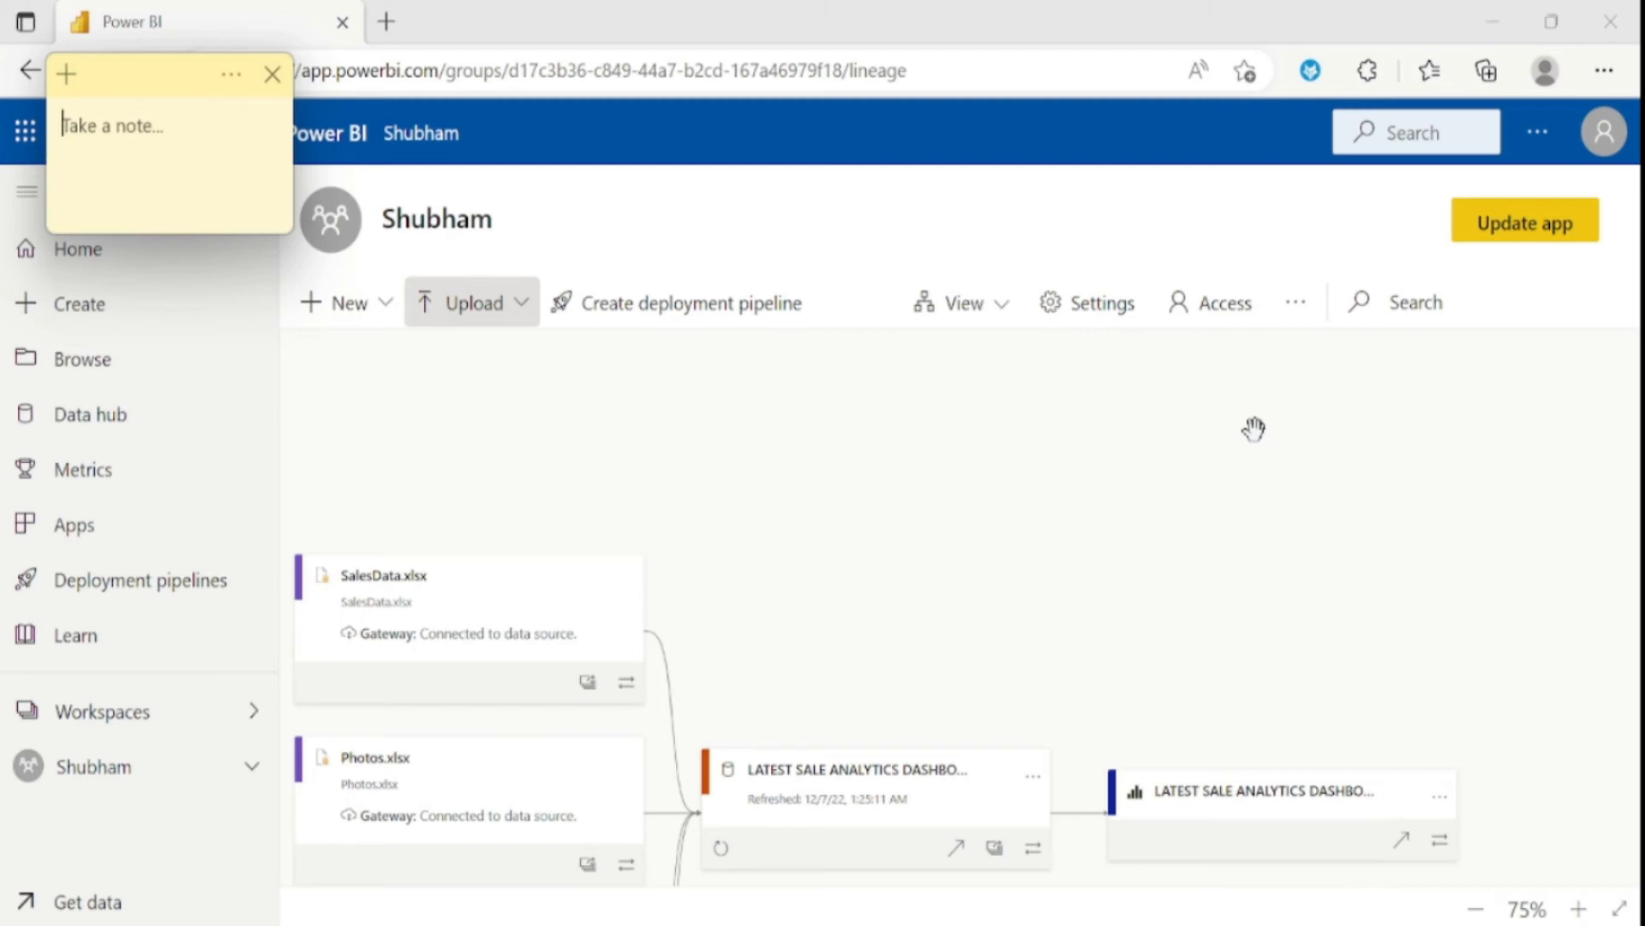
mouse_move(416, 400)
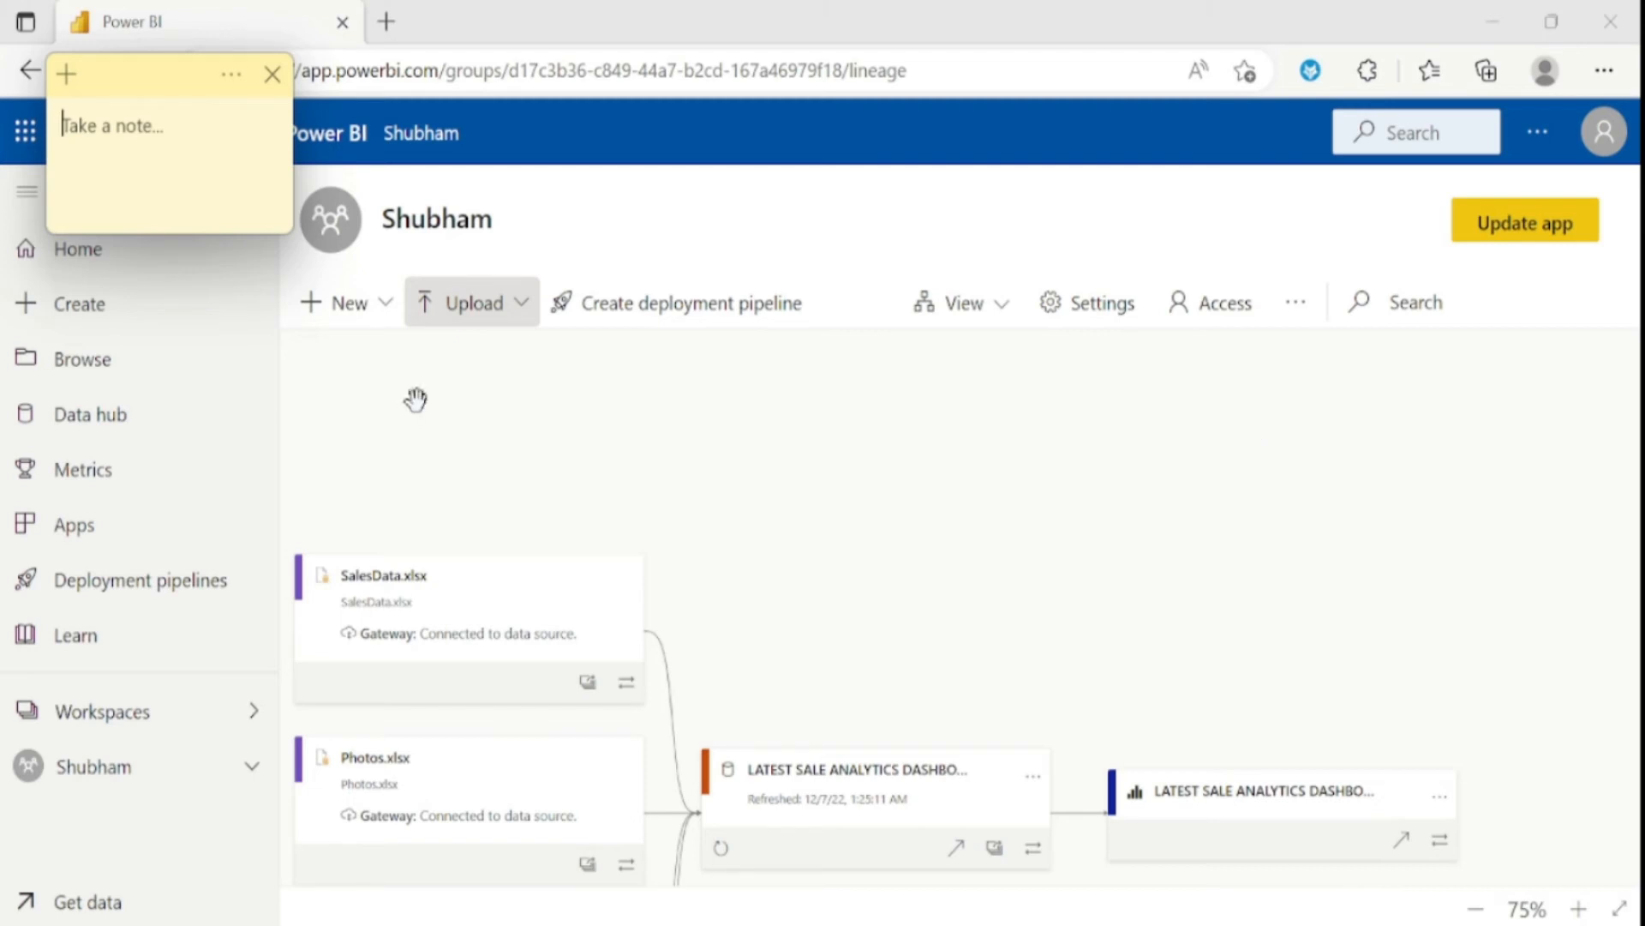